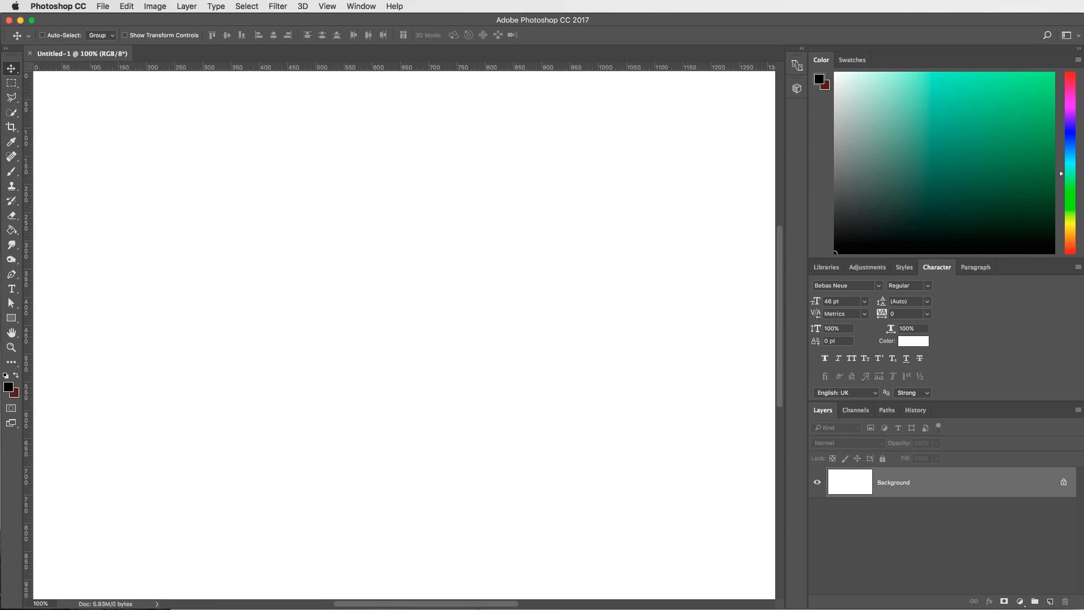
pyautogui.moveTo(617, 236)
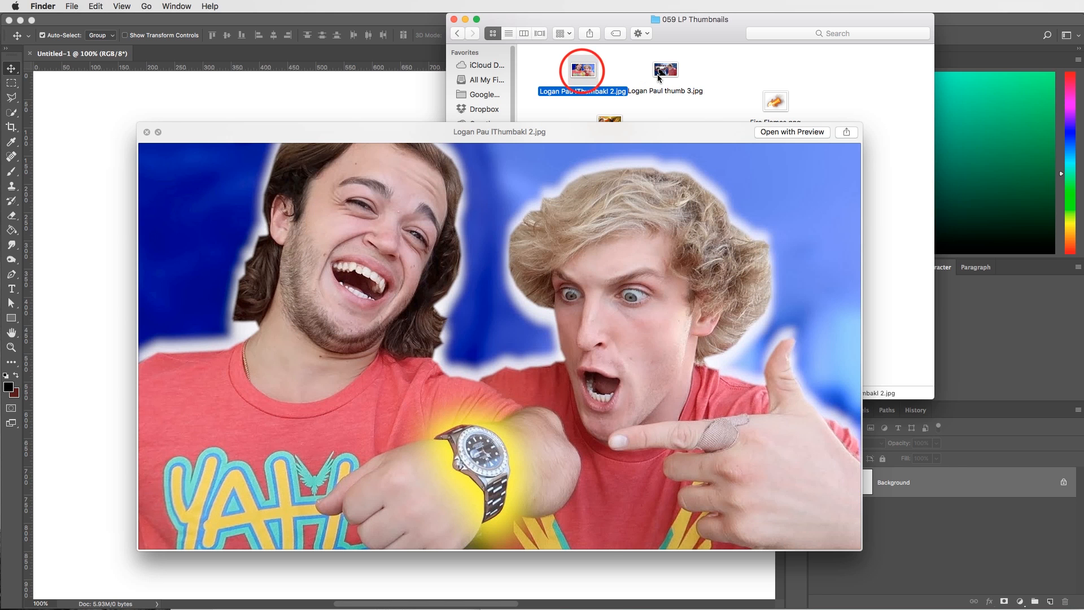
pyautogui.click(664, 70)
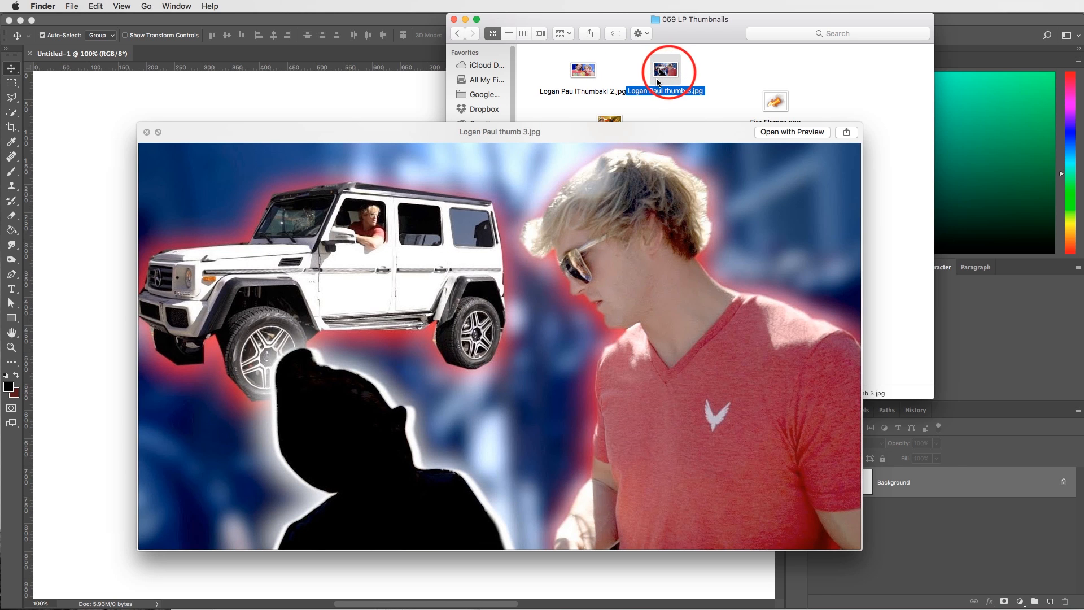
pyautogui.moveTo(612, 370)
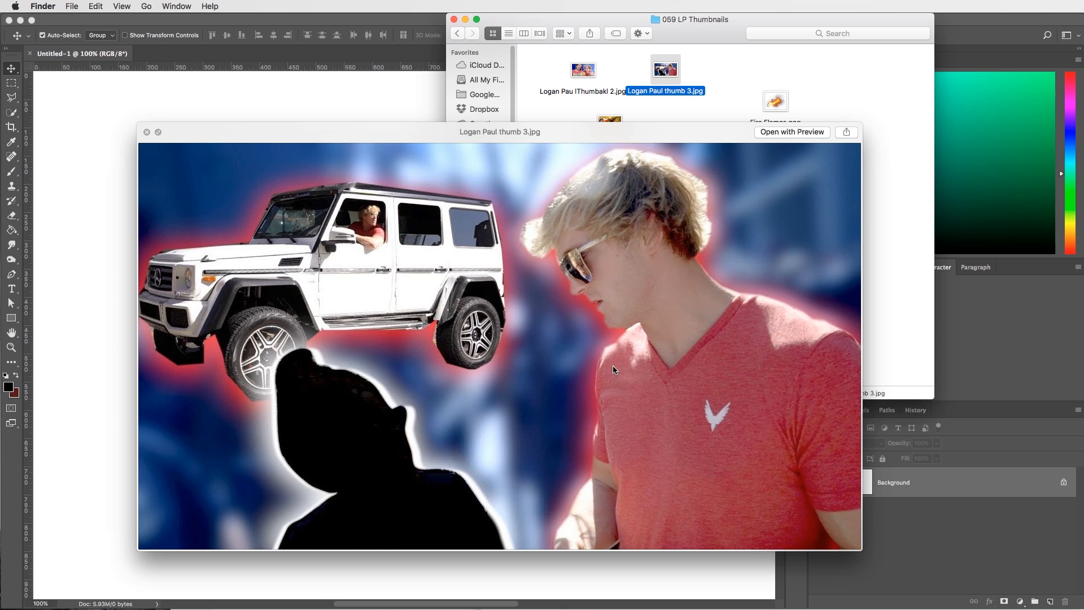
pyautogui.moveTo(584, 73)
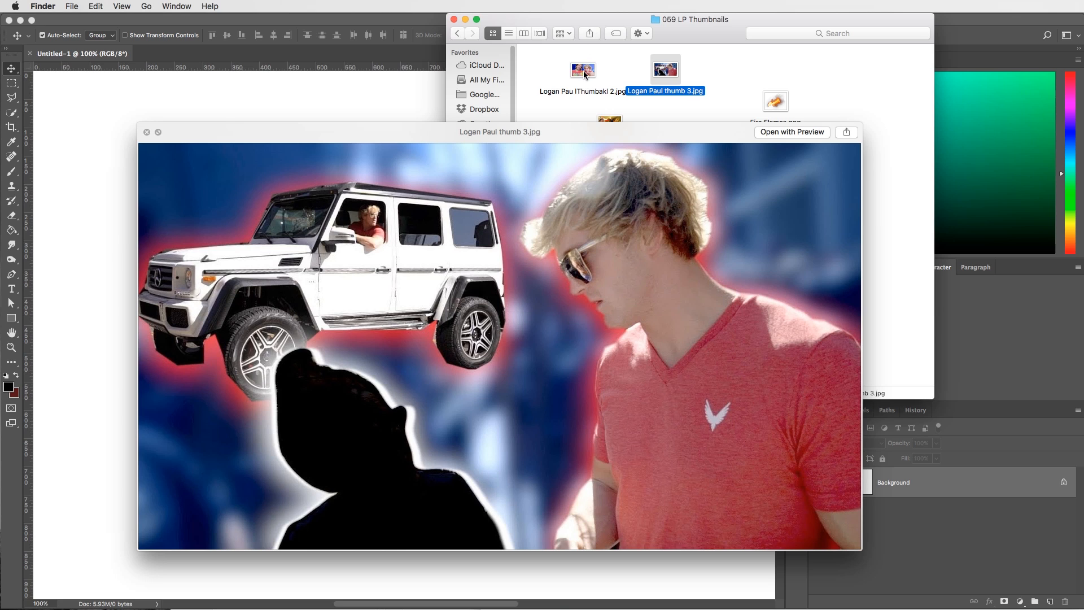
pyautogui.moveTo(592, 115)
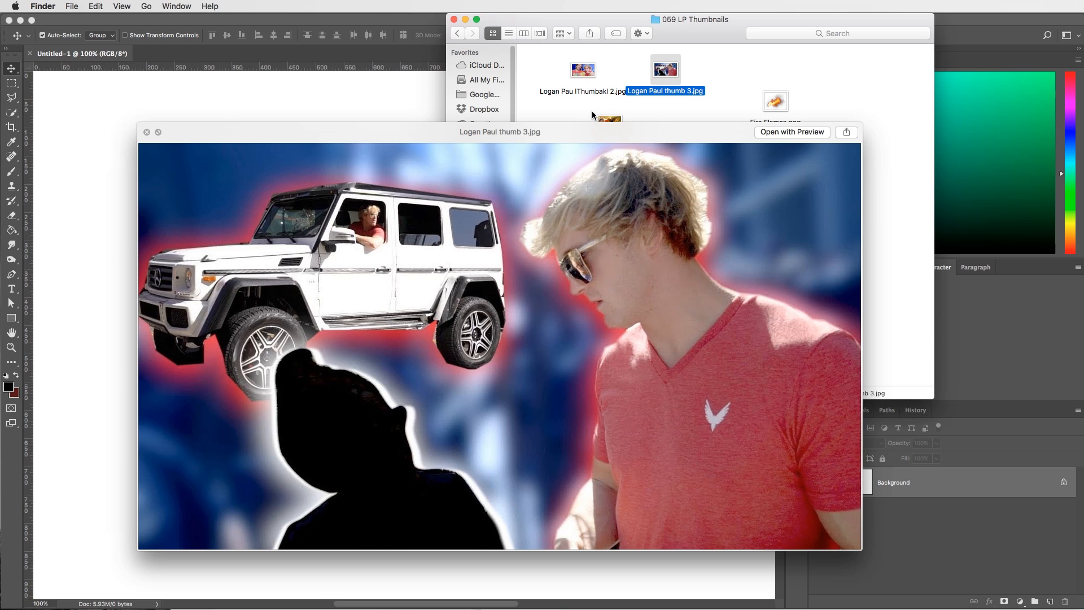
pyautogui.moveTo(595, 160)
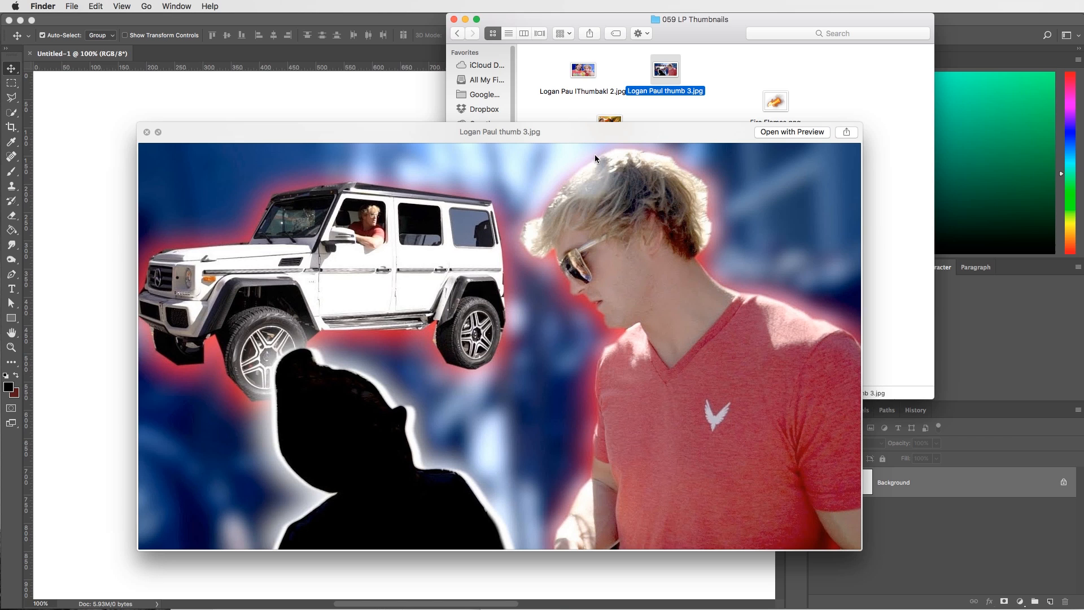
pyautogui.moveTo(614, 355)
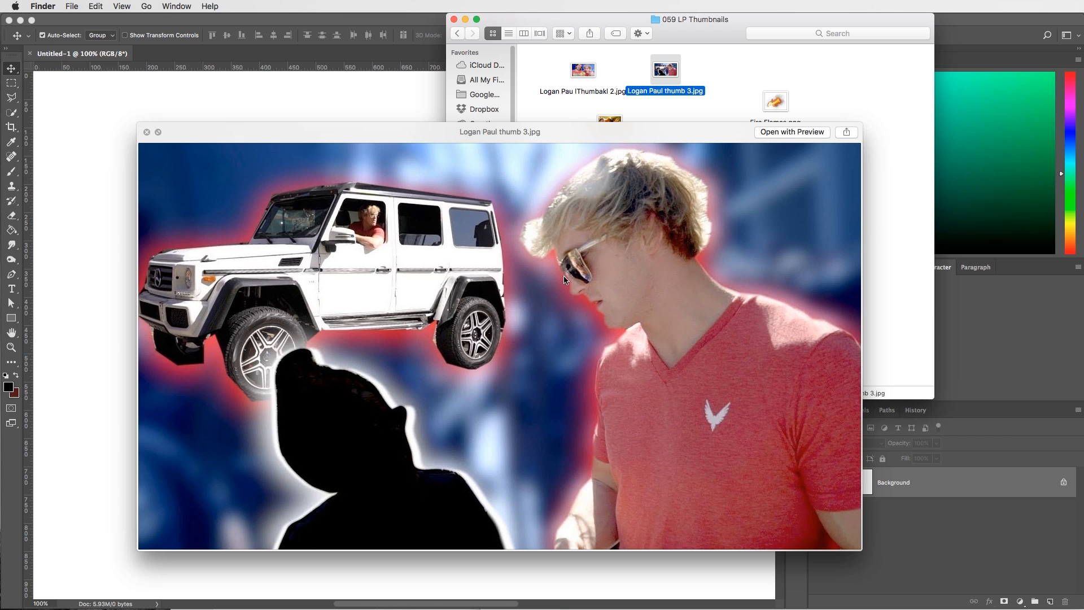
pyautogui.moveTo(809, 312)
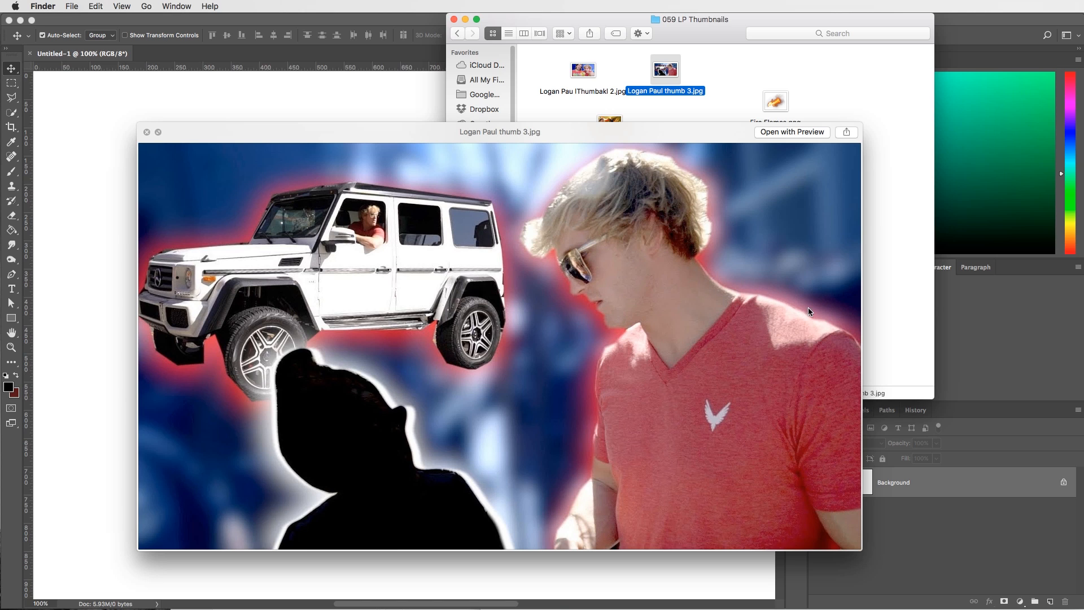
pyautogui.moveTo(490, 227)
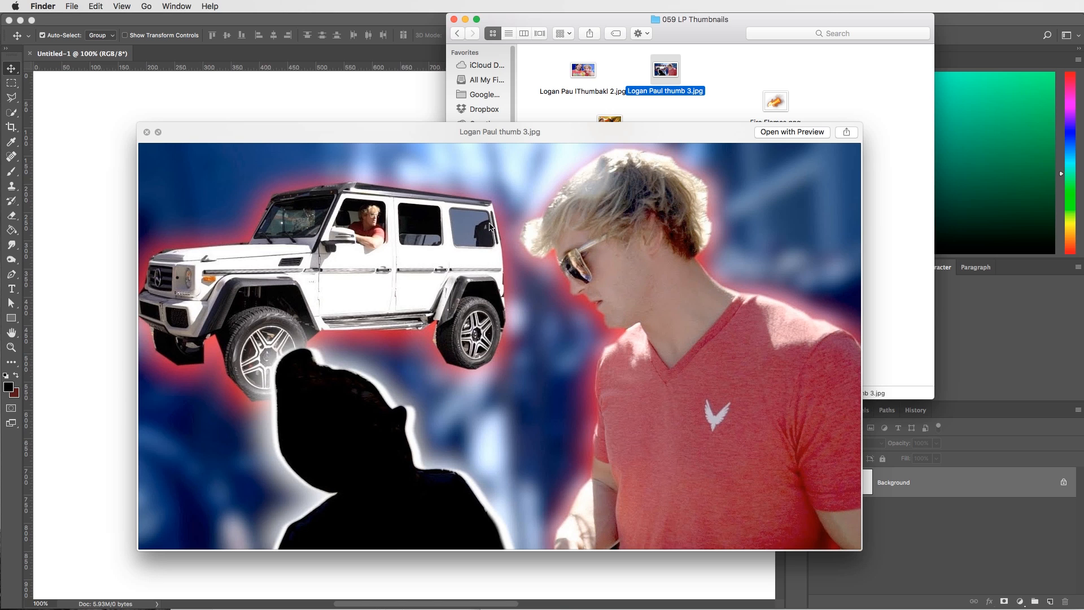
pyautogui.moveTo(437, 354)
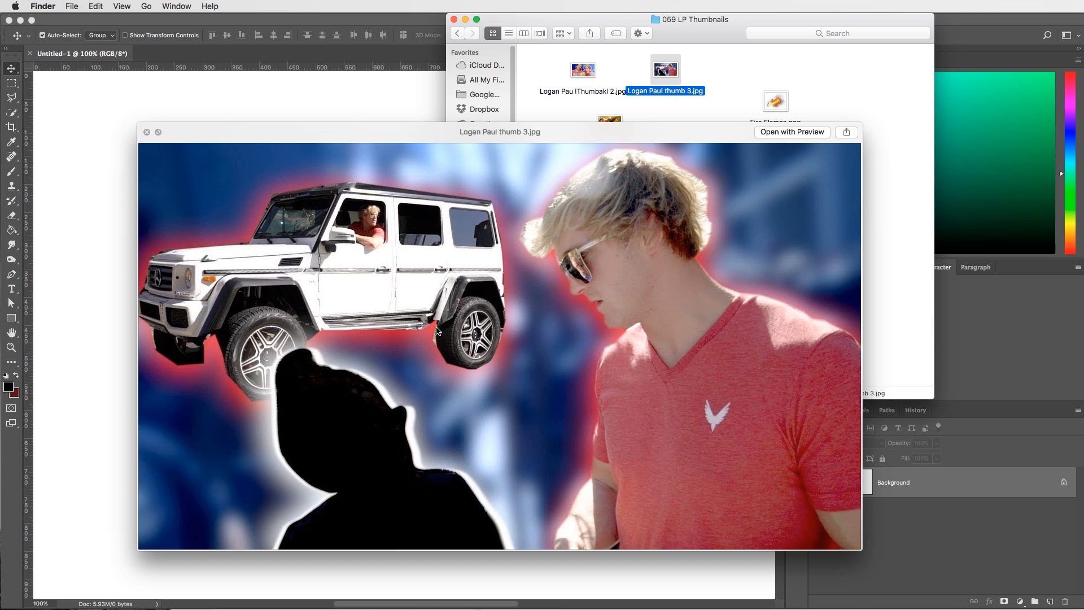
pyautogui.moveTo(494, 379)
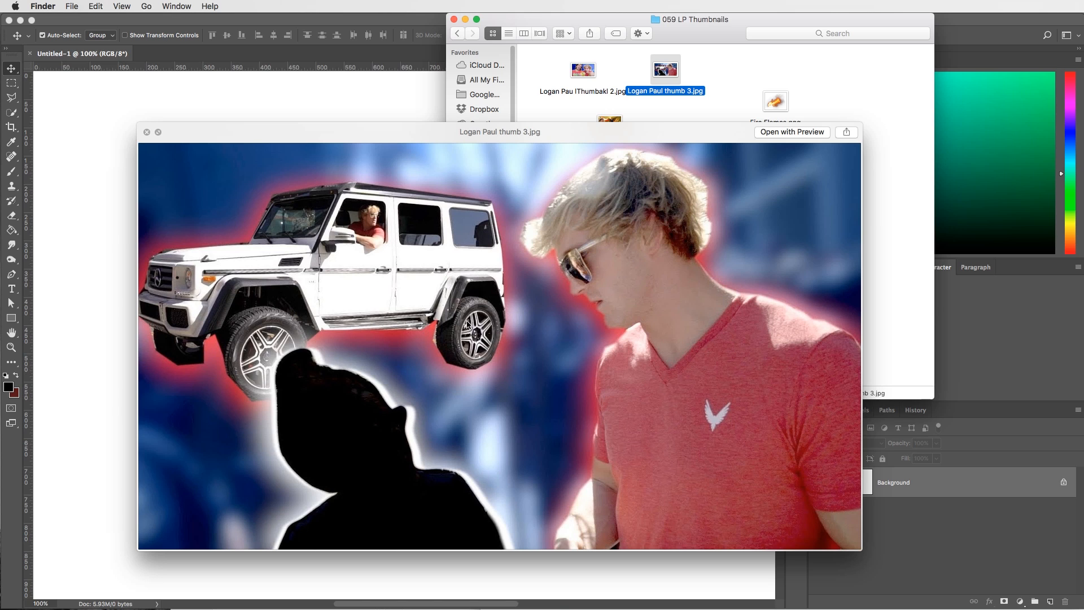
pyautogui.moveTo(468, 325)
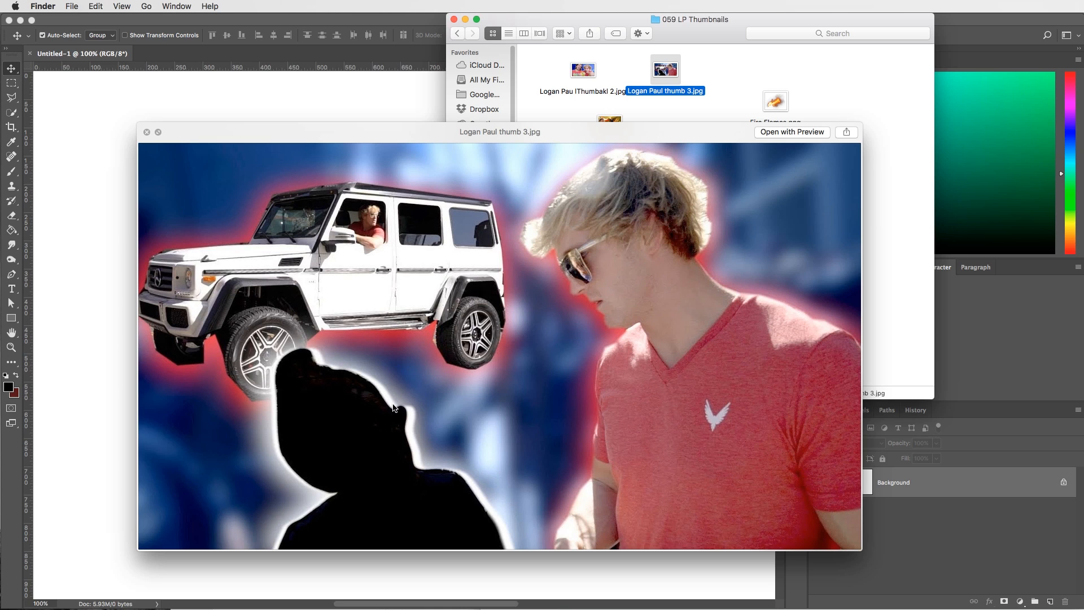
pyautogui.moveTo(309, 368)
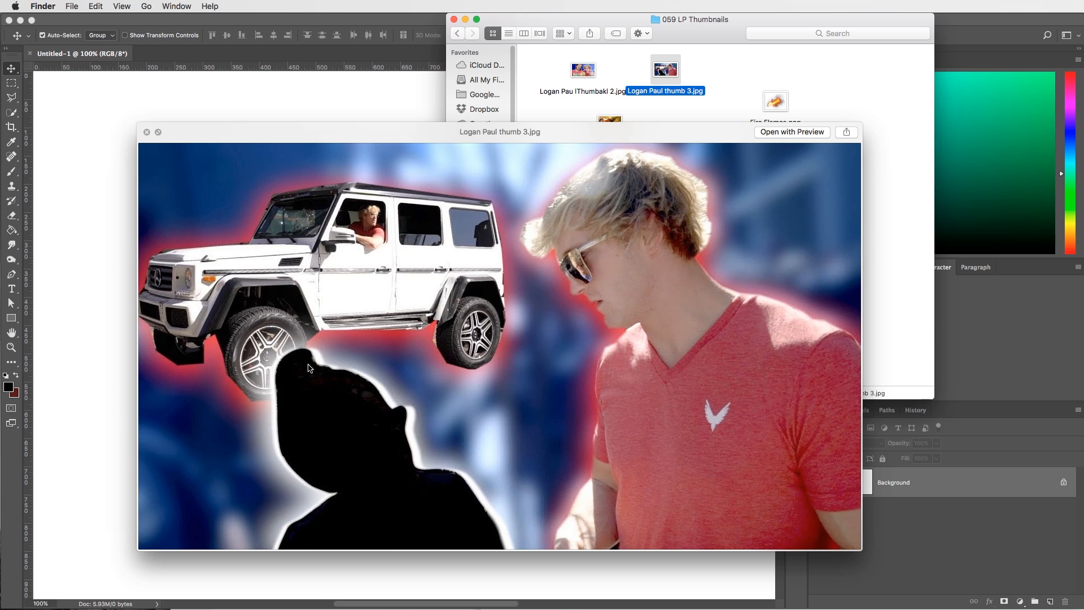
pyautogui.moveTo(401, 480)
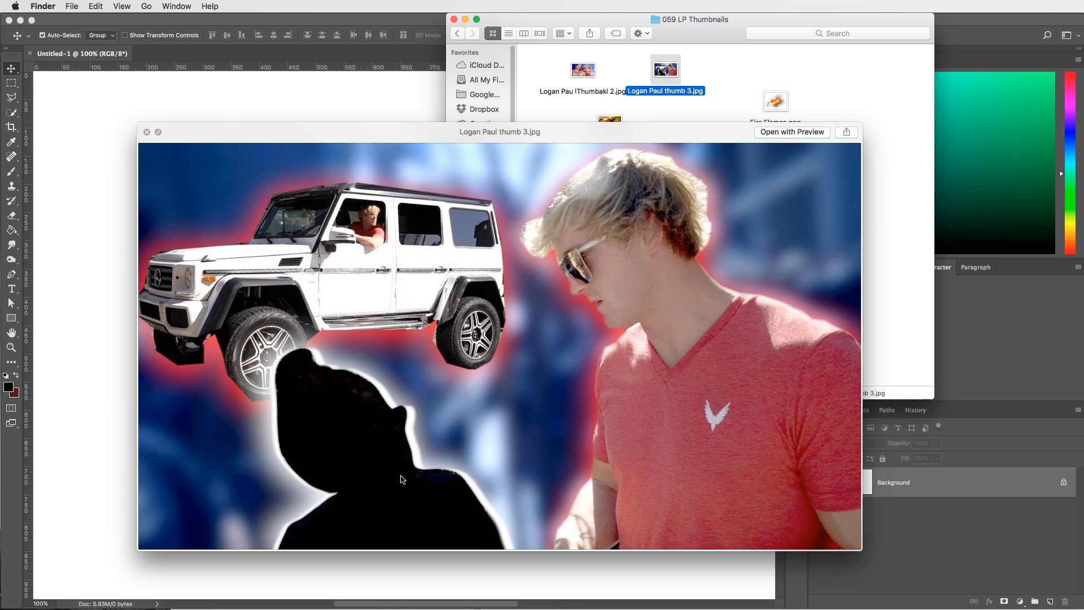
pyautogui.moveTo(360, 457)
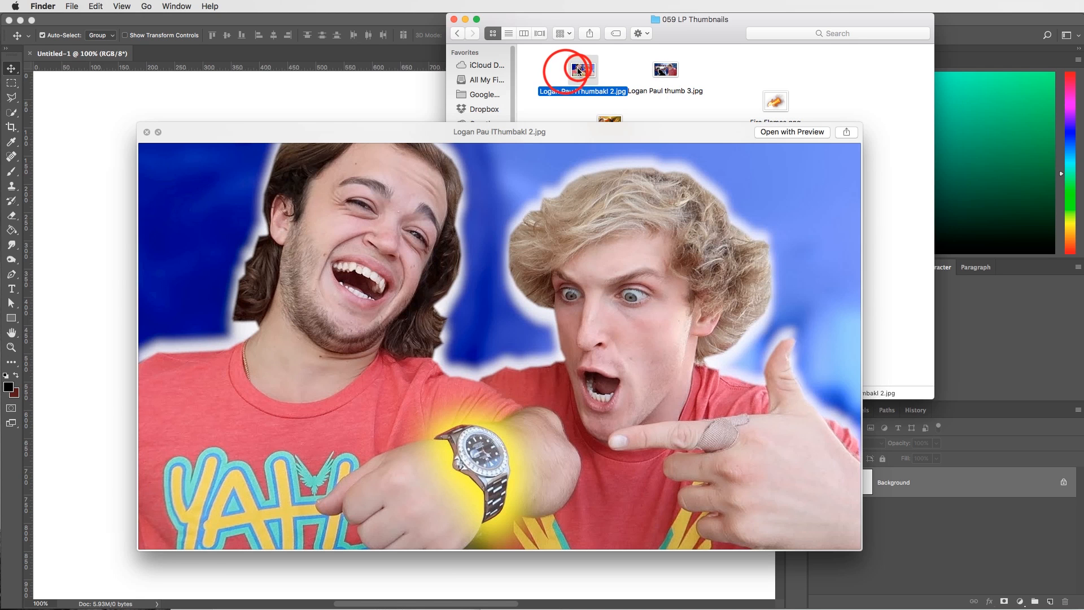
pyautogui.moveTo(448, 409)
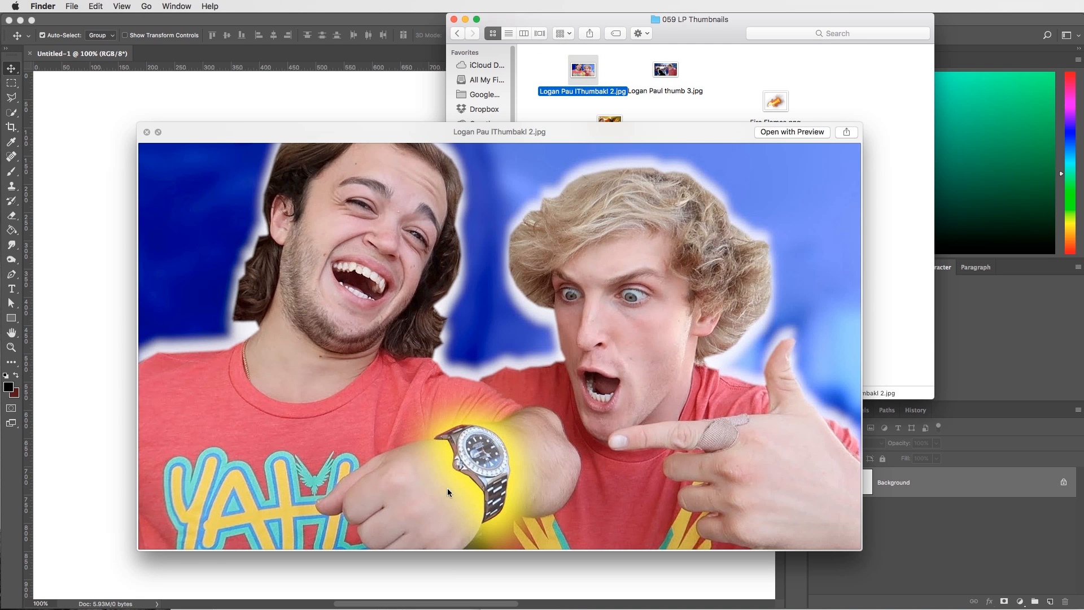
pyautogui.moveTo(565, 352)
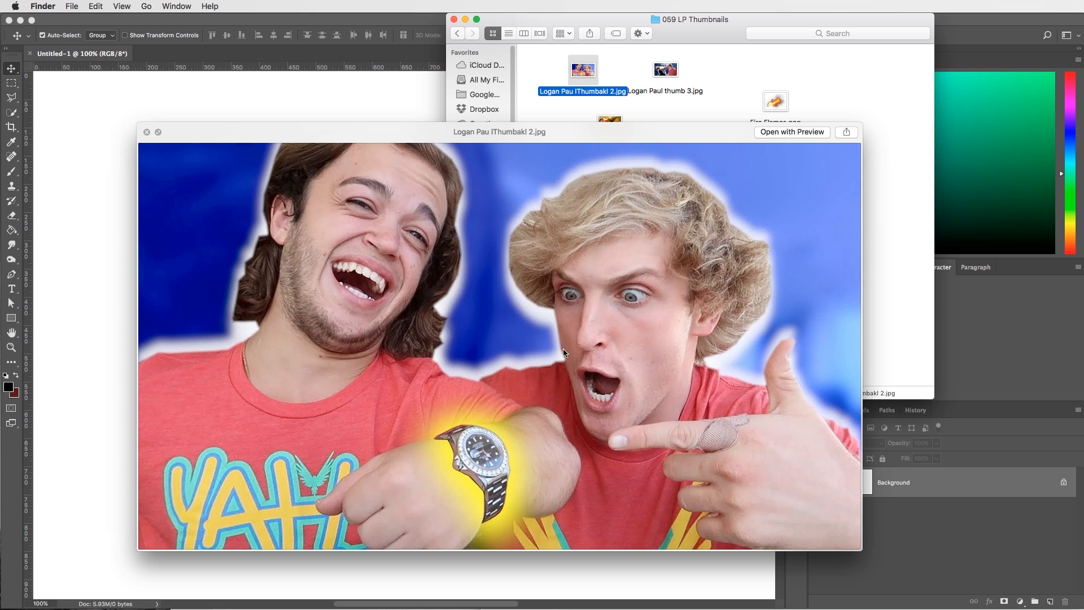
pyautogui.moveTo(800, 195)
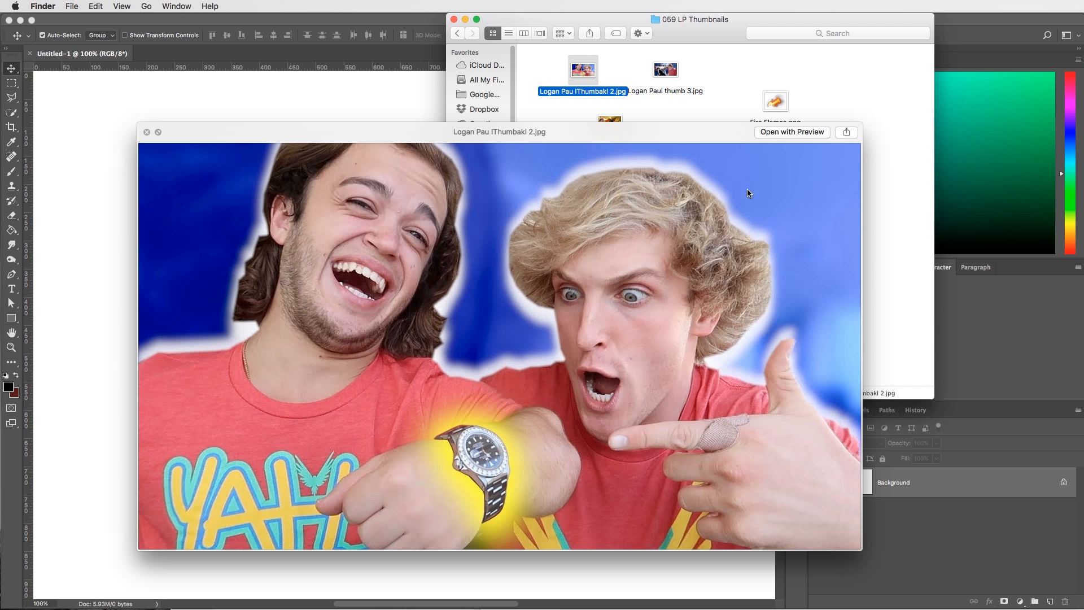
# - Close the thumbnail Quick Look preview, leaving the Finder folder over the blank canvas
pyautogui.click(147, 132)
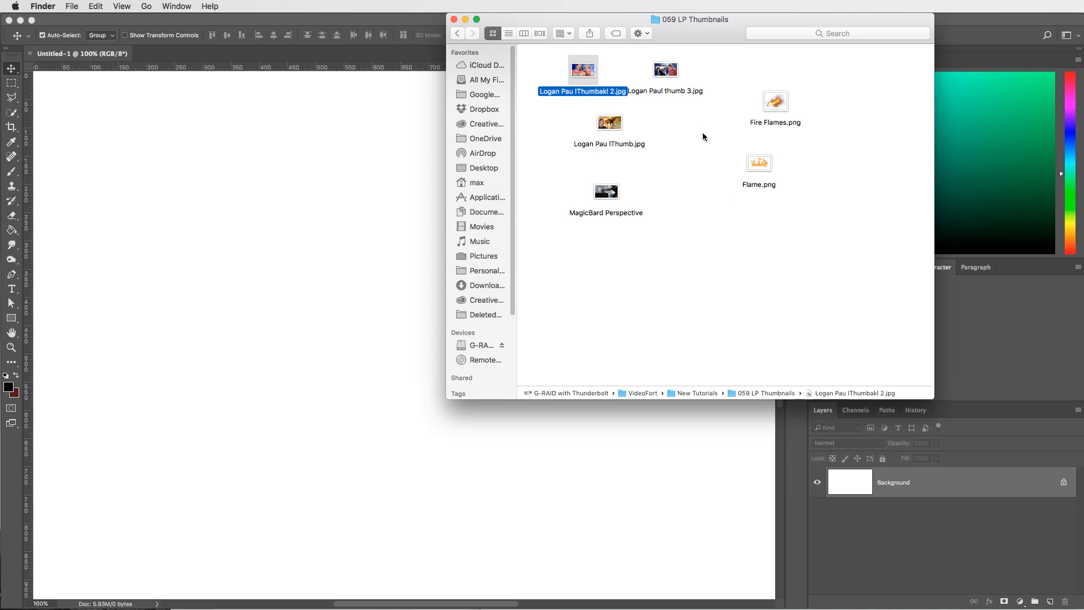
pyautogui.moveTo(685, 46)
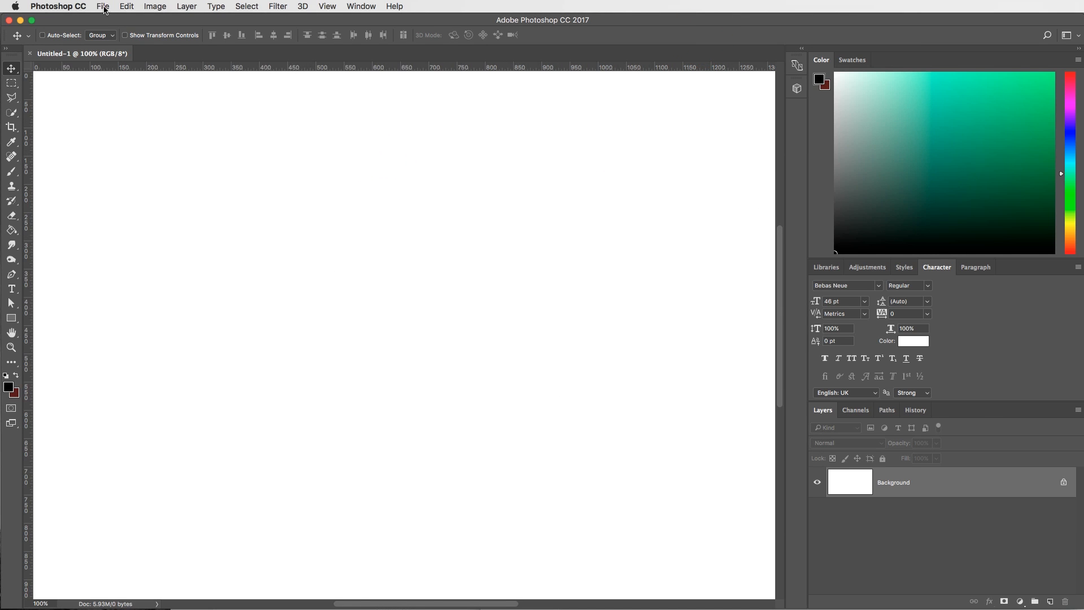
# - Create a new landscape RGB document at 1280 × 720 px and 150 ppi
pyautogui.click(102, 6)
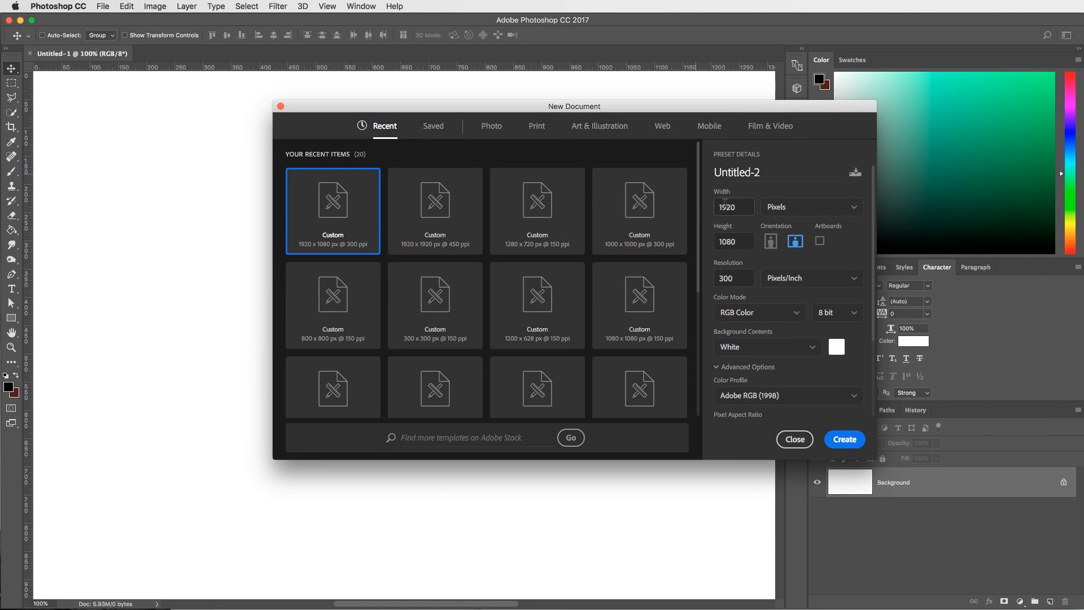
pyautogui.click(733, 207)
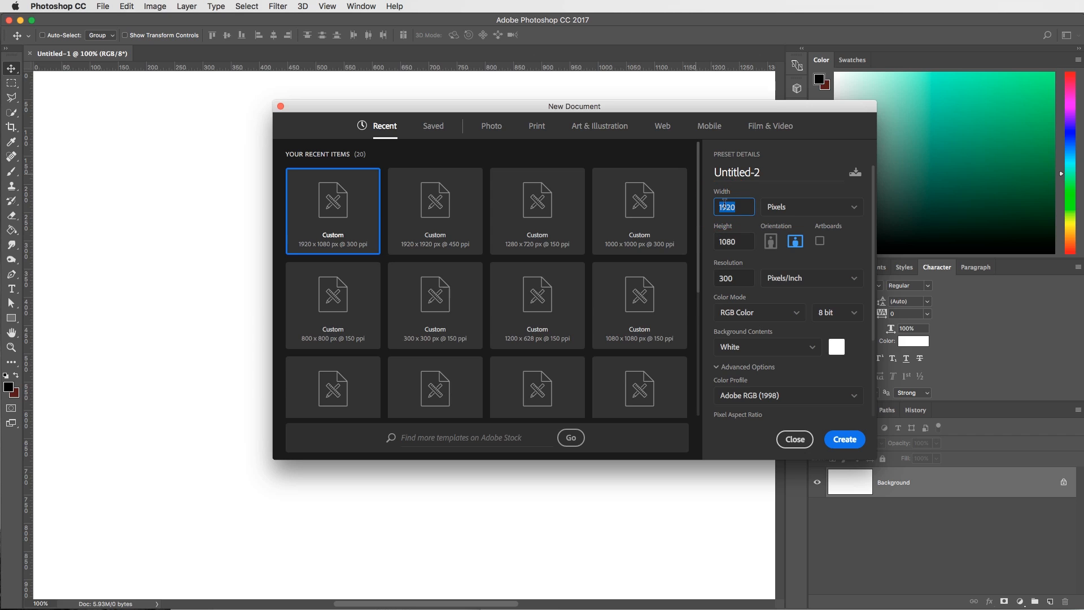
pyautogui.write('1280')
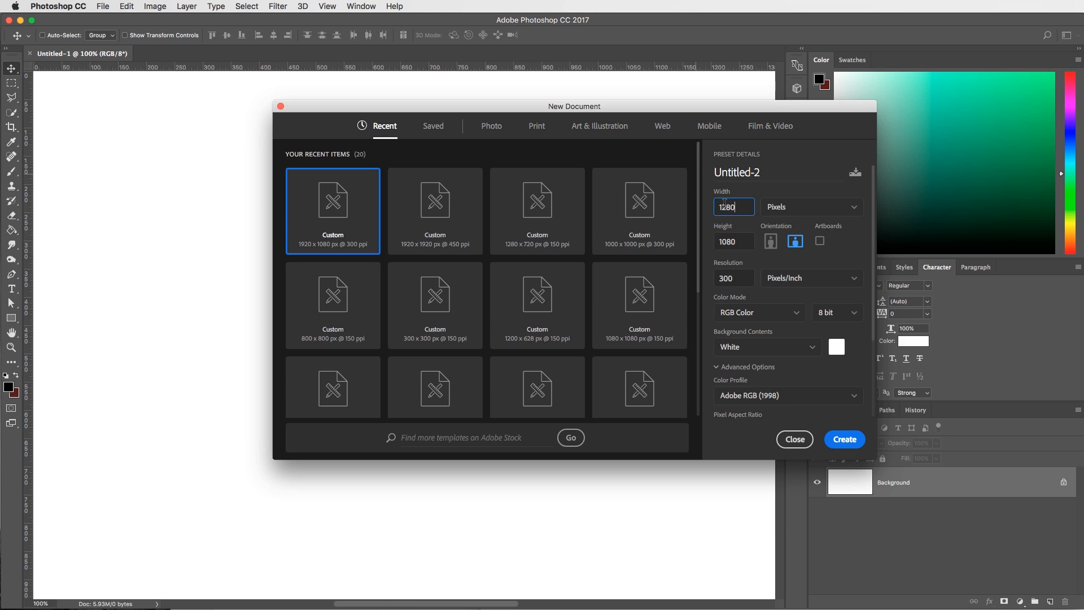
pyautogui.click(733, 241)
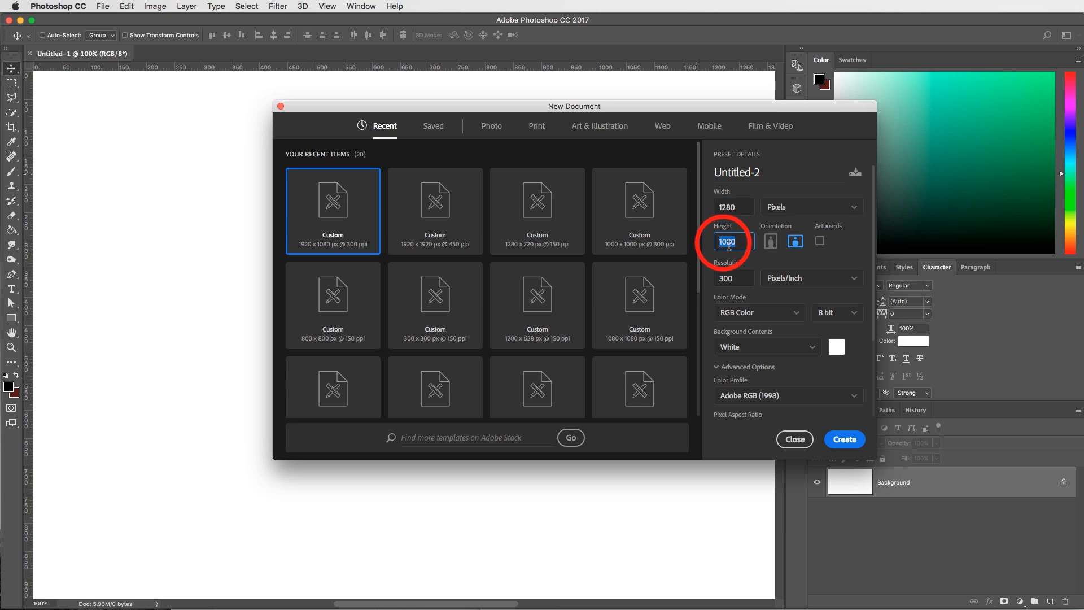
pyautogui.write('720')
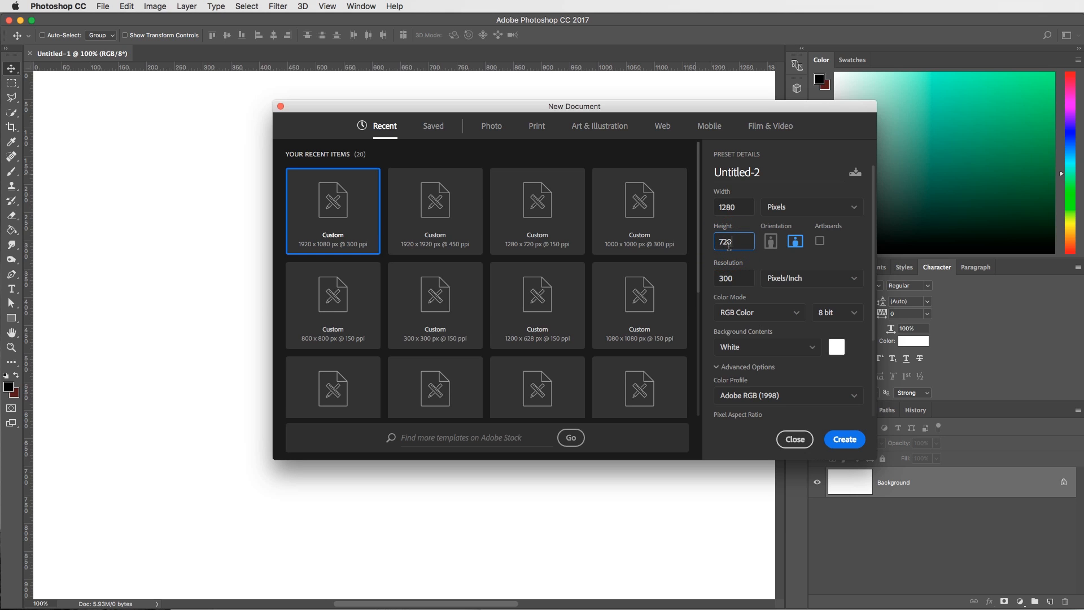
pyautogui.click(726, 278)
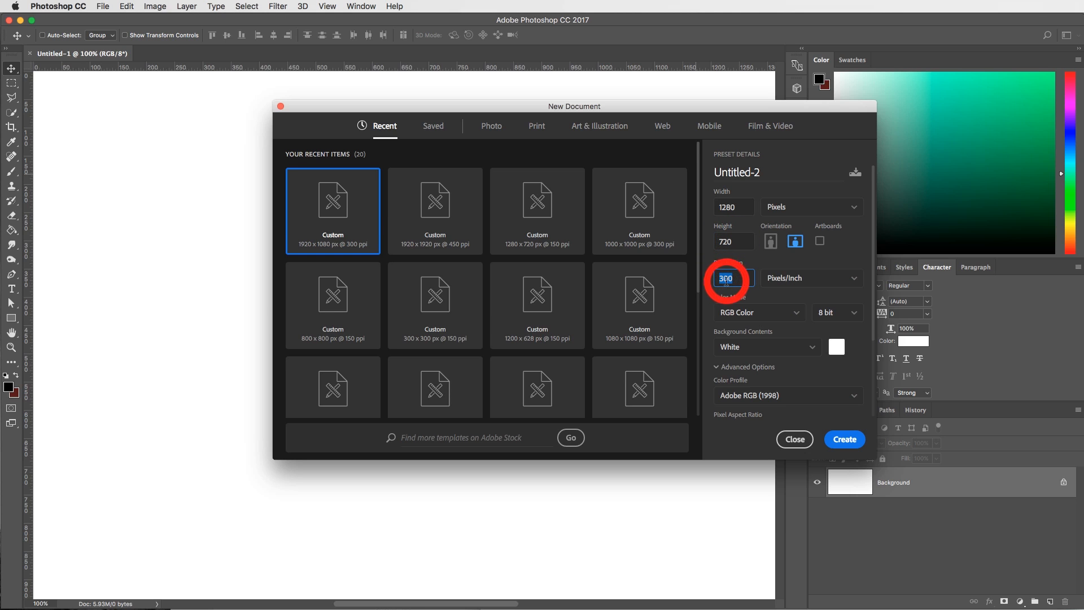
pyautogui.write('150')
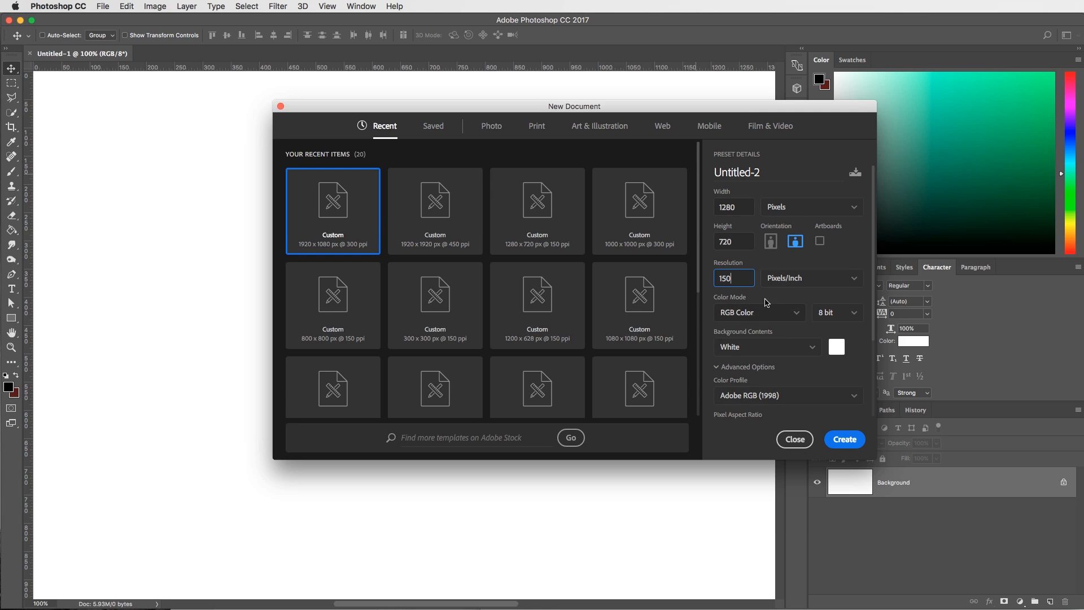
pyautogui.click(757, 312)
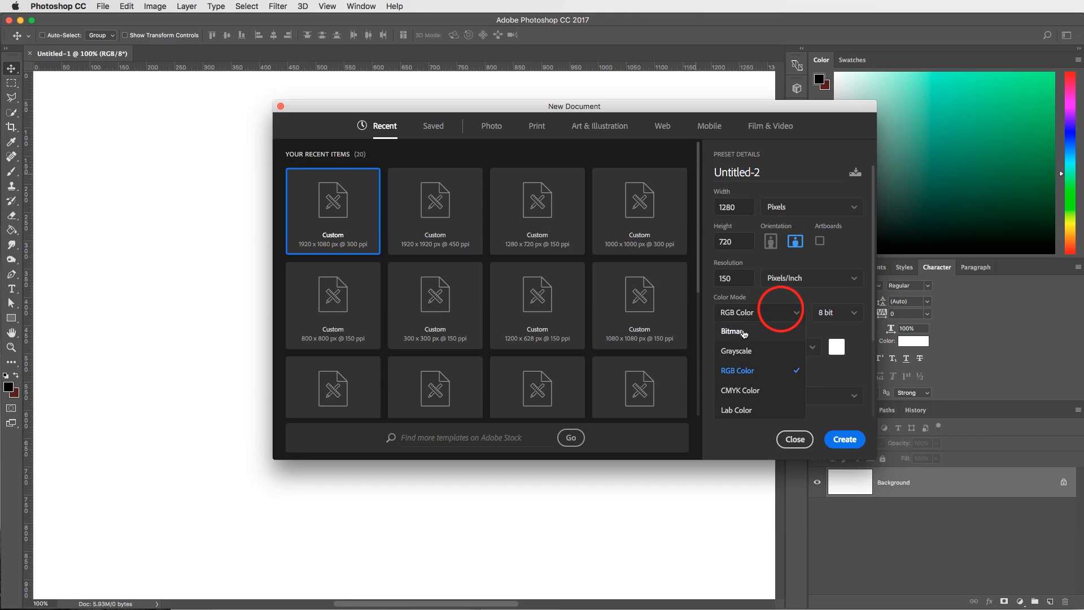
pyautogui.click(736, 312)
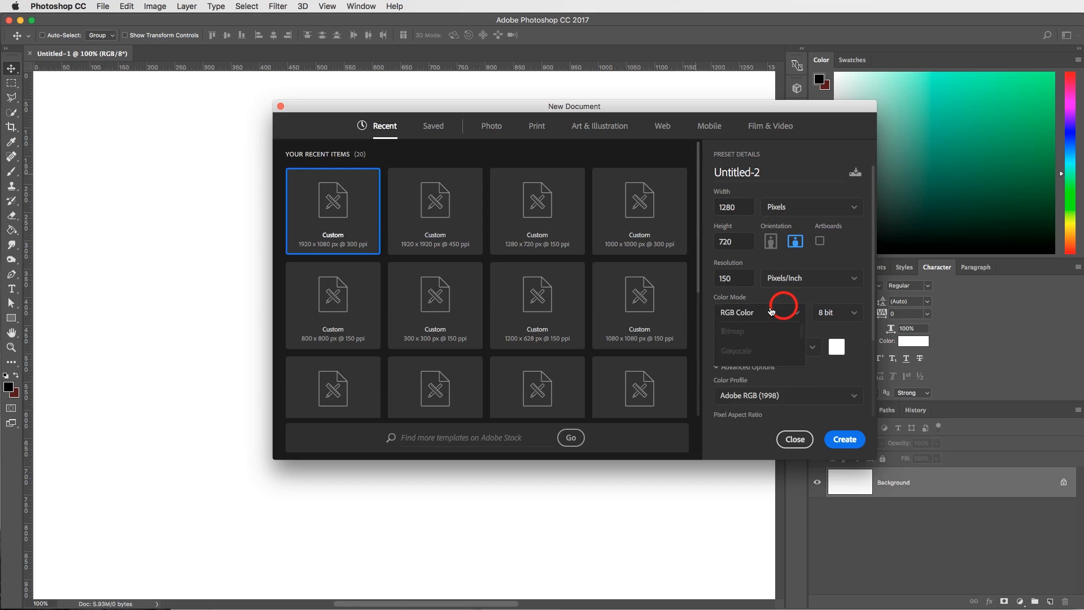
pyautogui.click(757, 312)
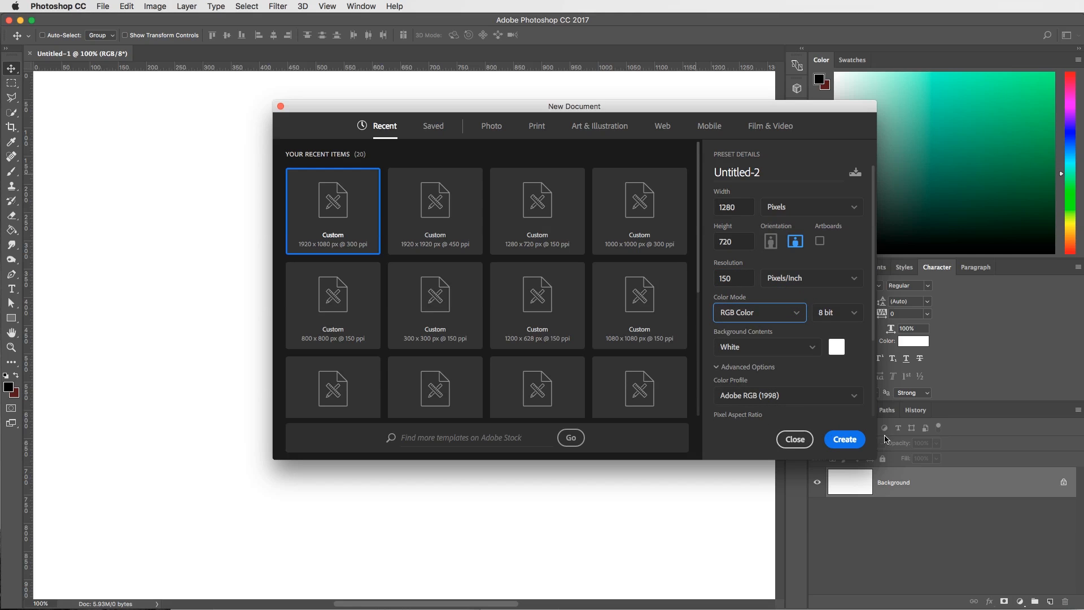
pyautogui.click(844, 439)
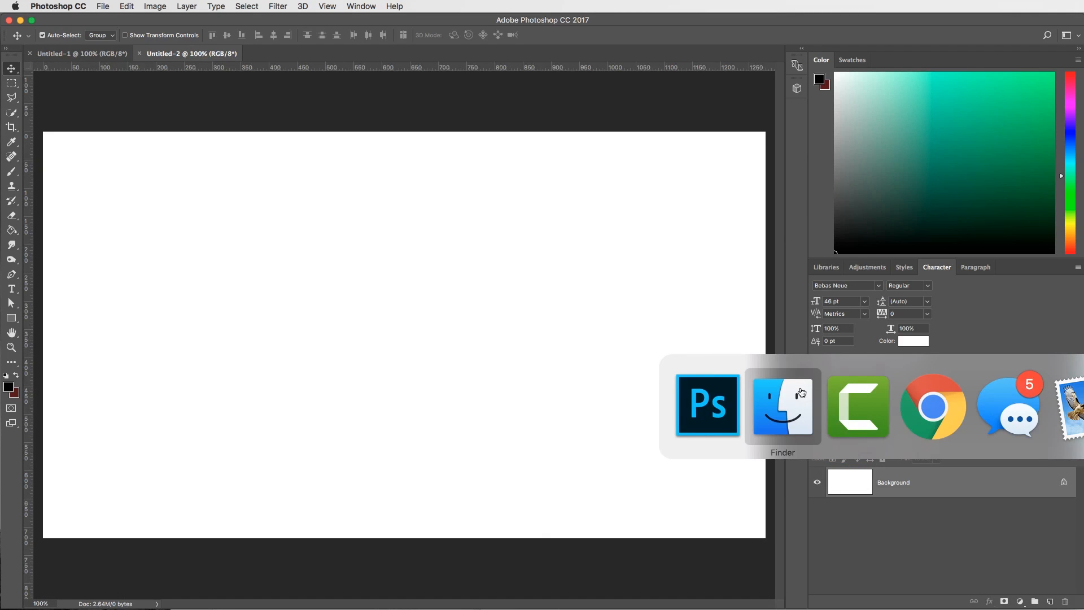
# - Place the MagicBard Perspective photo from Finder into the new document as a layer
pyautogui.click(782, 407)
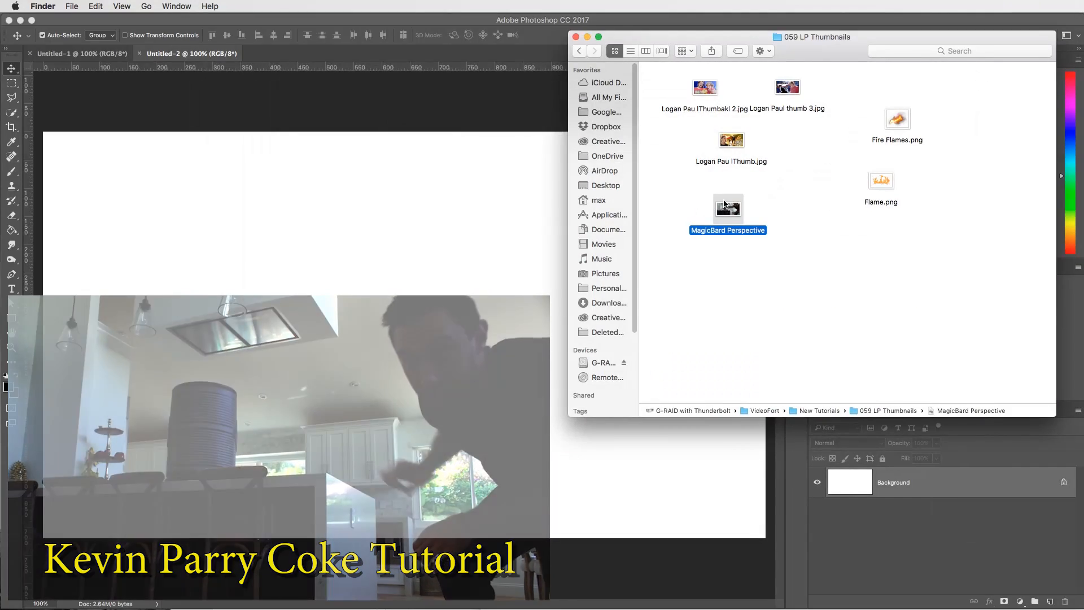
pyautogui.doubleClick(726, 208)
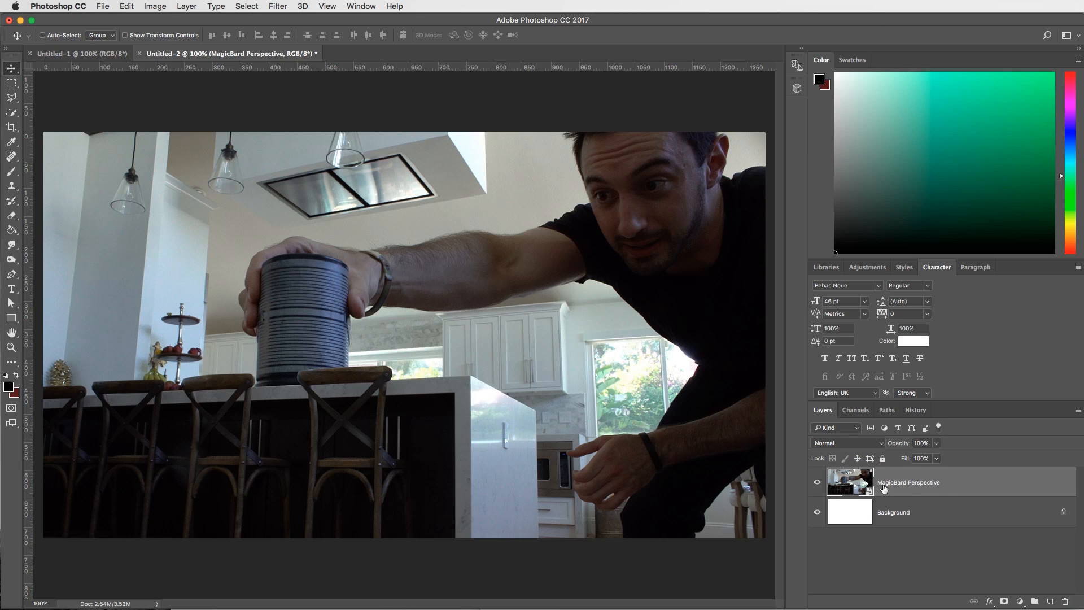
# - Duplicate the MagicBard Perspective layer with Cmd+J to get a copy above it
pyautogui.press('cmd+j')
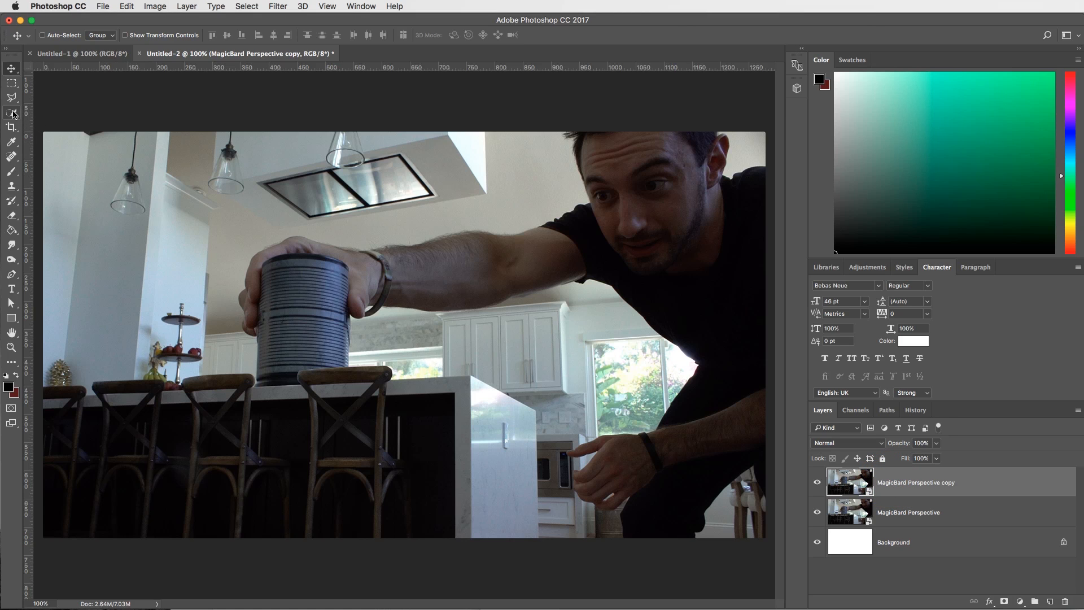
pyautogui.moveTo(12, 113)
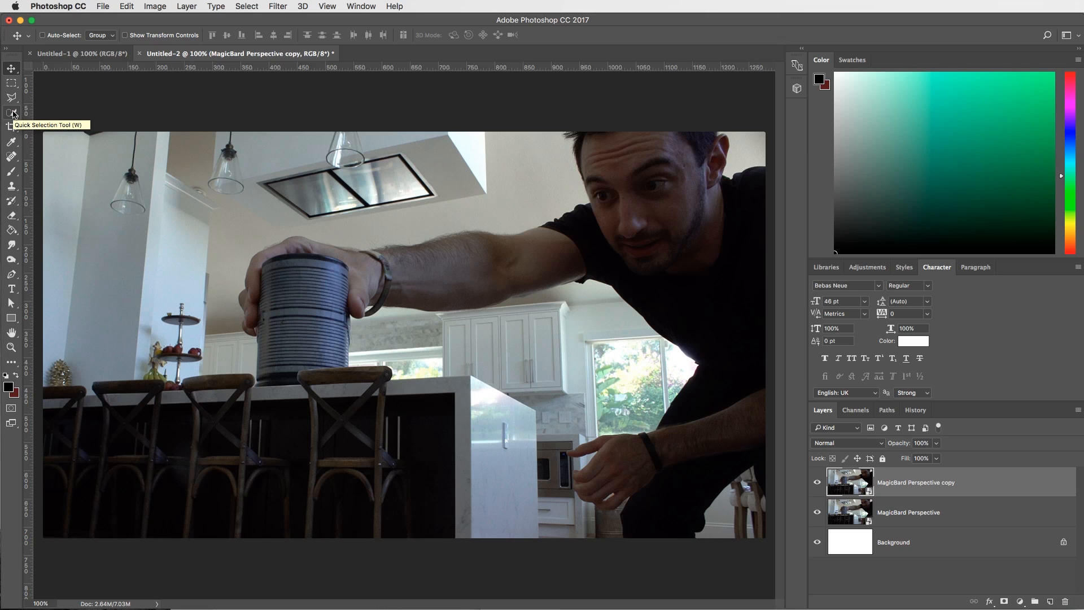
# - Brush the Quick Selection Tool over the man, his arms and the tin
pyautogui.click(12, 113)
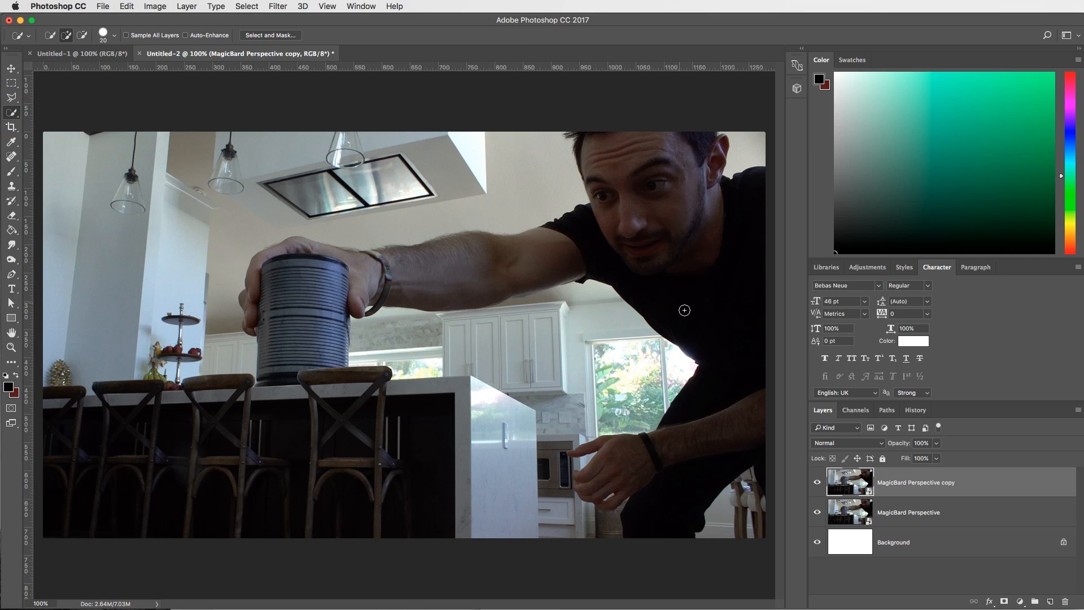
pyautogui.moveTo(686, 352)
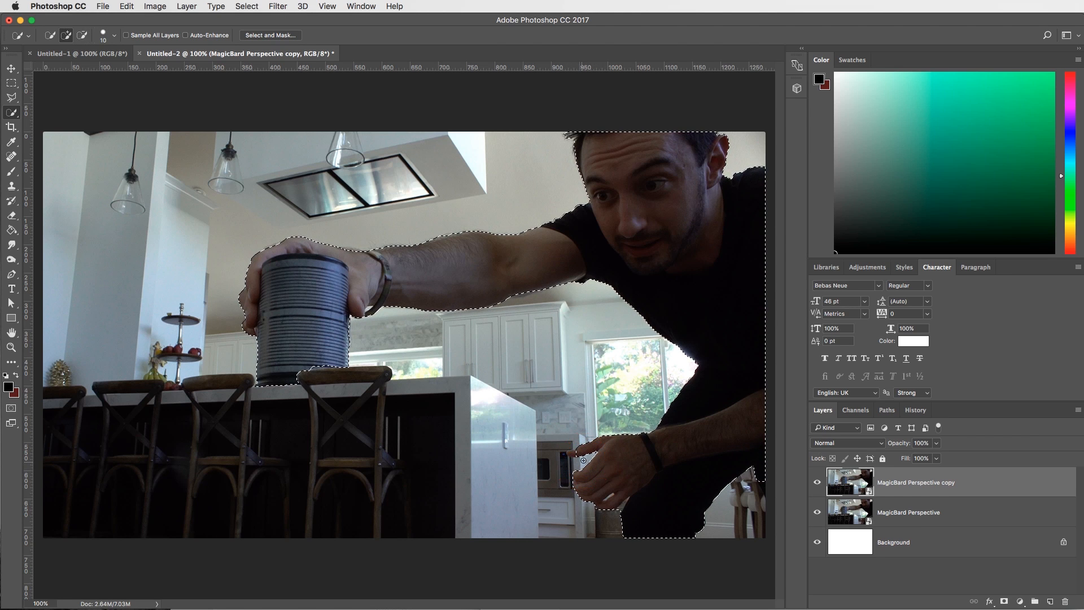
pyautogui.click(570, 454)
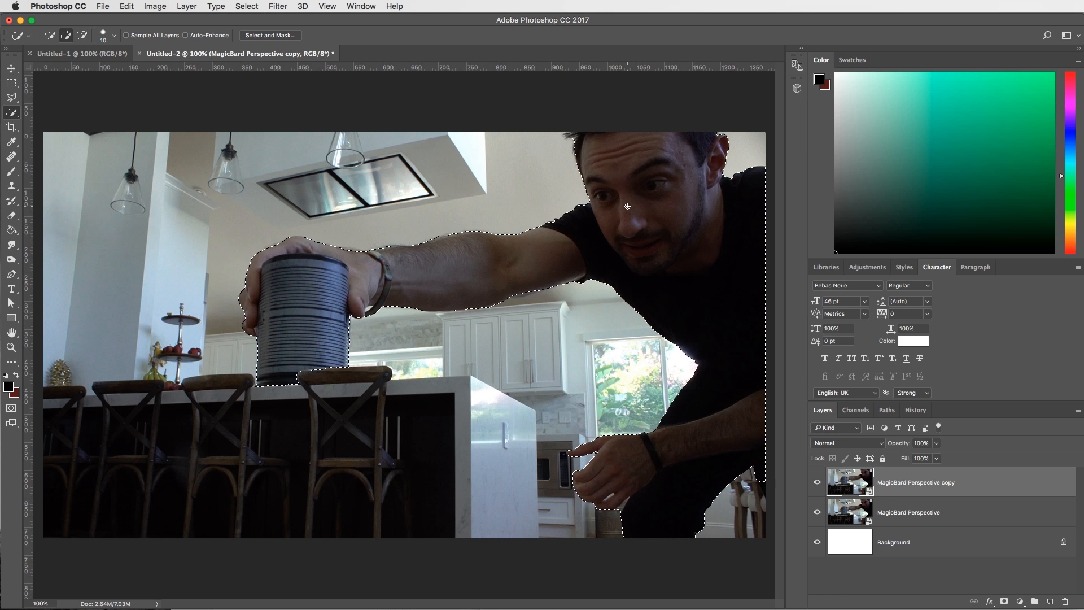
# - Open Select and Mask on the subject selection and set overlay opacity to 65%
pyautogui.rightClick(627, 206)
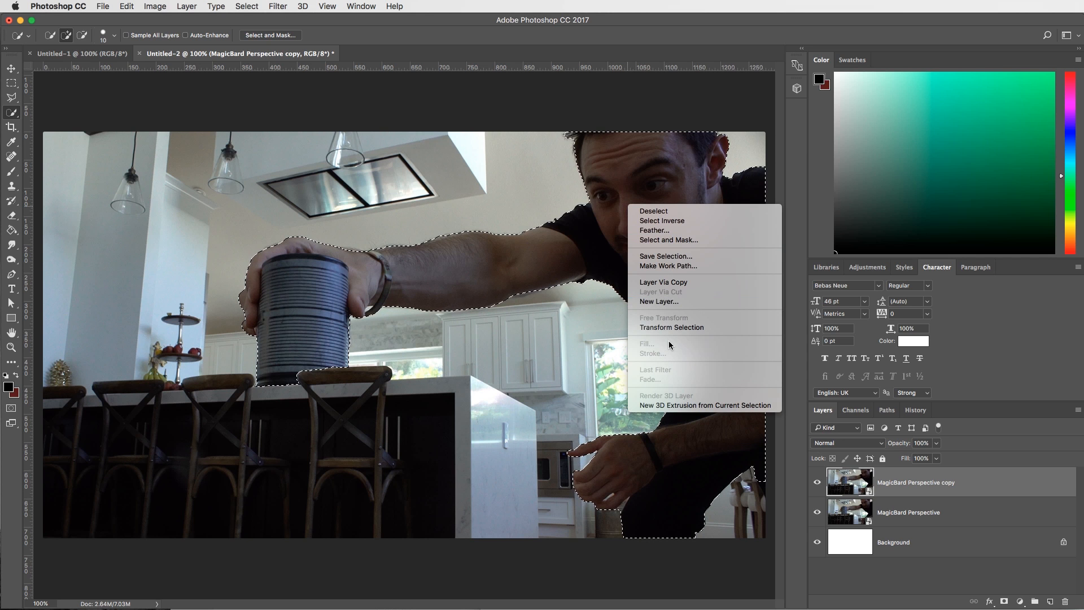
pyautogui.click(668, 239)
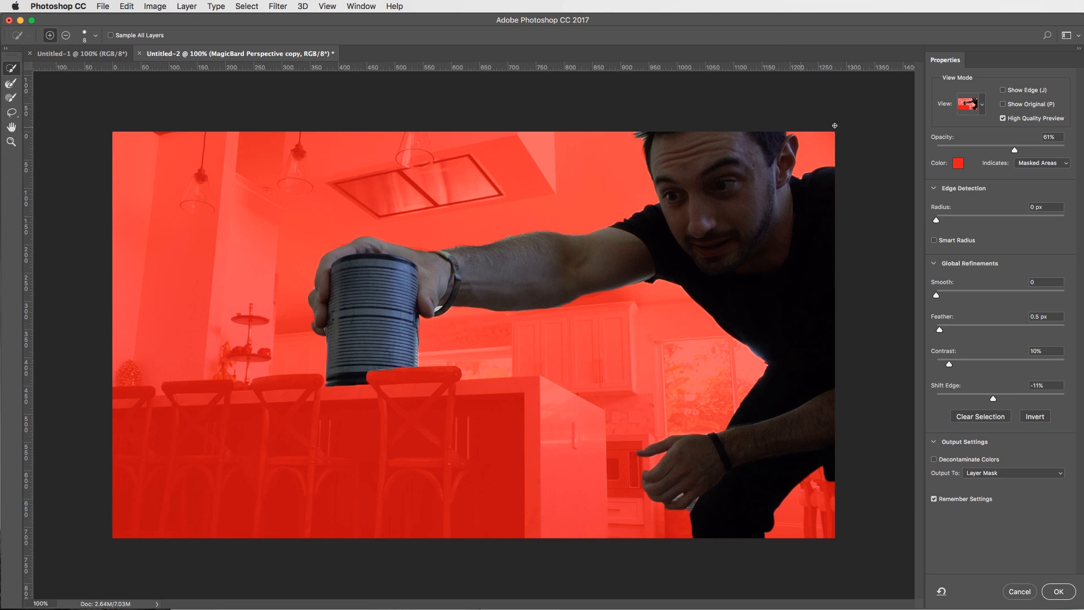
pyautogui.moveTo(1014, 150); pyautogui.dragTo(1003, 151)
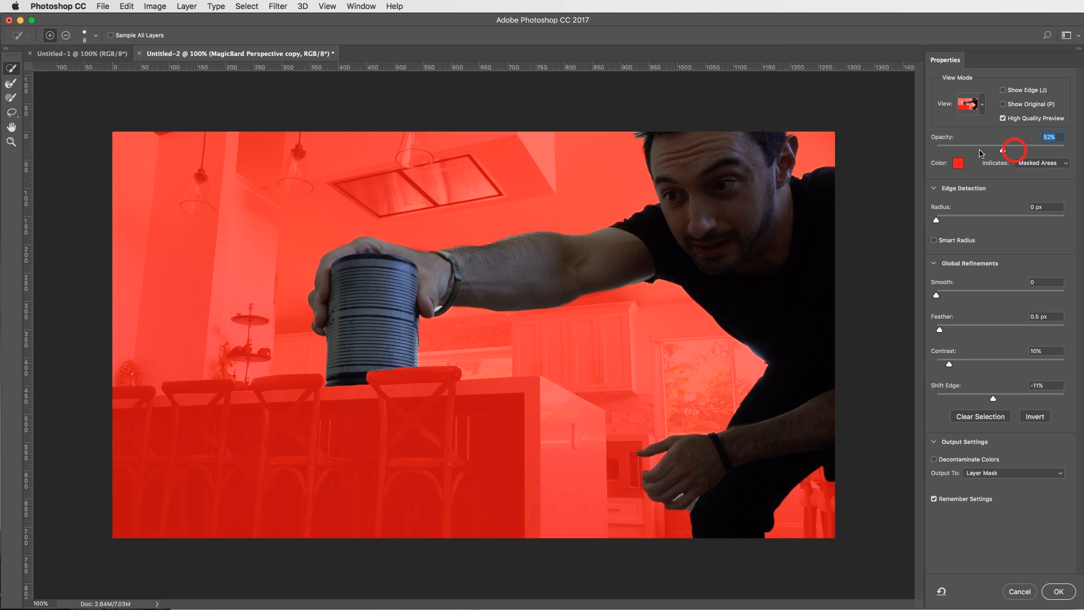
pyautogui.moveTo(1003, 150); pyautogui.dragTo(1018, 150)
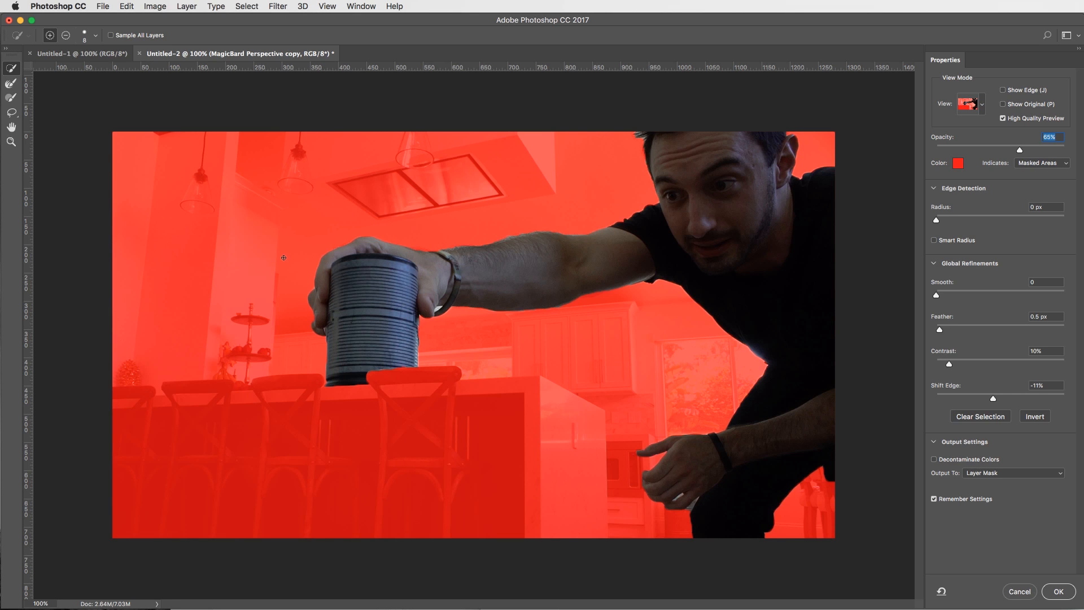
pyautogui.moveTo(948, 338)
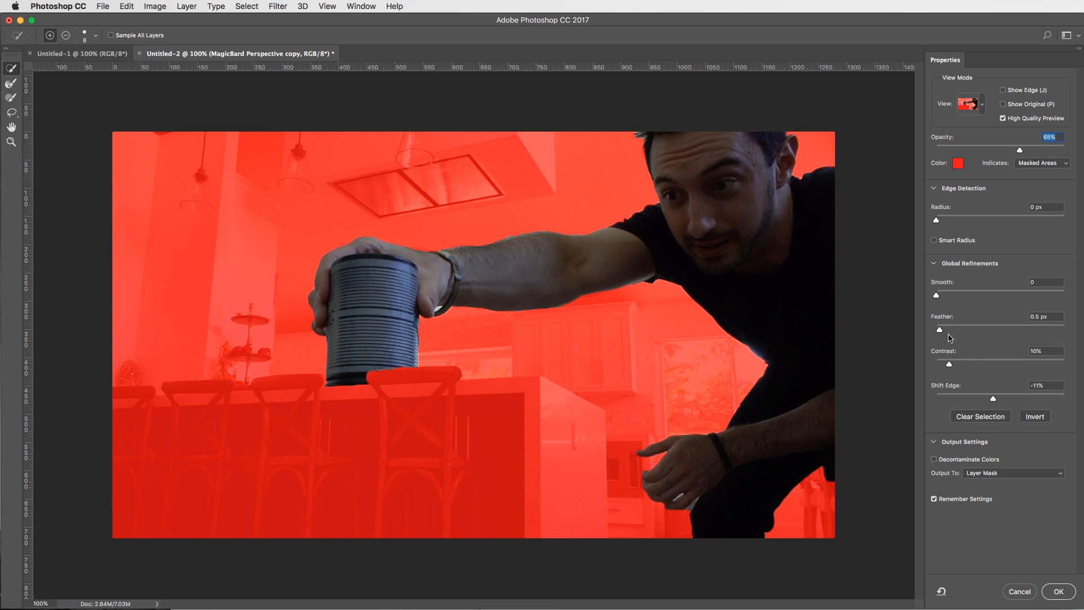
pyautogui.moveTo(1001, 409)
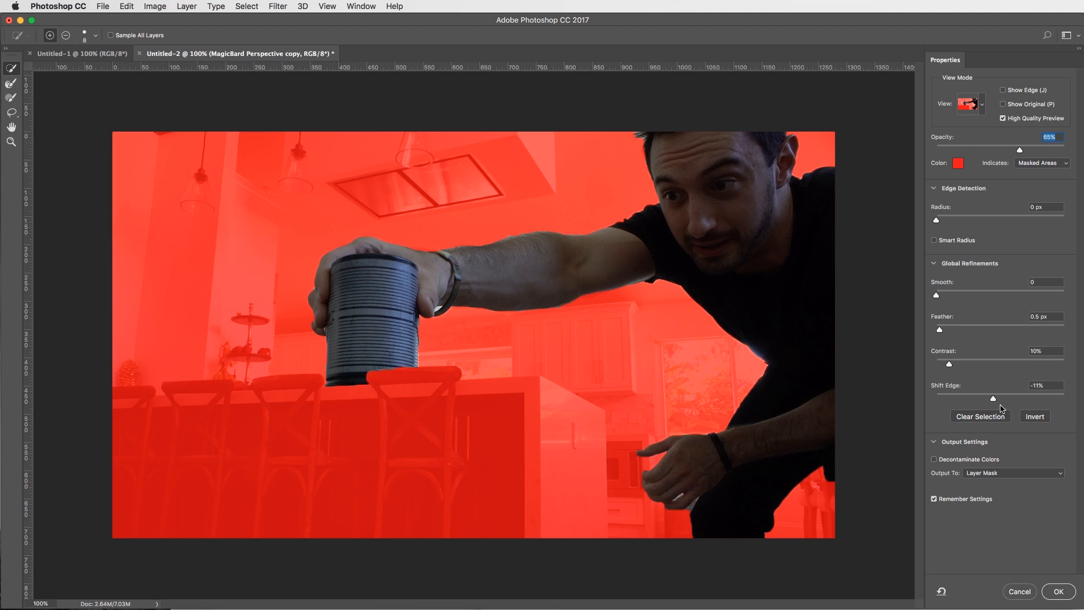
pyautogui.moveTo(992, 400)
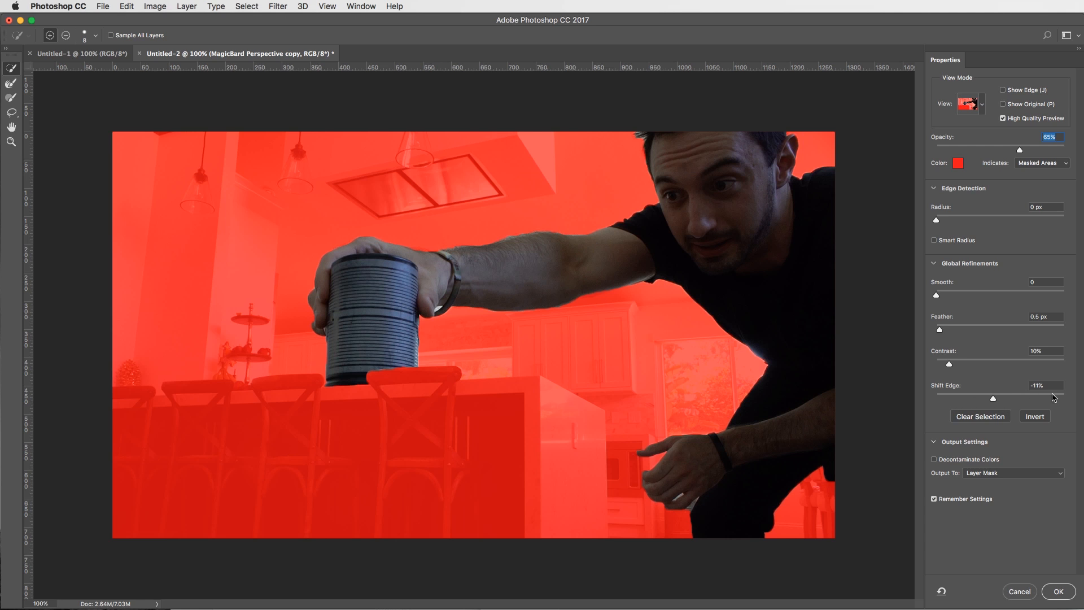
pyautogui.moveTo(777, 477)
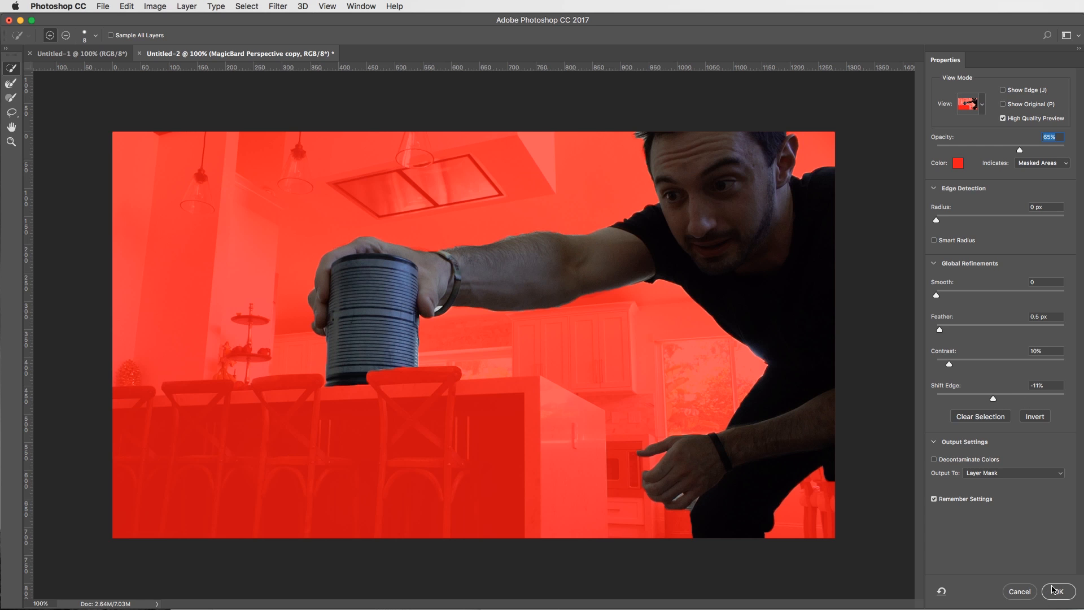
pyautogui.moveTo(957, 356)
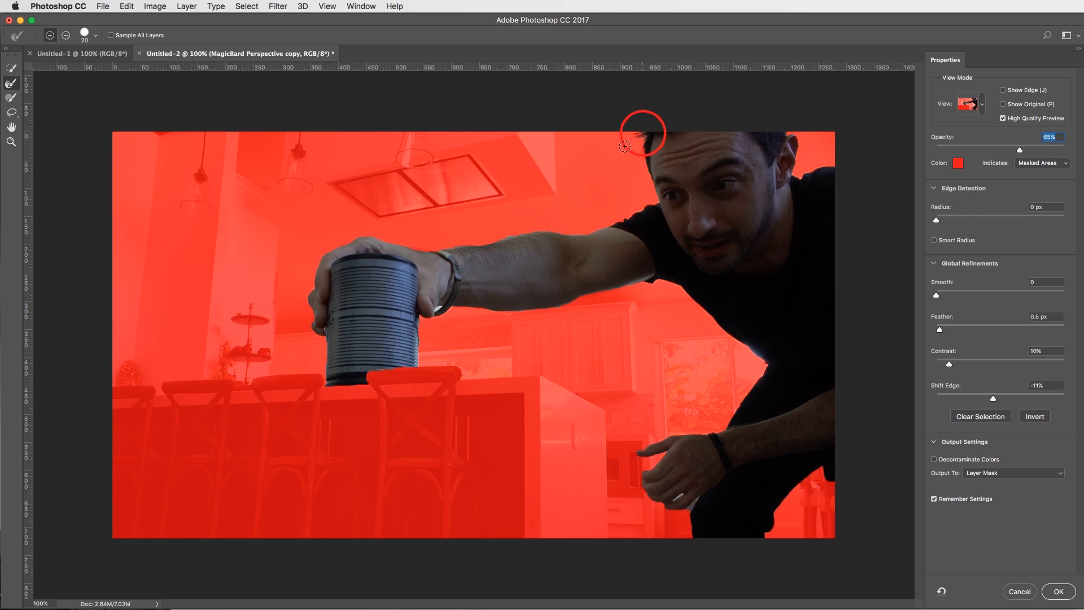
pyautogui.moveTo(615, 152)
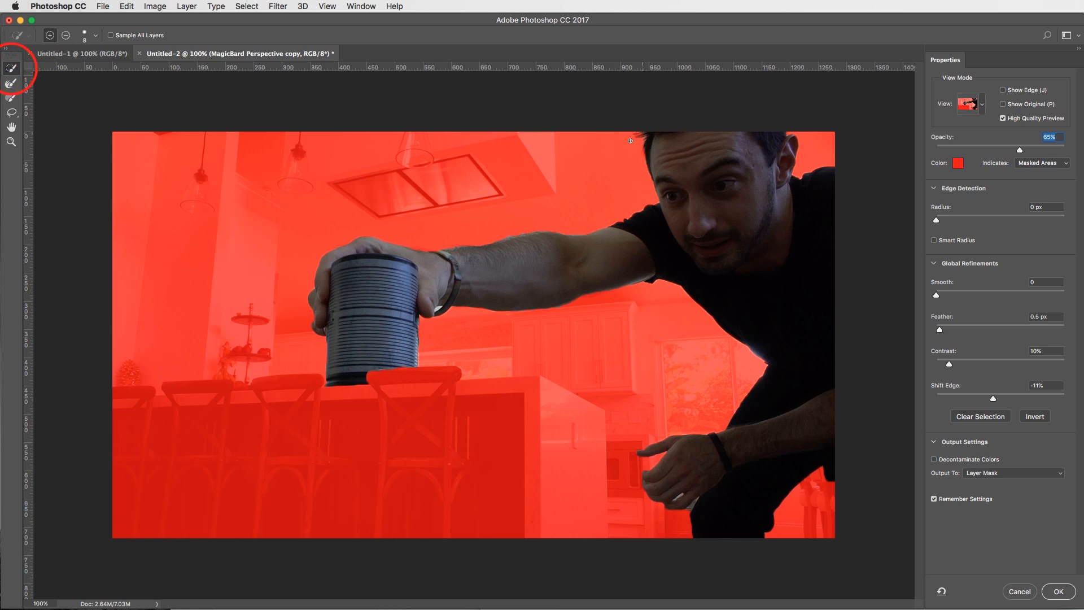
# - Output the refined selection as a layer mask and preview the cut-out by toggling the original
pyautogui.click(1057, 591)
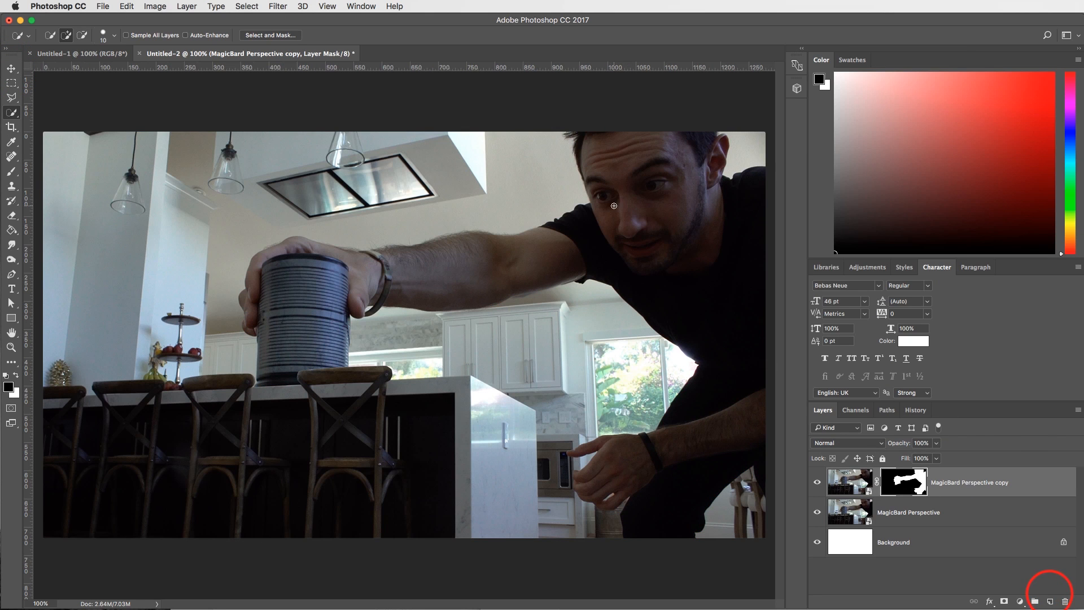
pyautogui.click(816, 515)
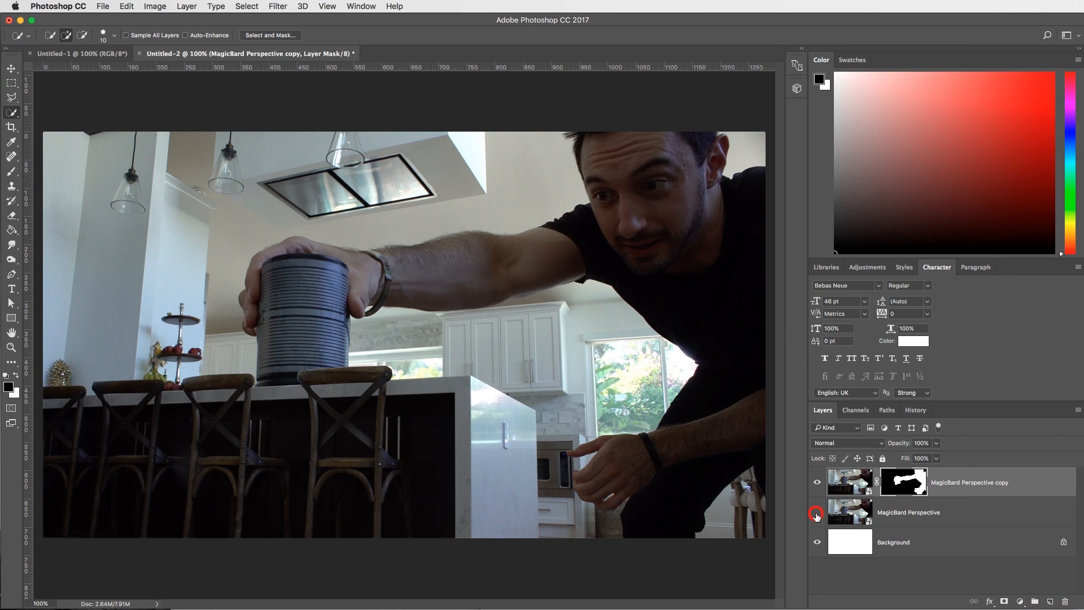
pyautogui.click(816, 512)
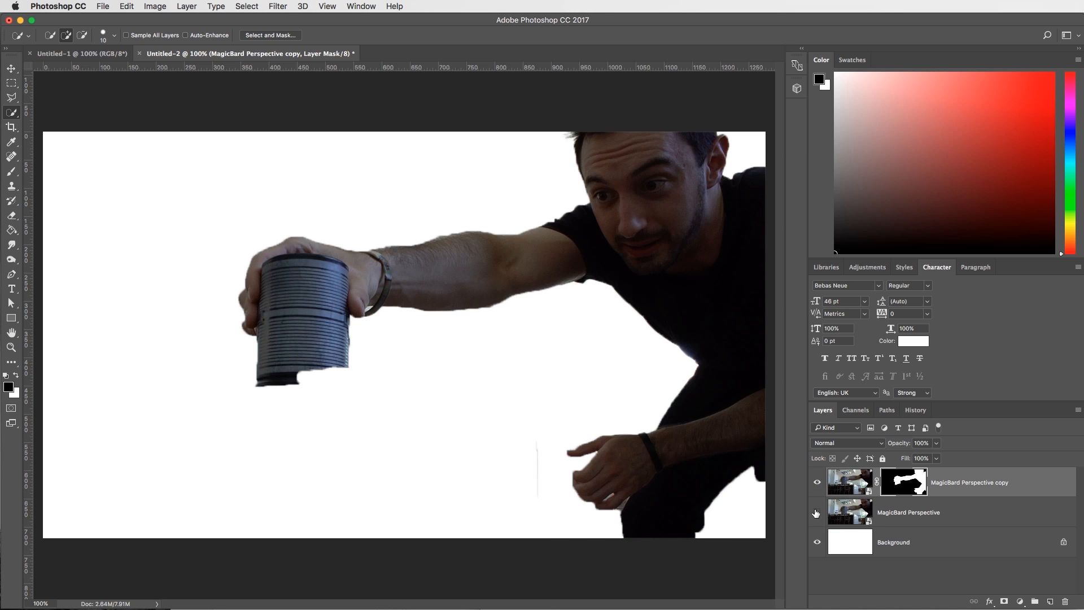
pyautogui.click(816, 511)
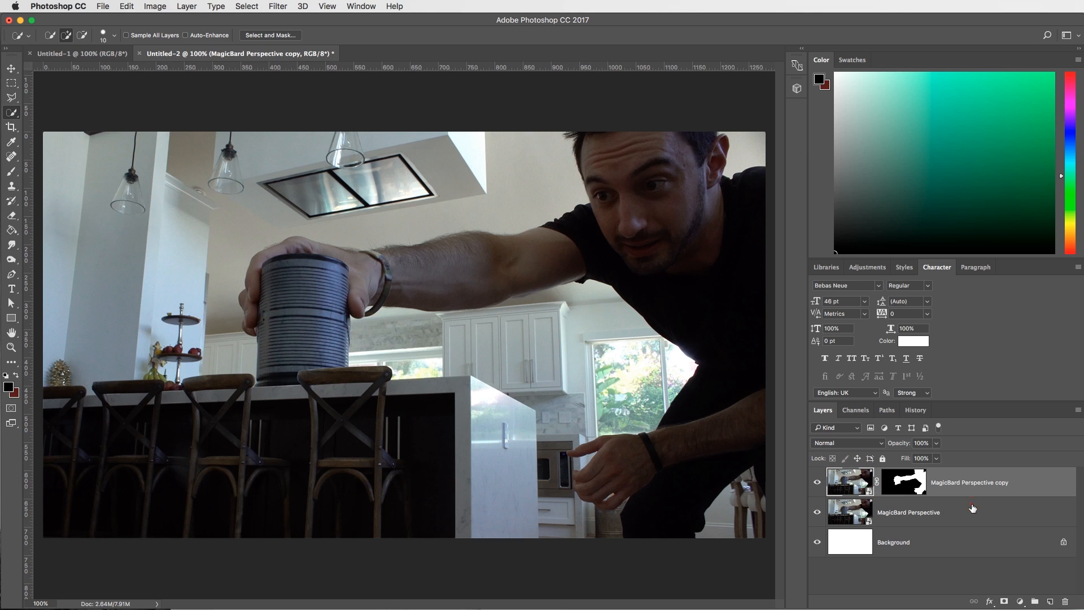
# - Add empty Layer 1 above the original photo and set foreground colour to #e4f1ea
pyautogui.click(907, 512)
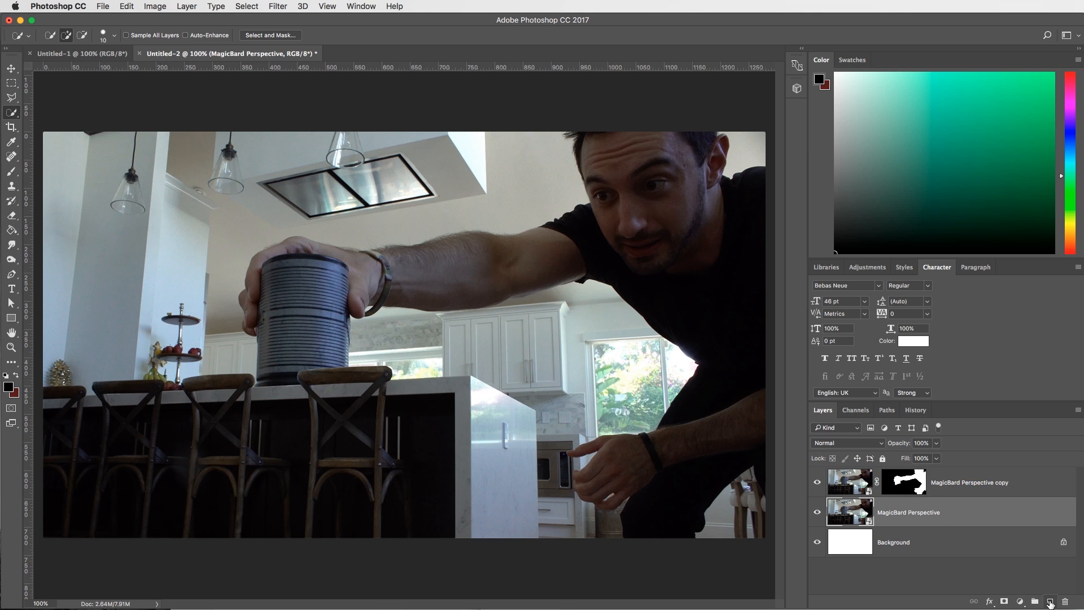
pyautogui.click(1049, 601)
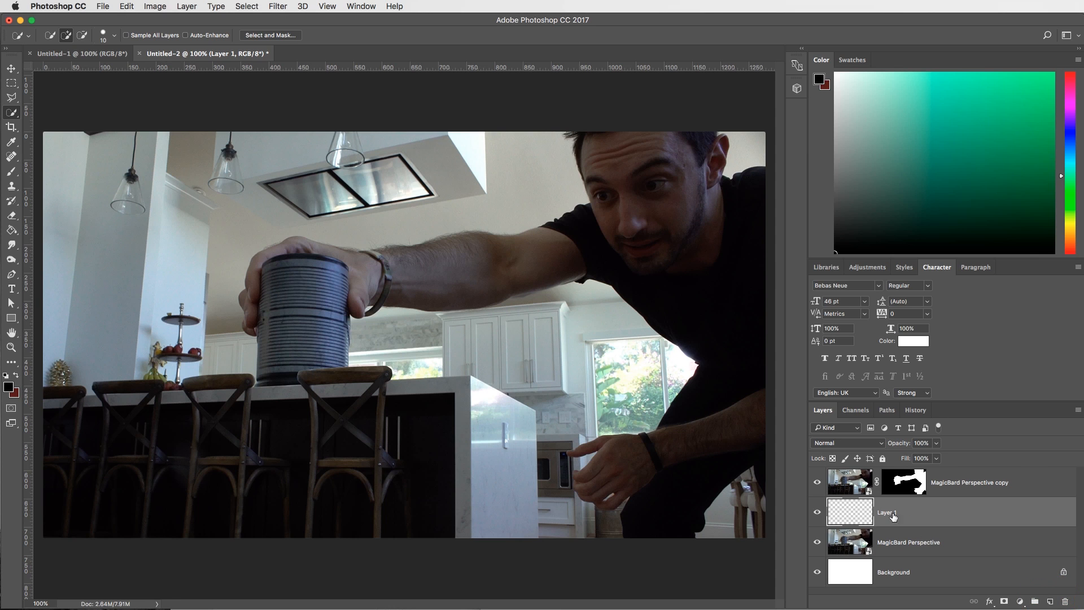
pyautogui.moveTo(888, 486)
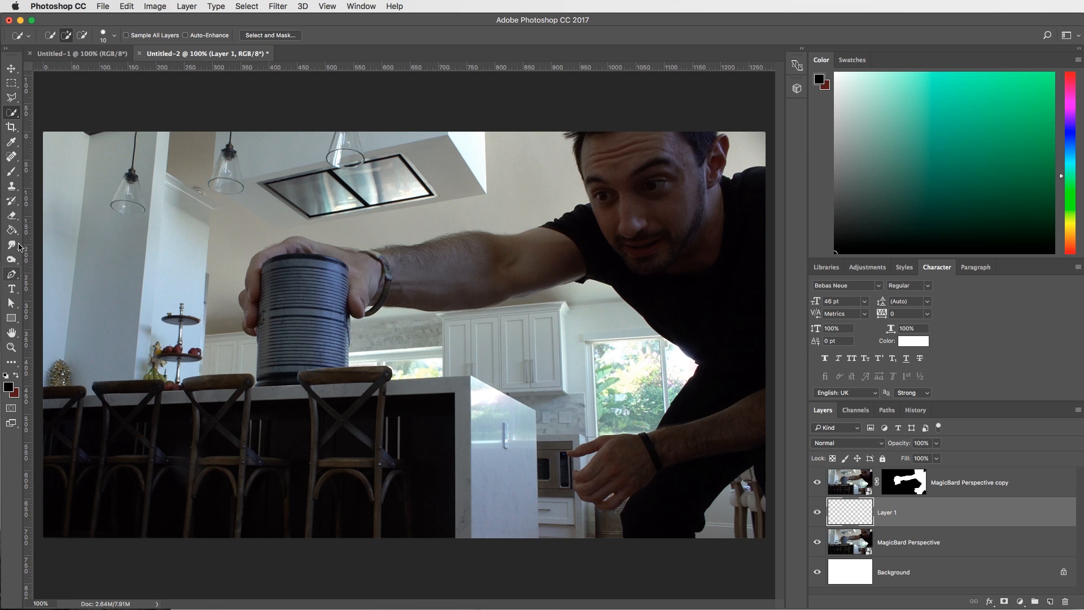
pyautogui.click(12, 172)
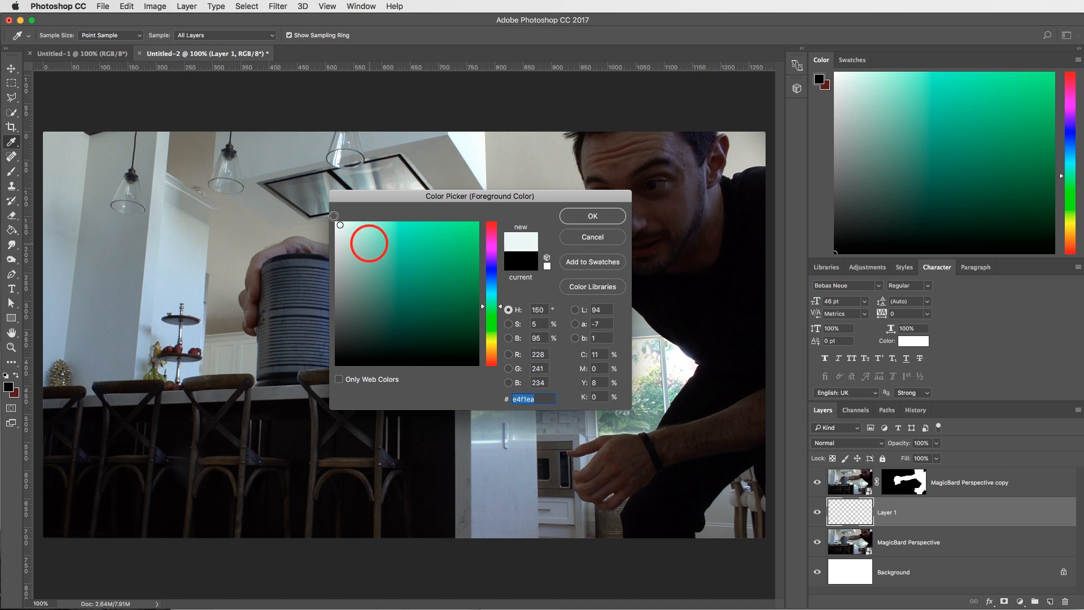
pyautogui.click(591, 215)
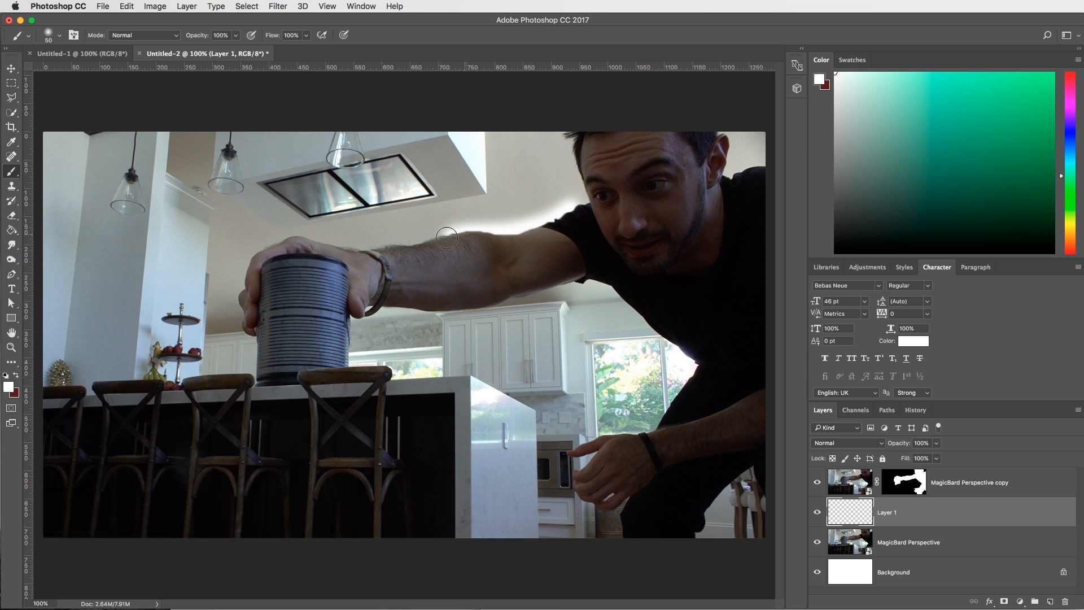
pyautogui.moveTo(446, 237); pyautogui.dragTo(295, 244)
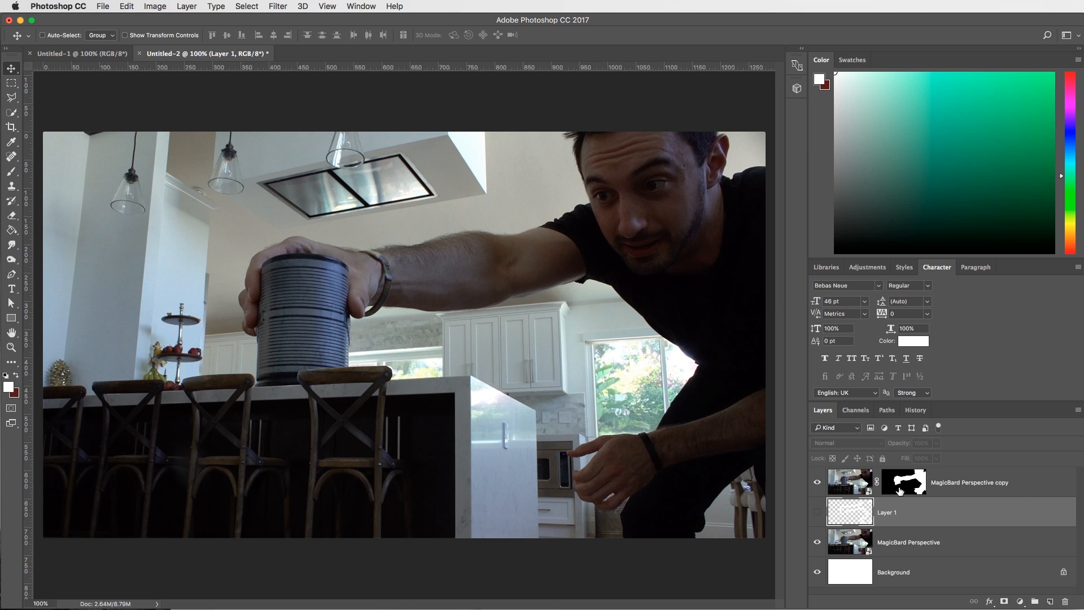
pyautogui.click(968, 481)
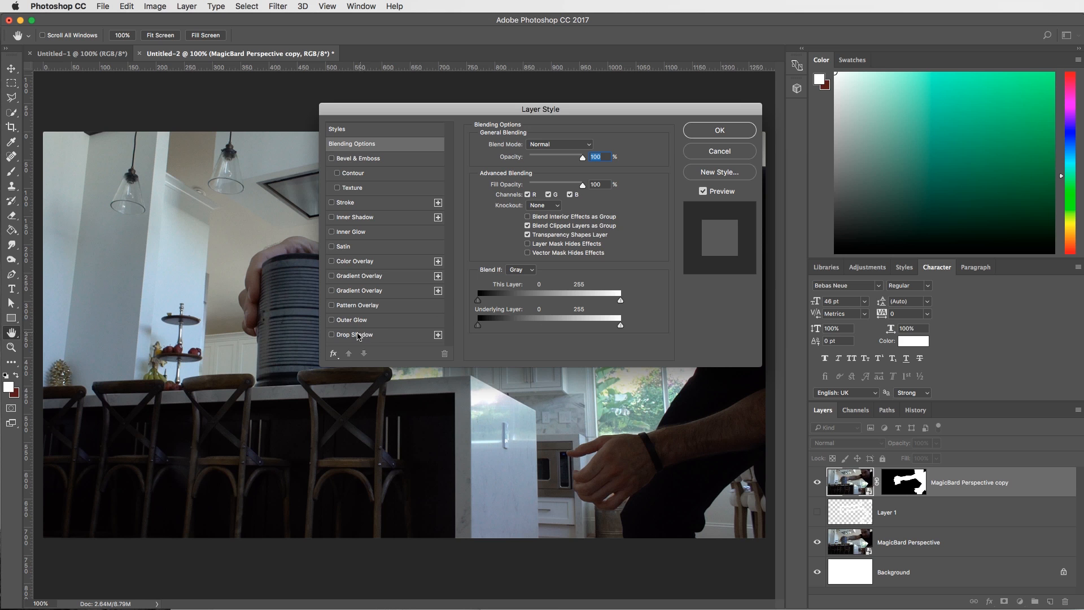
pyautogui.moveTo(539, 108); pyautogui.dragTo(650, 93)
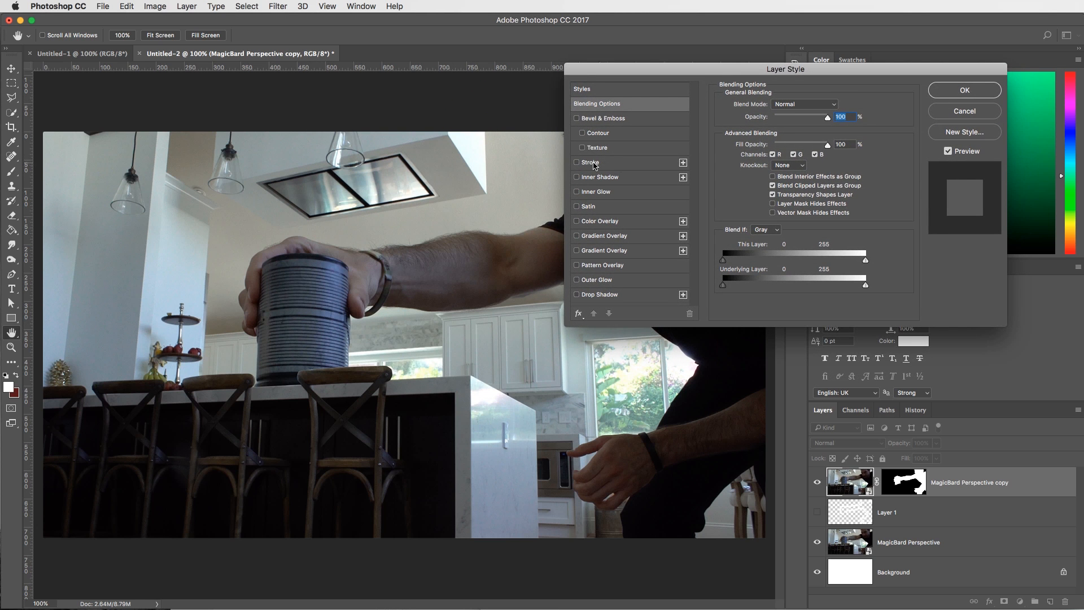
pyautogui.click(576, 162)
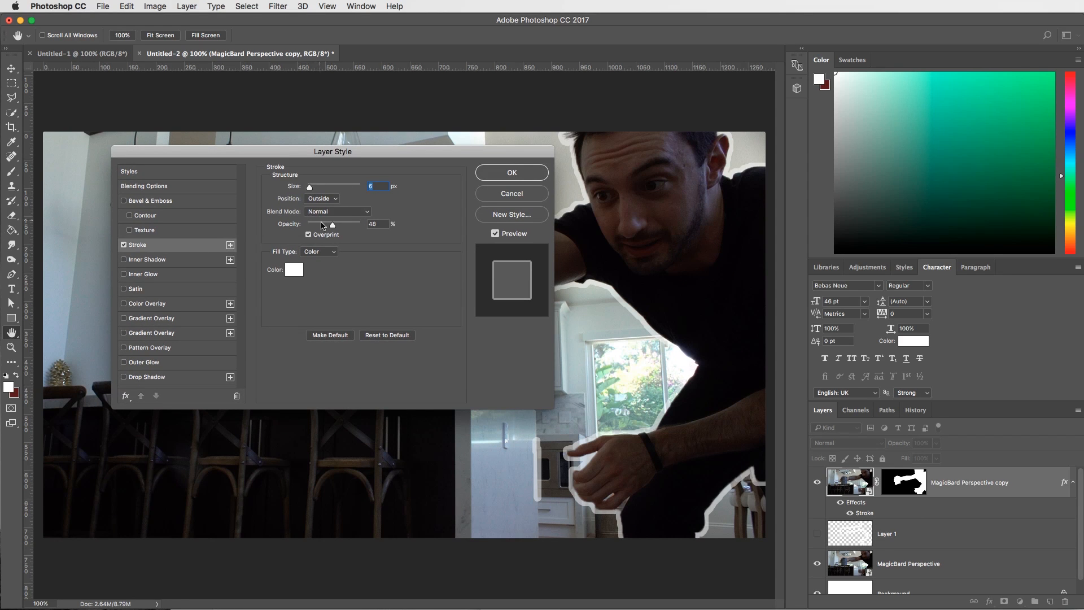
pyautogui.moveTo(331, 224); pyautogui.dragTo(360, 224)
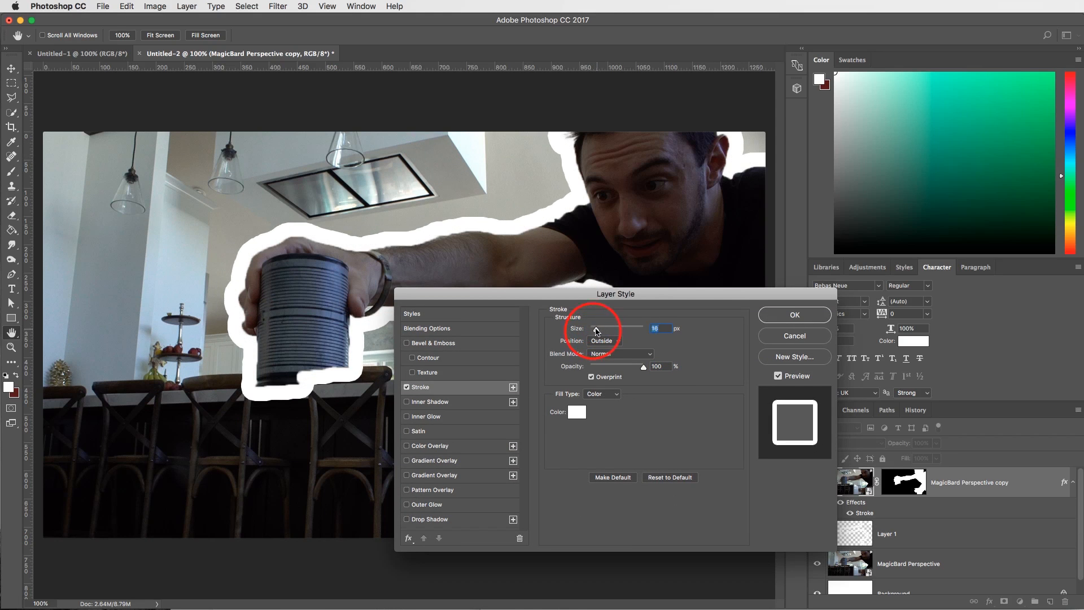
pyautogui.click(577, 412)
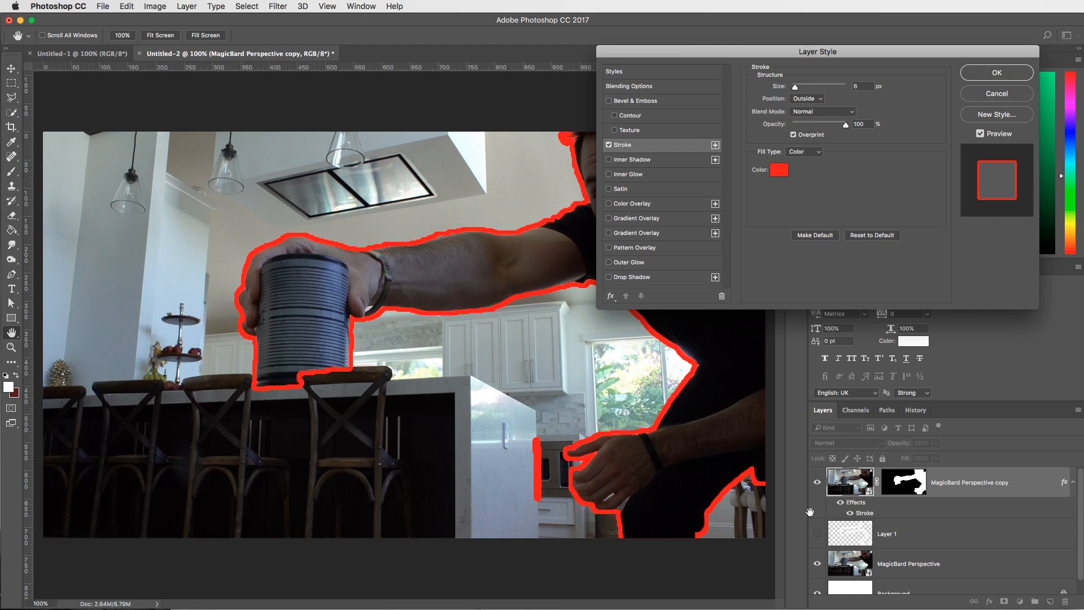
pyautogui.moveTo(817, 52); pyautogui.dragTo(737, 263)
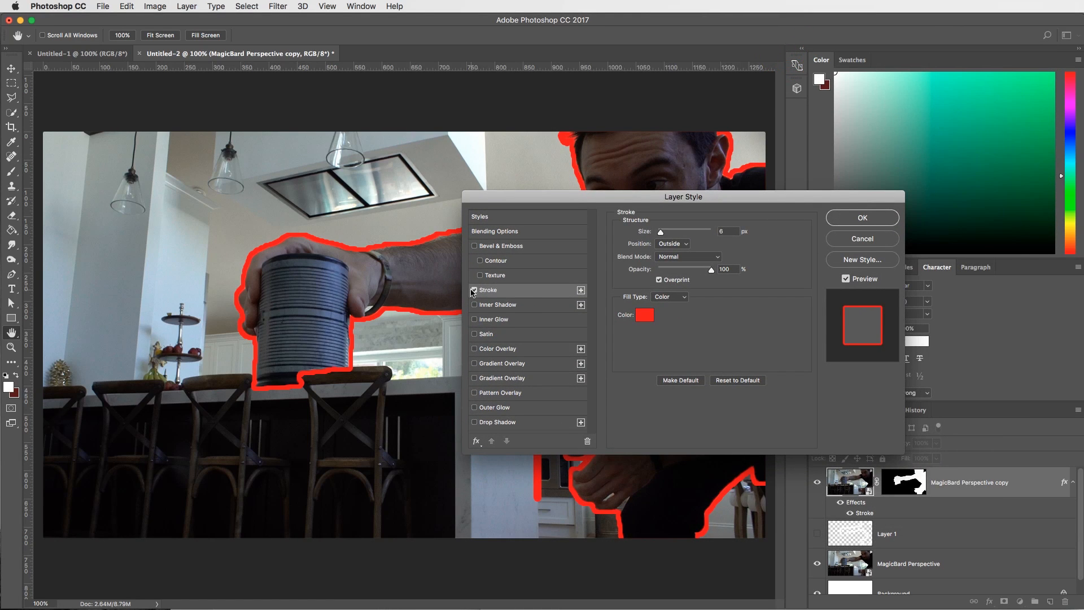
pyautogui.click(474, 289)
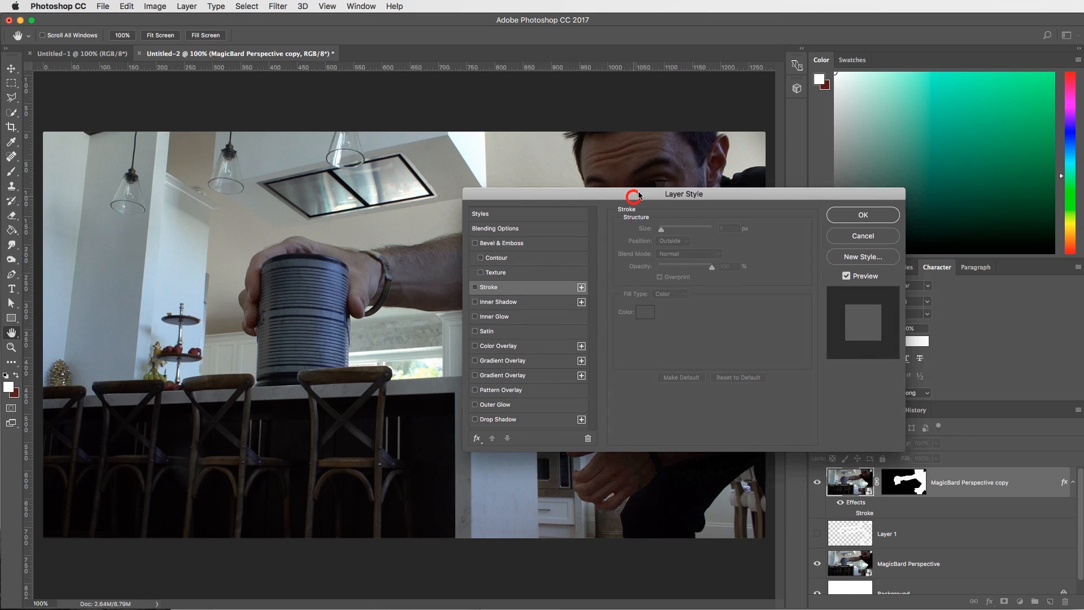
pyautogui.moveTo(683, 193); pyautogui.dragTo(714, 143)
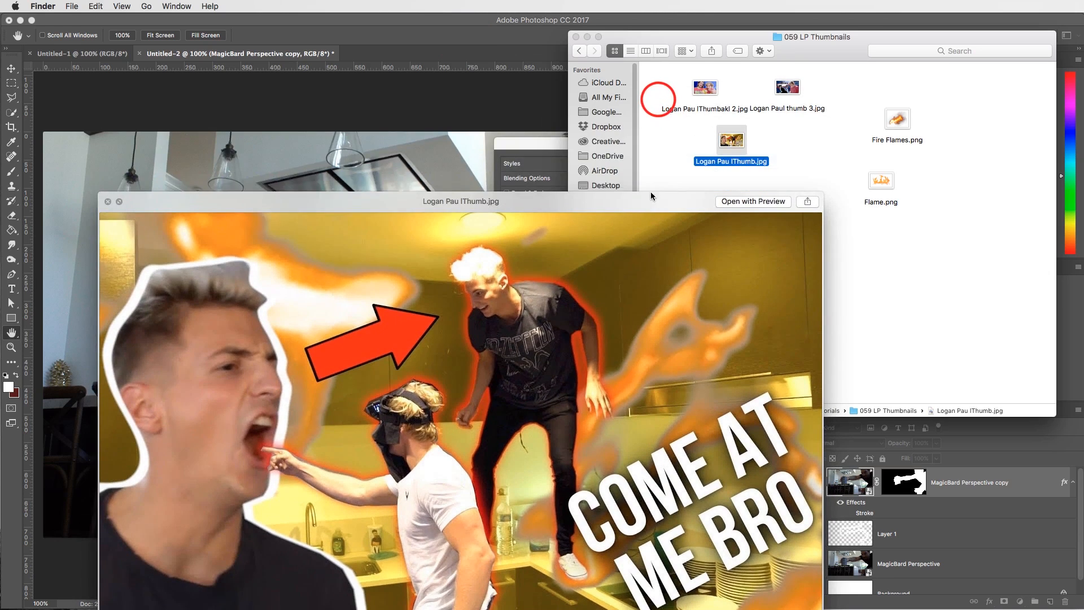
pyautogui.click(704, 87)
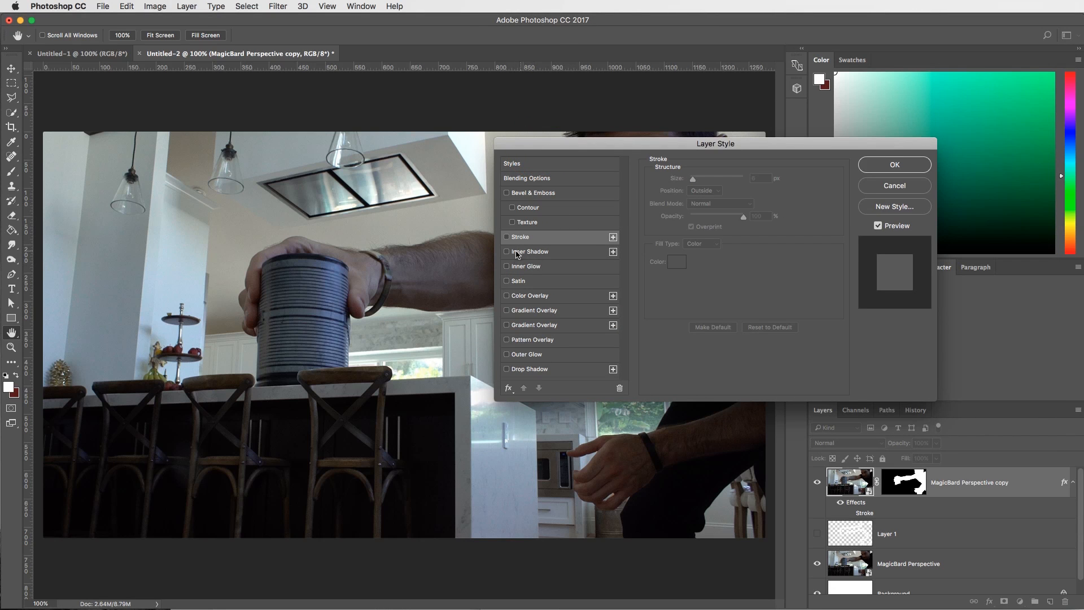
# - Try an Inner Shadow layer style on the cut-out subject, then remove it
pyautogui.click(507, 266)
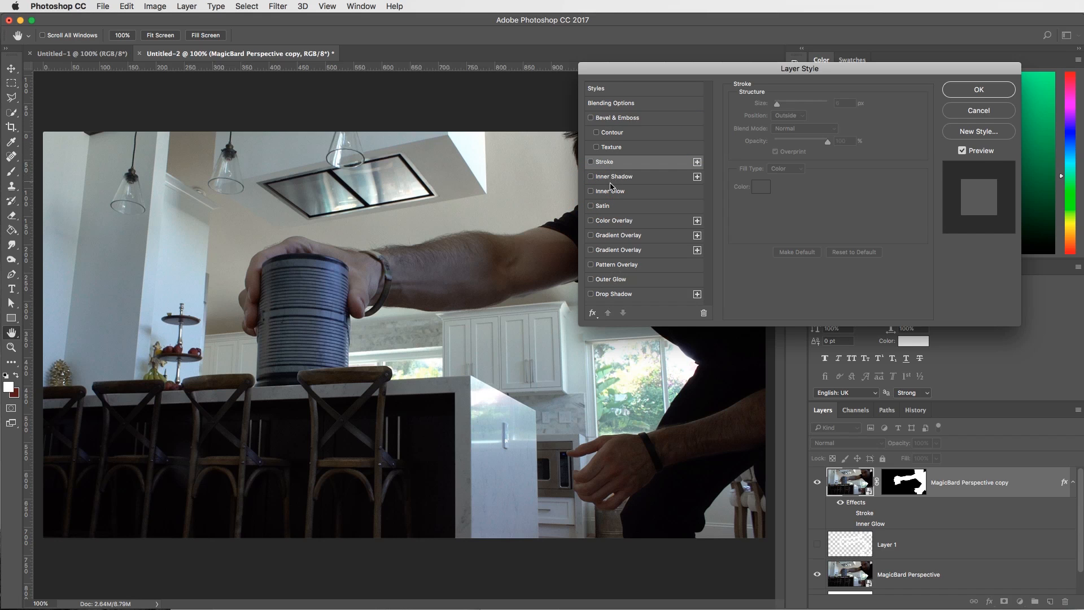
pyautogui.click(591, 176)
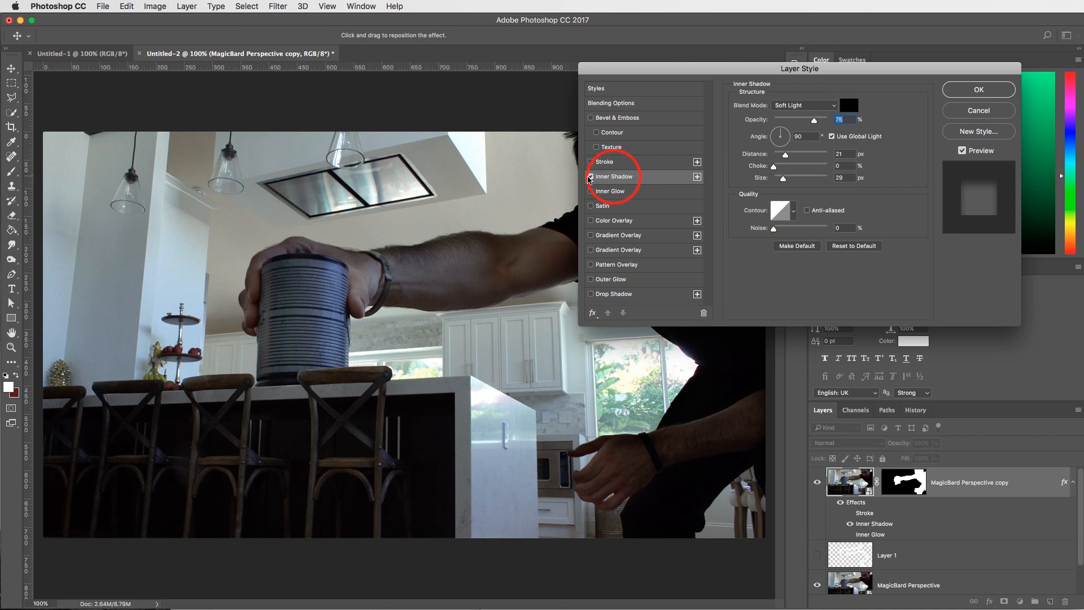
pyautogui.click(590, 176)
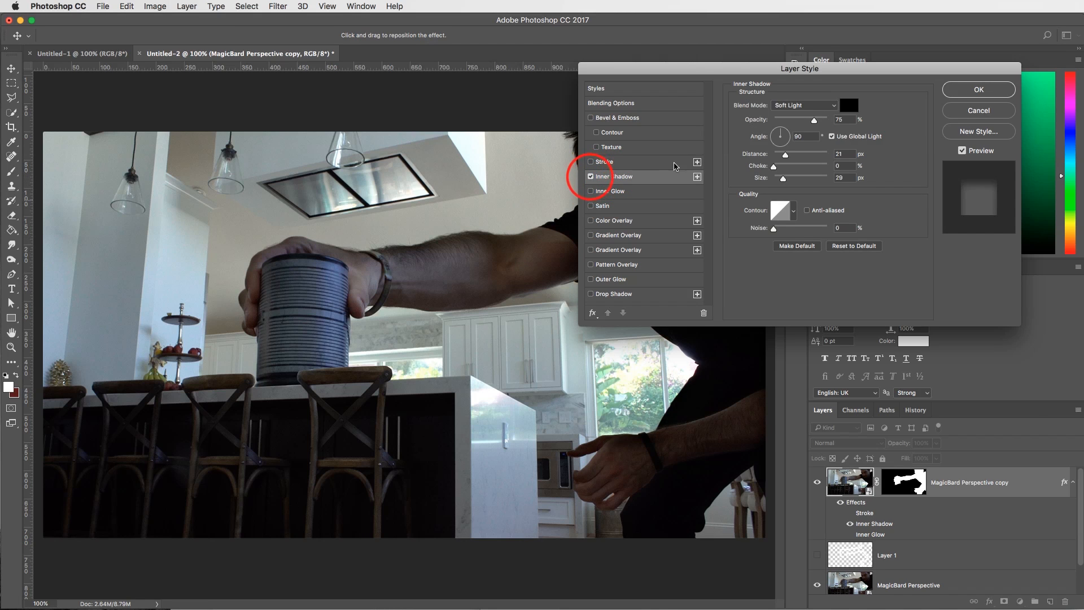
pyautogui.moveTo(800, 68); pyautogui.dragTo(619, 159)
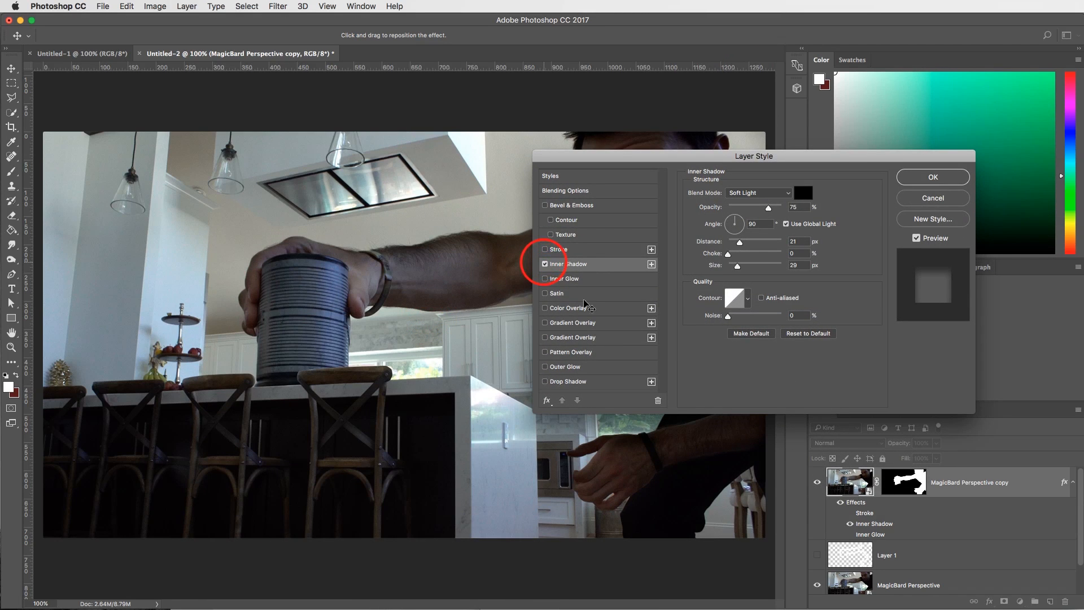
pyautogui.click(545, 264)
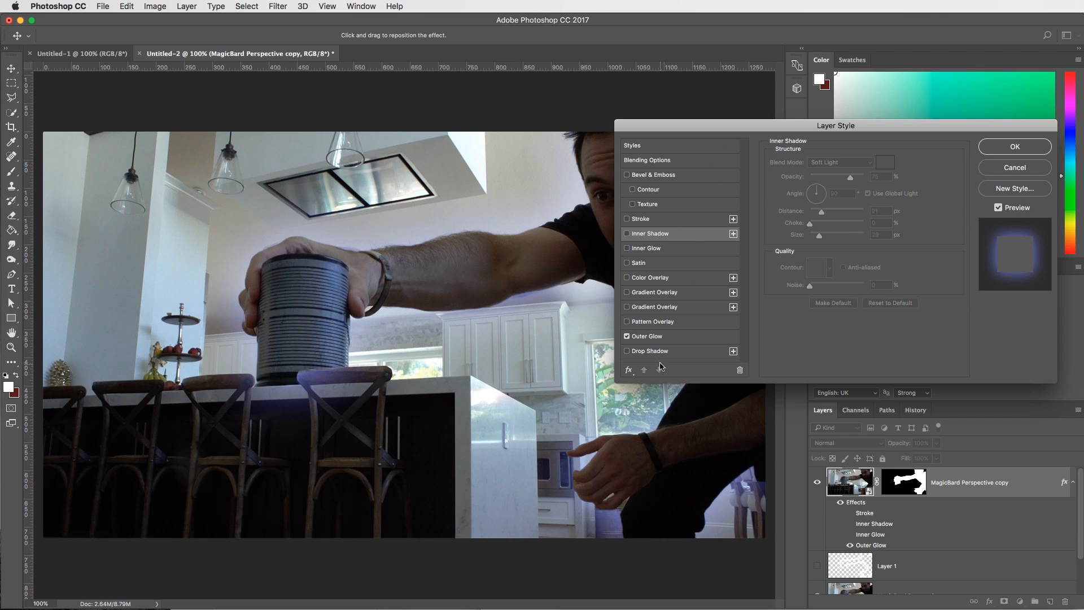
# - Apply a red Outer Glow to the subject, then show and select Layer 1
pyautogui.click(646, 336)
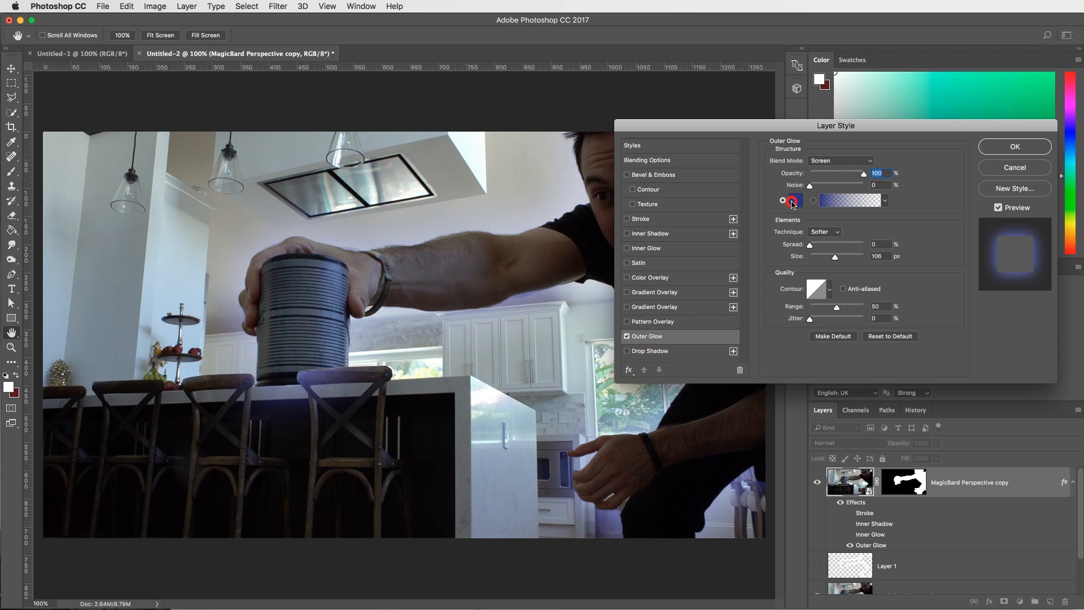
pyautogui.click(792, 201)
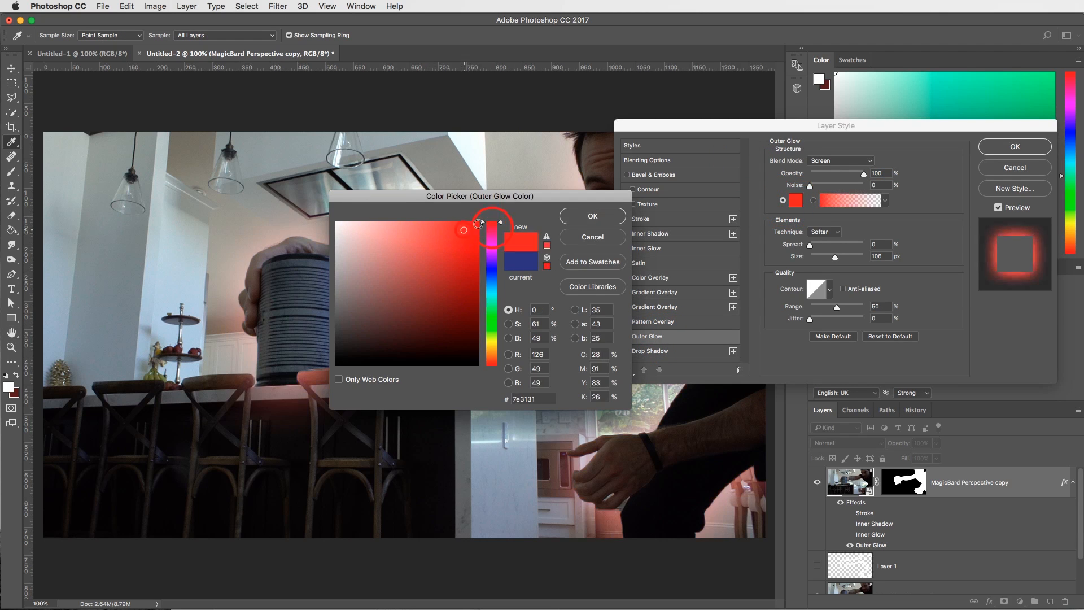
pyautogui.click(590, 215)
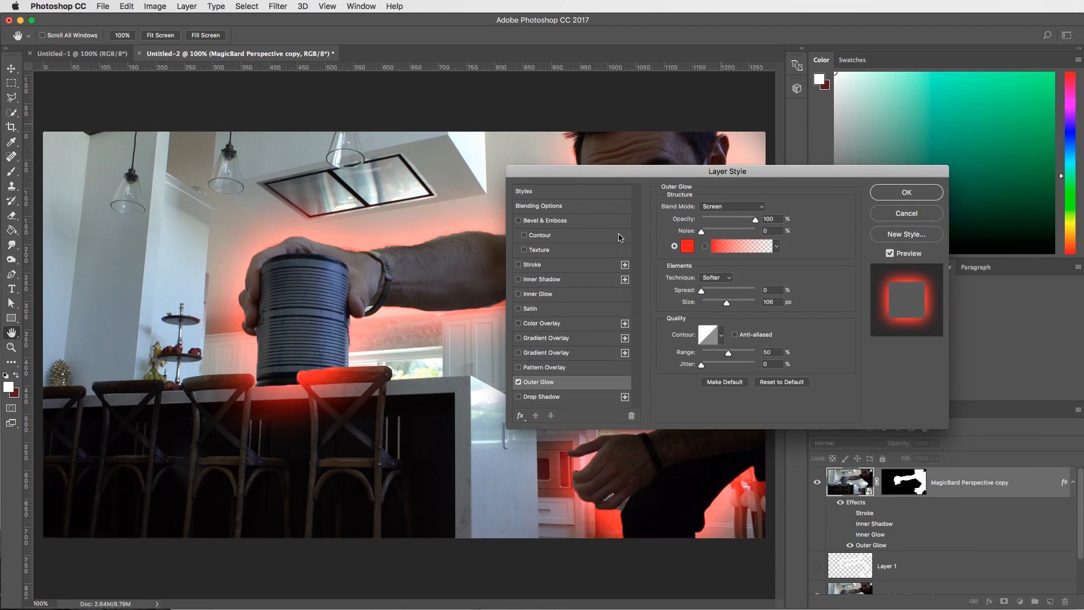
pyautogui.moveTo(726, 170); pyautogui.dragTo(781, 140)
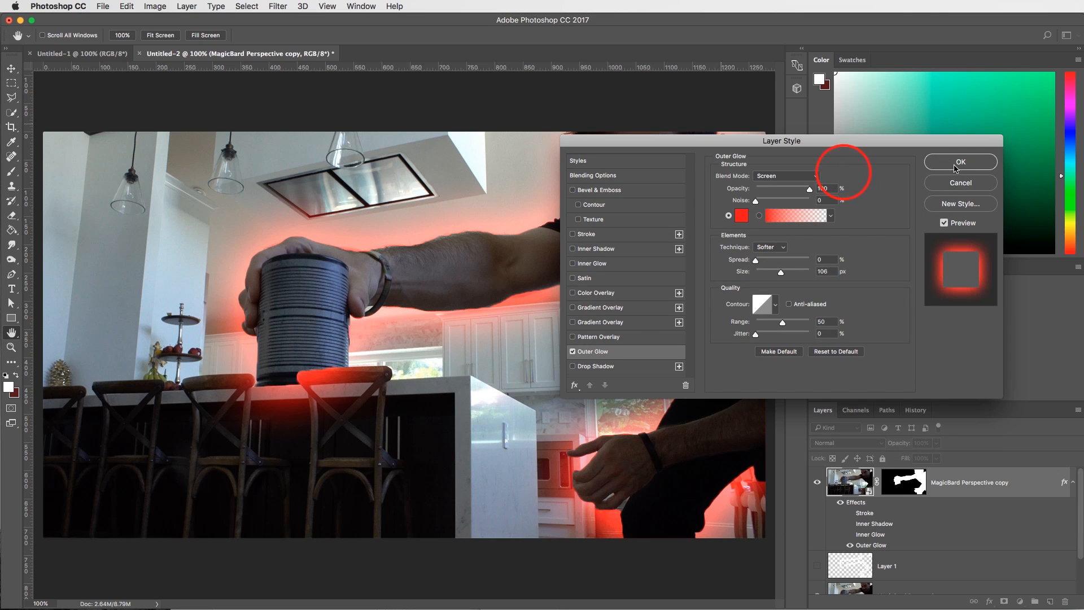
pyautogui.click(959, 162)
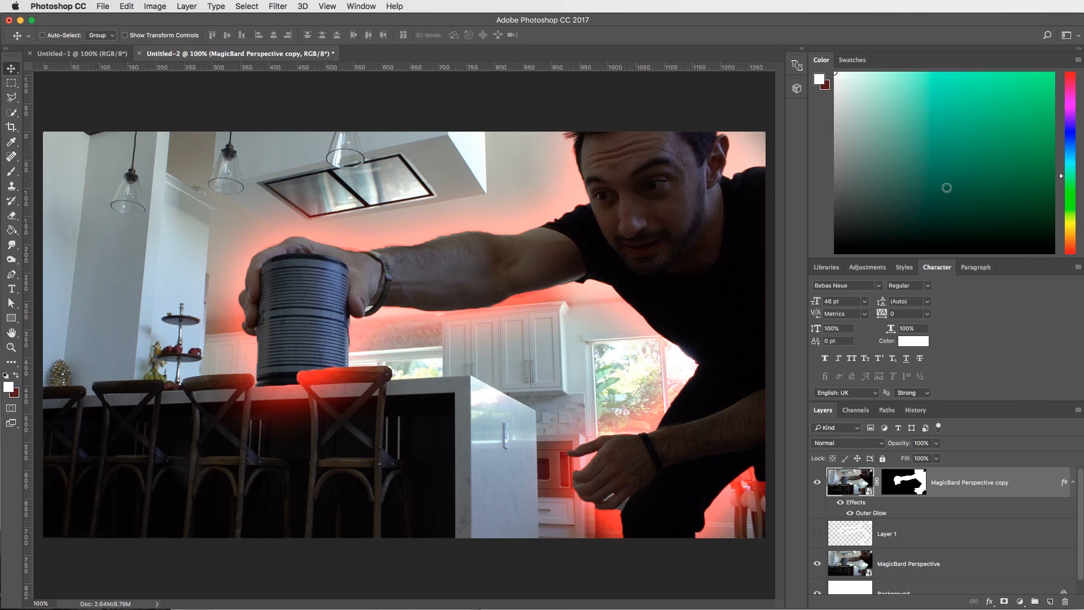
pyautogui.click(817, 533)
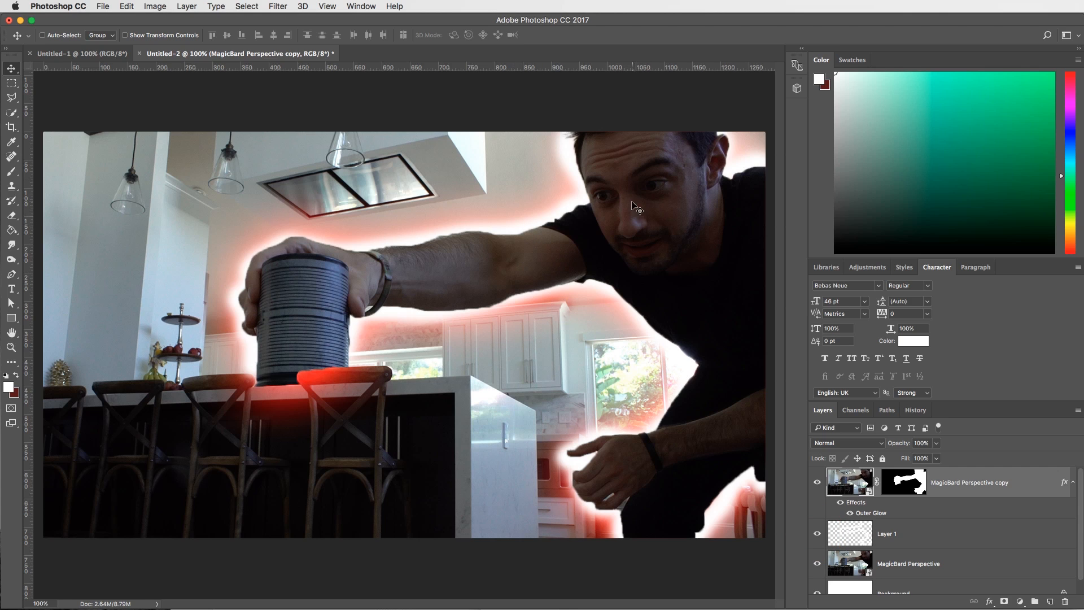
pyautogui.click(887, 532)
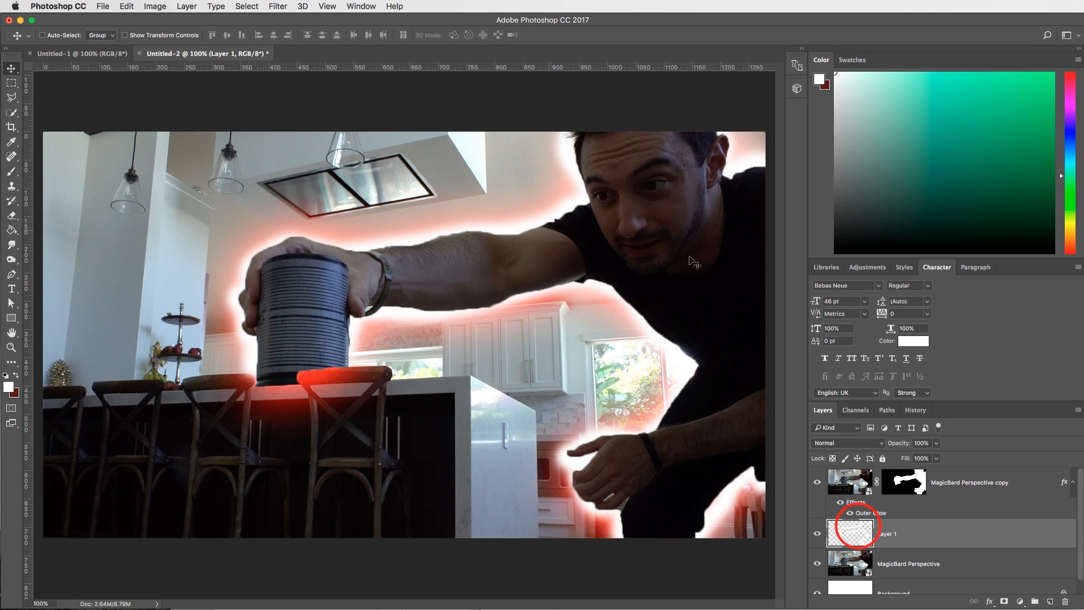
# - Select the original MagicBard Perspective layer in the Layers panel
pyautogui.click(908, 563)
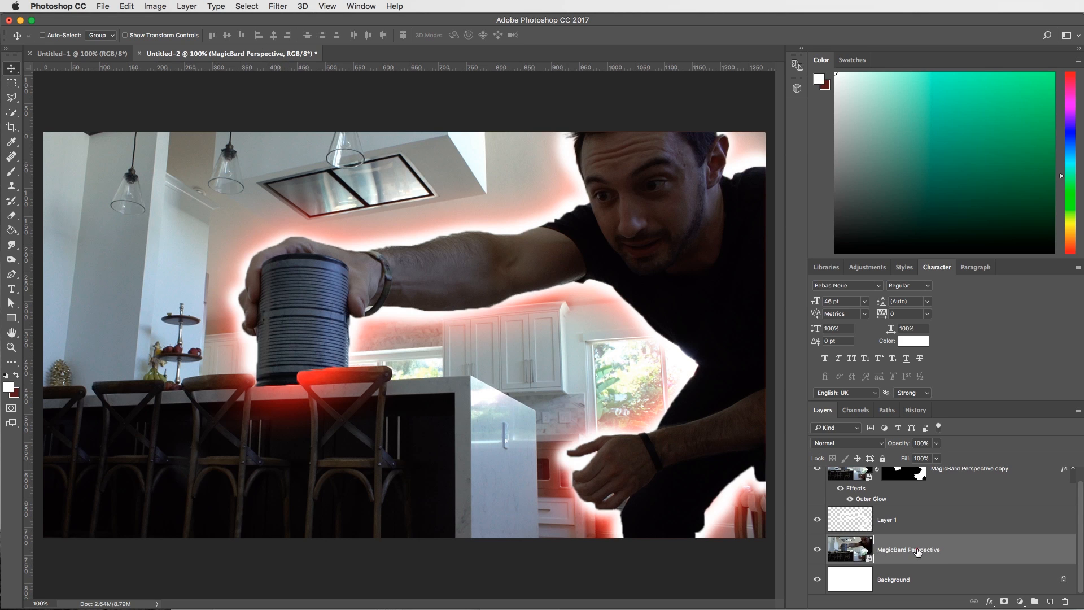
pyautogui.moveTo(916, 551)
pyautogui.write('BACKGROUND')
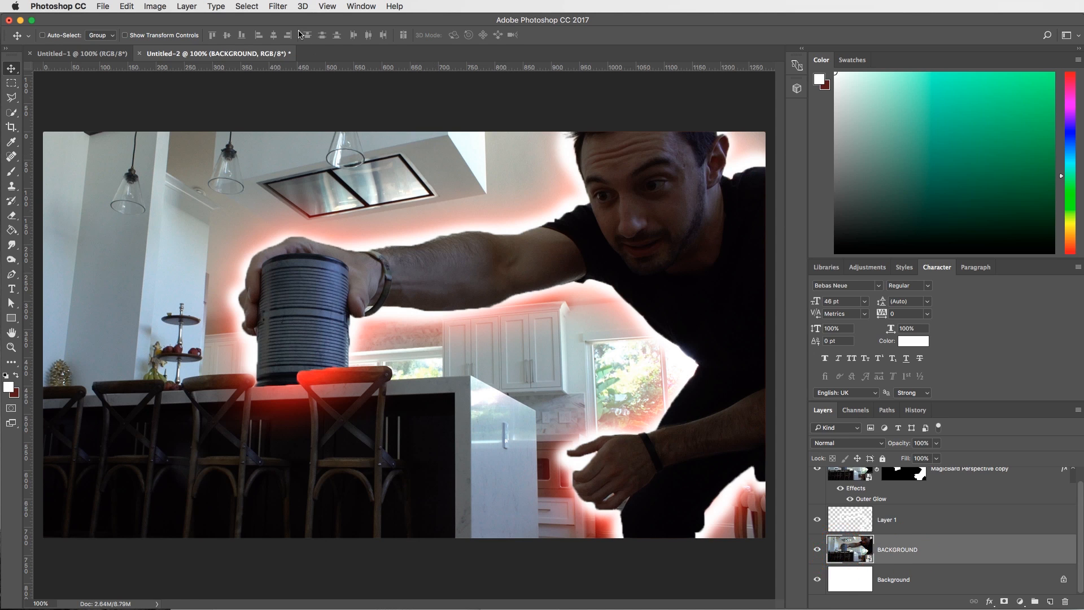
# - Apply a Gaussian Blur of about 4.5 pixels to the kitchen background, previewing it first
pyautogui.click(277, 6)
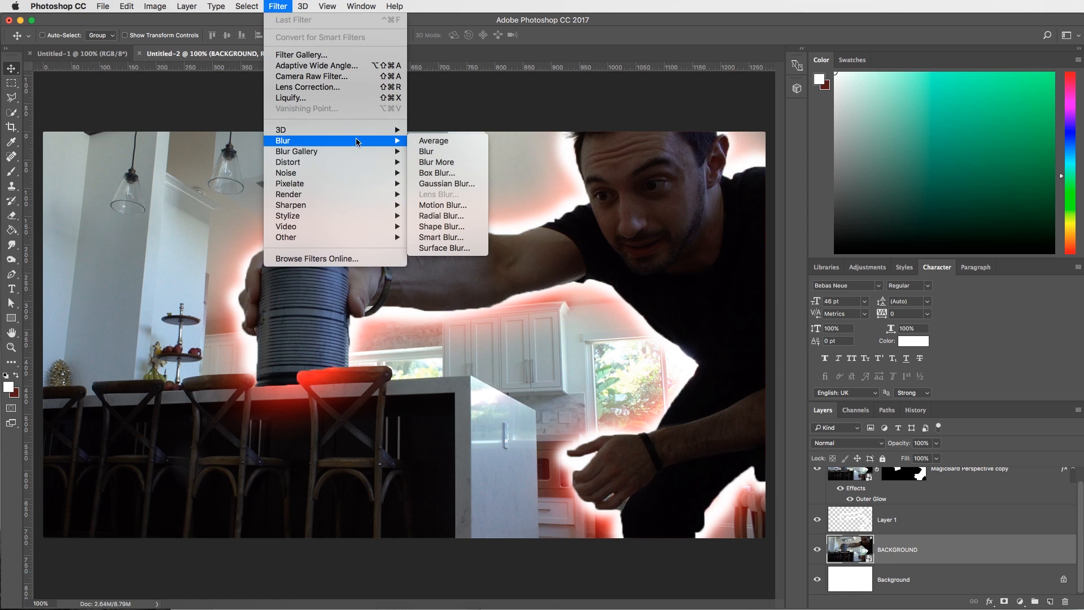
pyautogui.moveTo(447, 183)
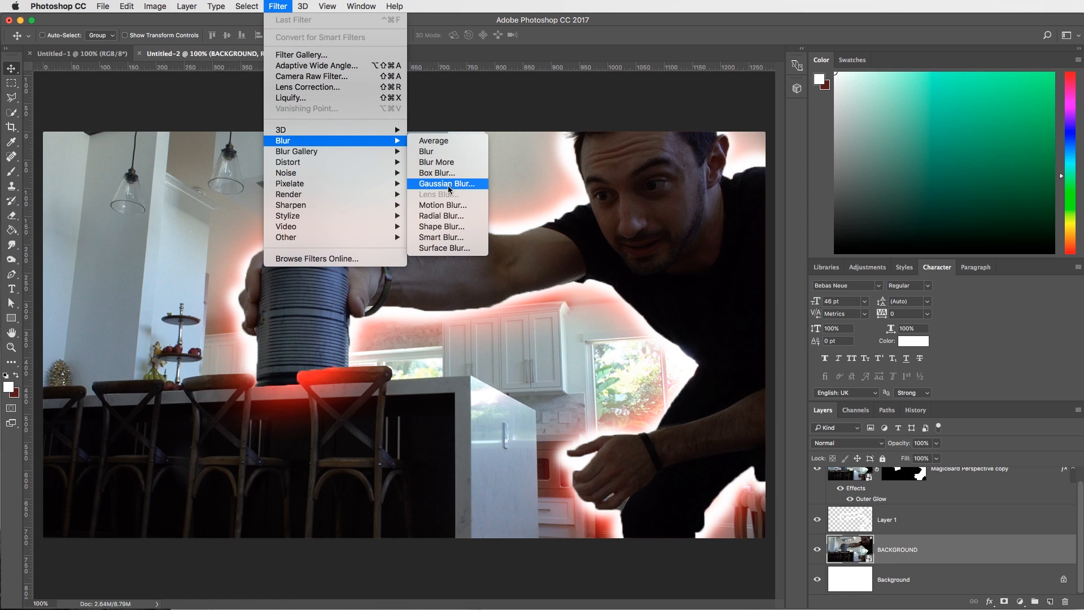
pyautogui.click(447, 183)
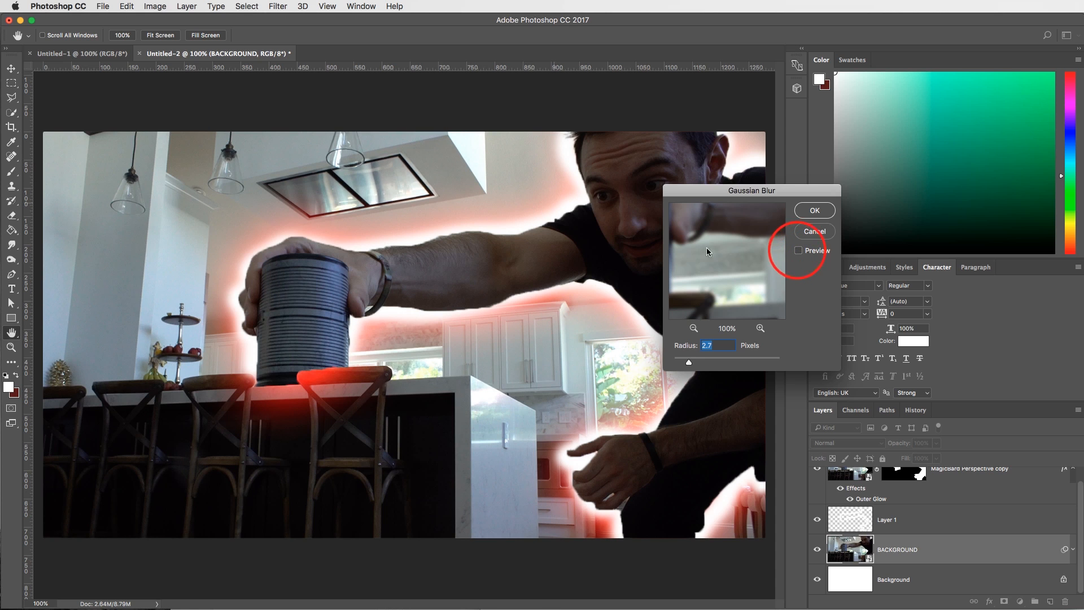
pyautogui.click(798, 250)
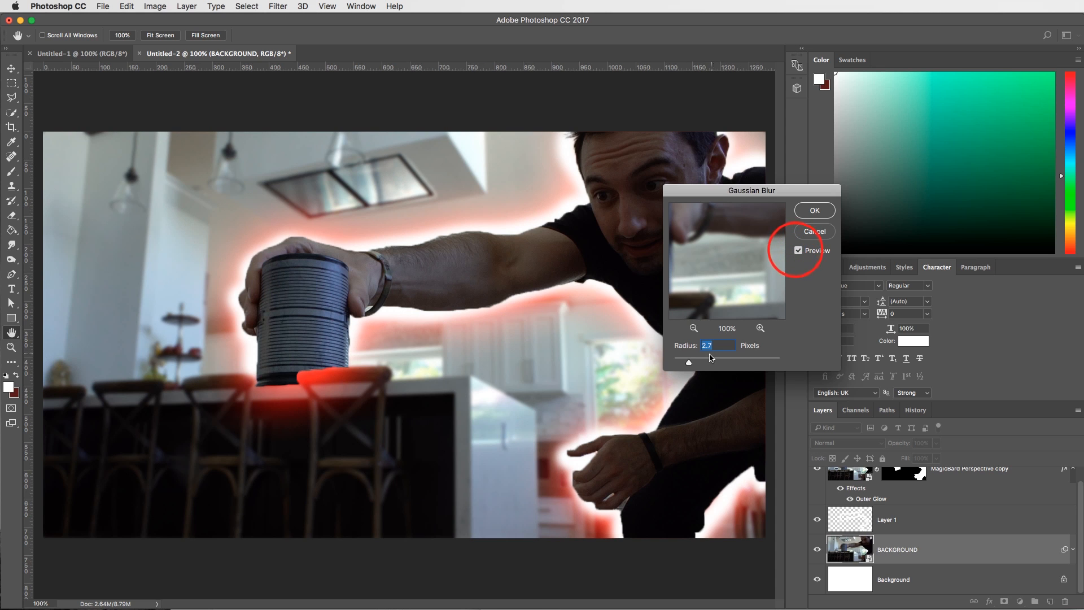
pyautogui.moveTo(689, 361); pyautogui.dragTo(697, 362)
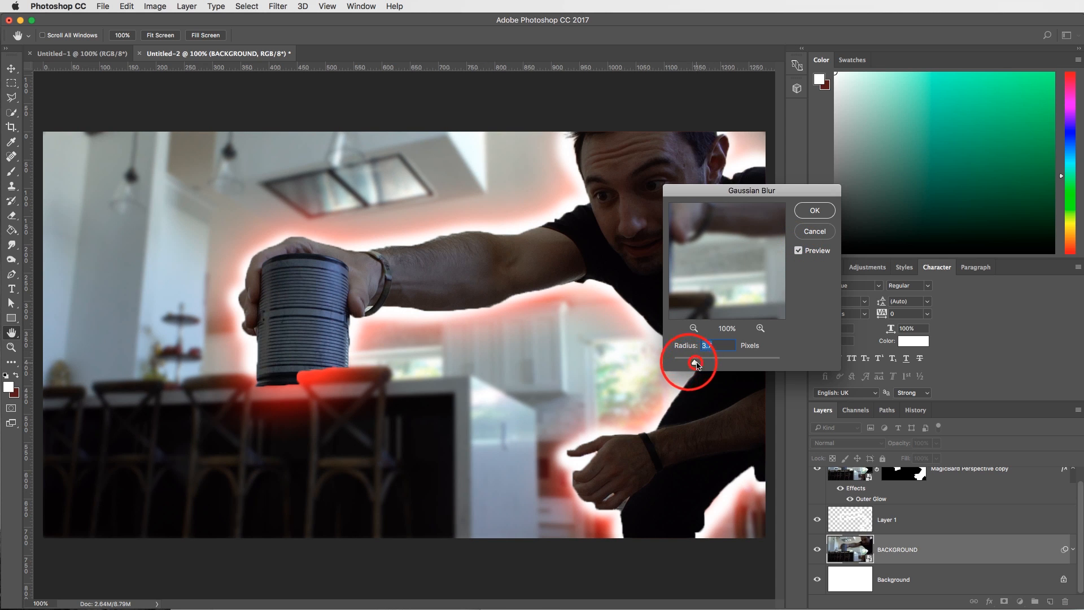
pyautogui.moveTo(695, 364); pyautogui.dragTo(704, 364)
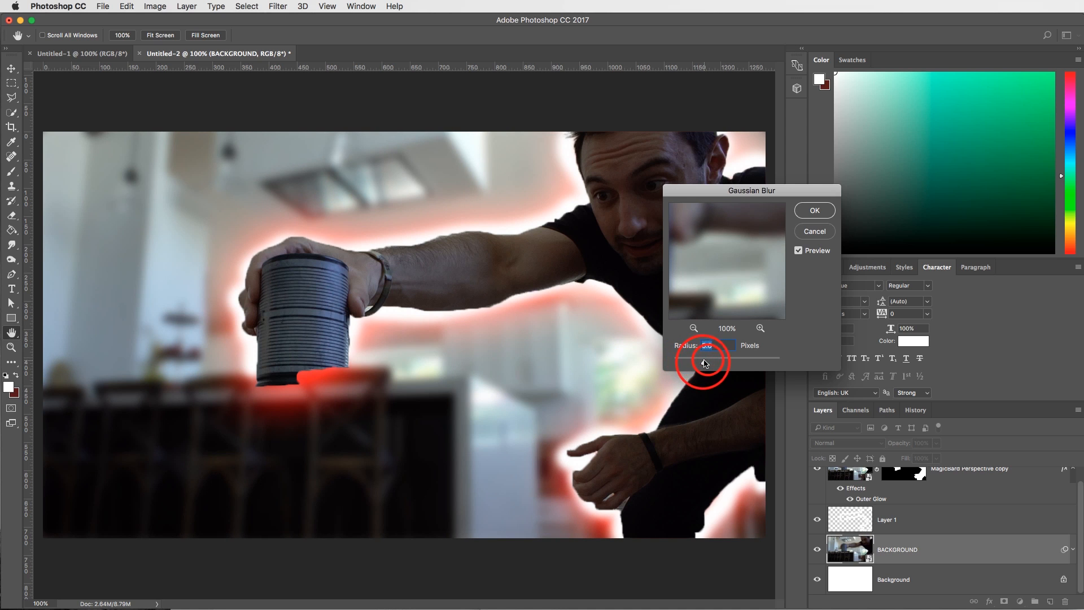
pyautogui.moveTo(698, 362); pyautogui.dragTo(705, 361)
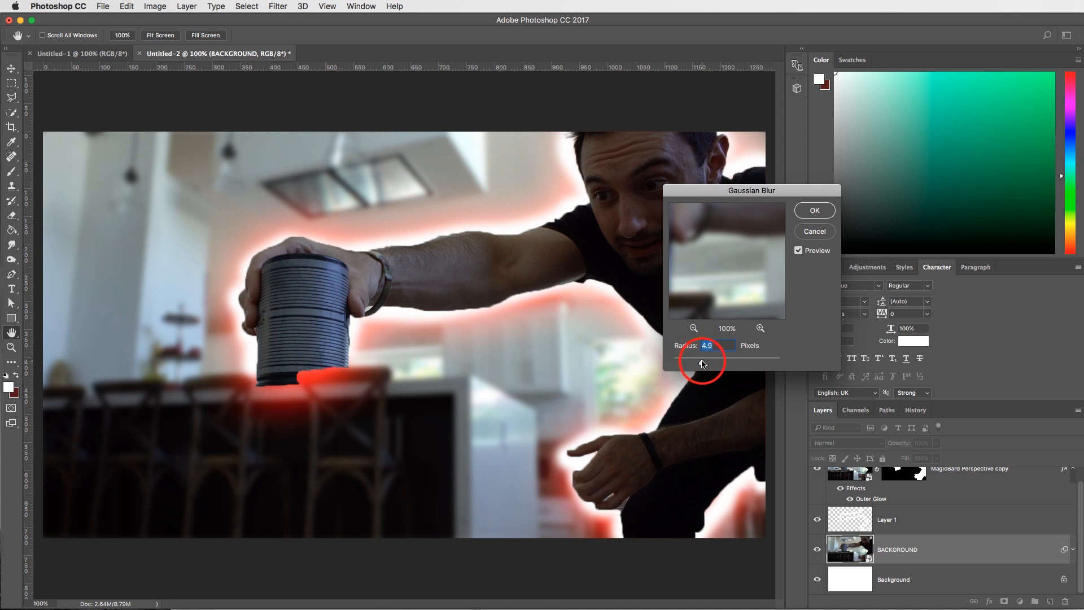
pyautogui.moveTo(702, 362); pyautogui.dragTo(698, 362)
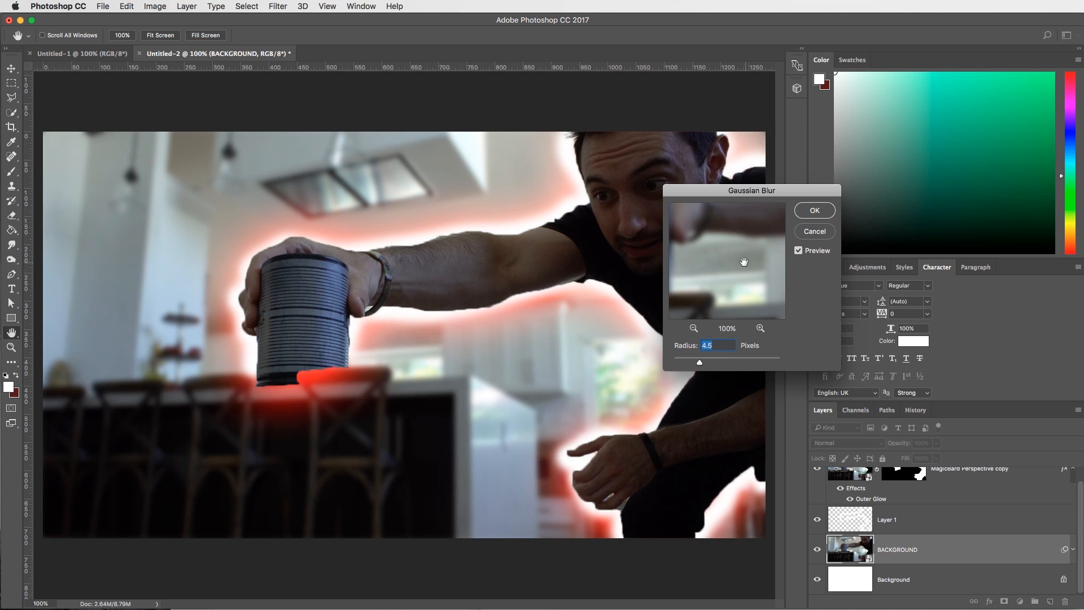
pyautogui.click(813, 210)
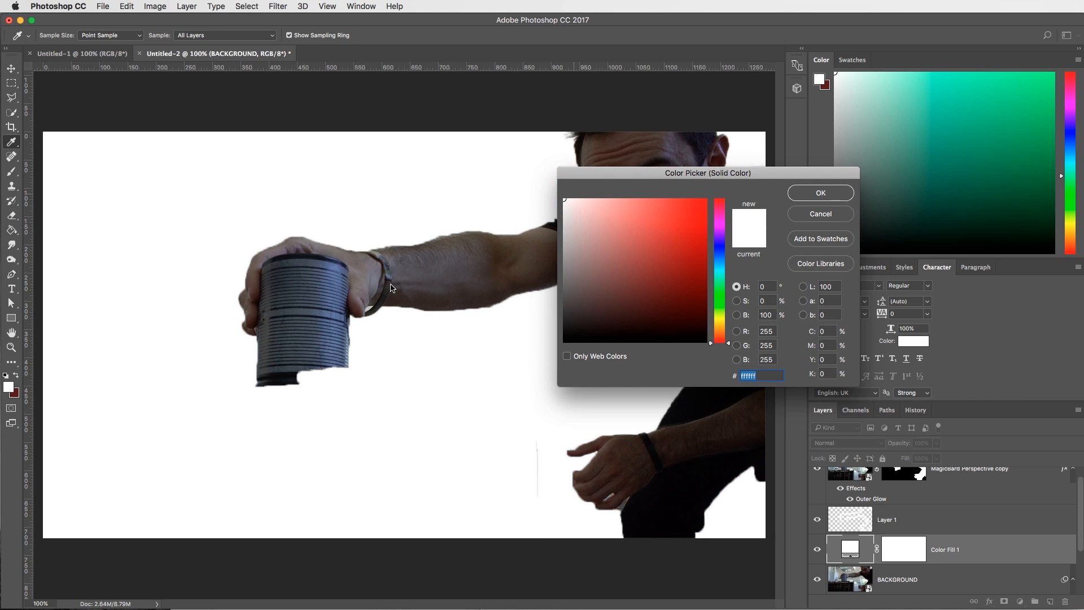
# - Set the Color Fill 1 colour to a vivid saturated blue (#193be8)
pyautogui.click(724, 243)
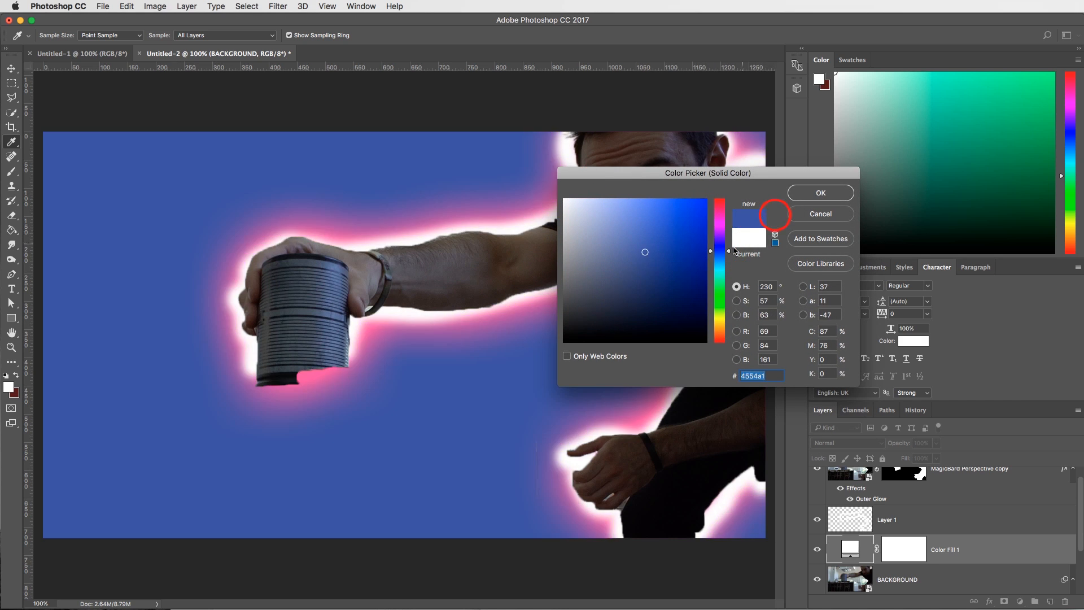
pyautogui.click(644, 252)
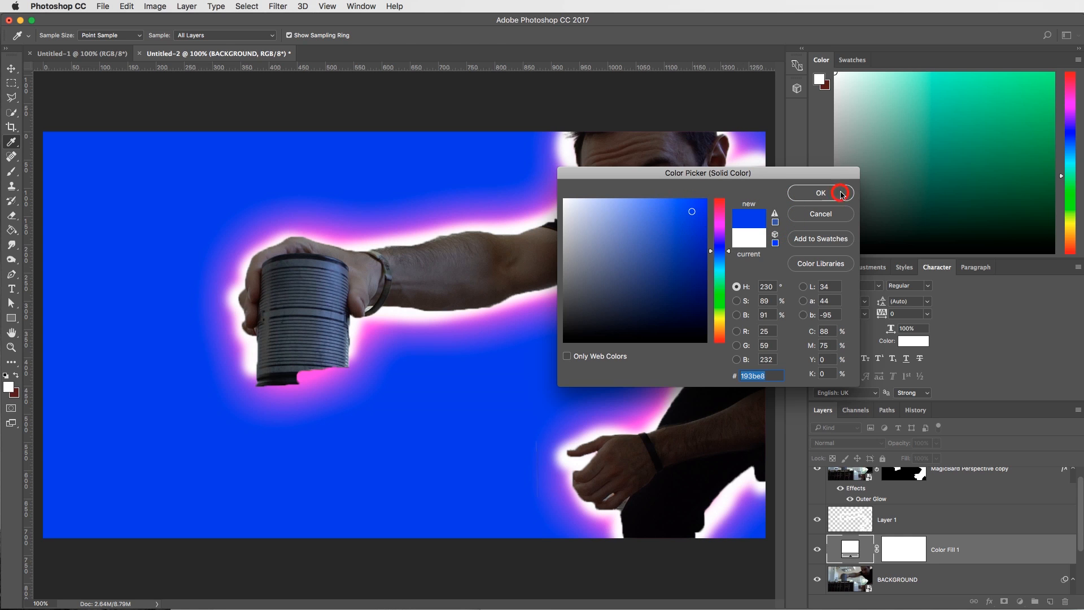
pyautogui.click(819, 193)
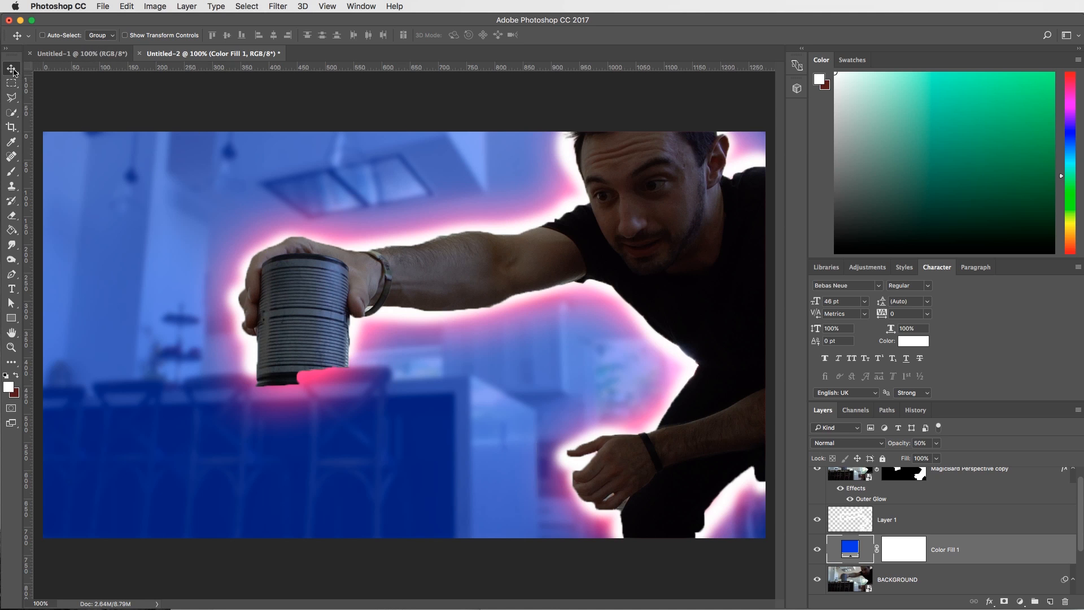
pyautogui.moveTo(414, 280)
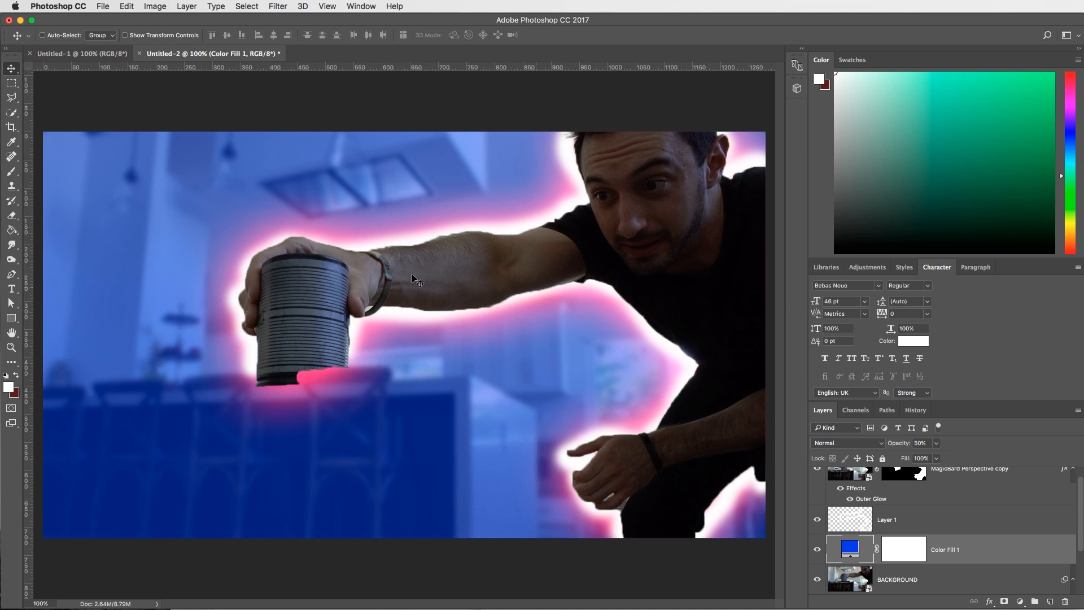
pyautogui.moveTo(11, 356)
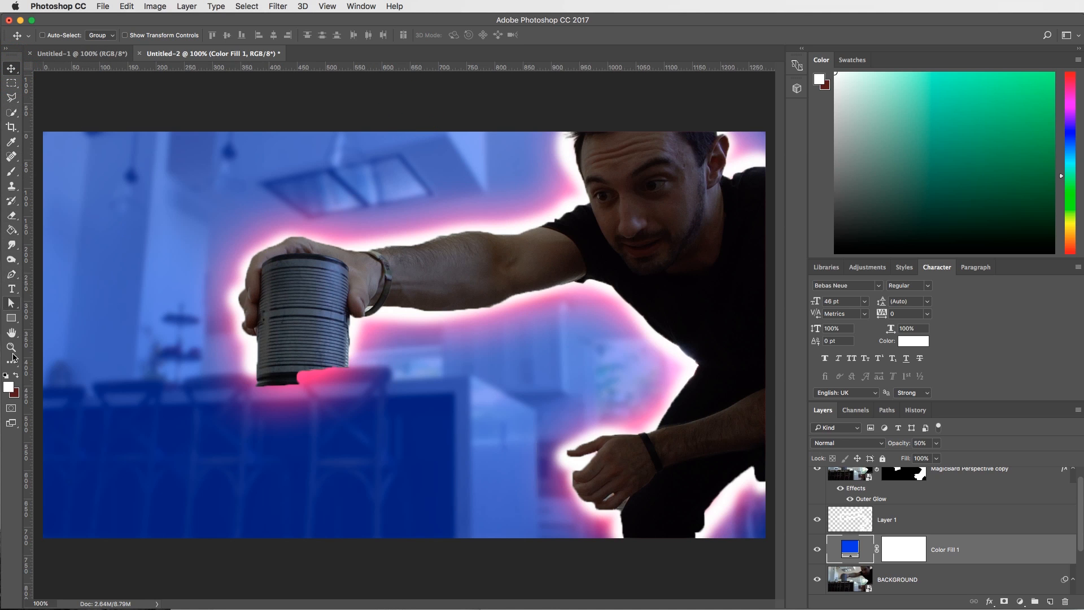
# - Add the headline text 'PERSPECTIVE TUTORIAL' on the canvas with the Type tool
pyautogui.click(12, 289)
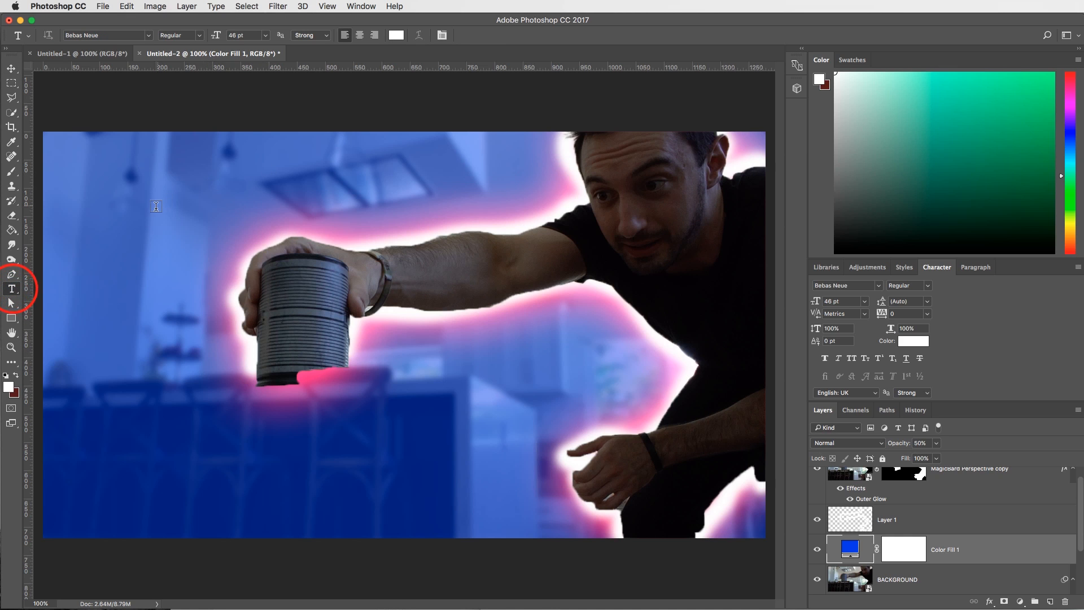
pyautogui.write('P')
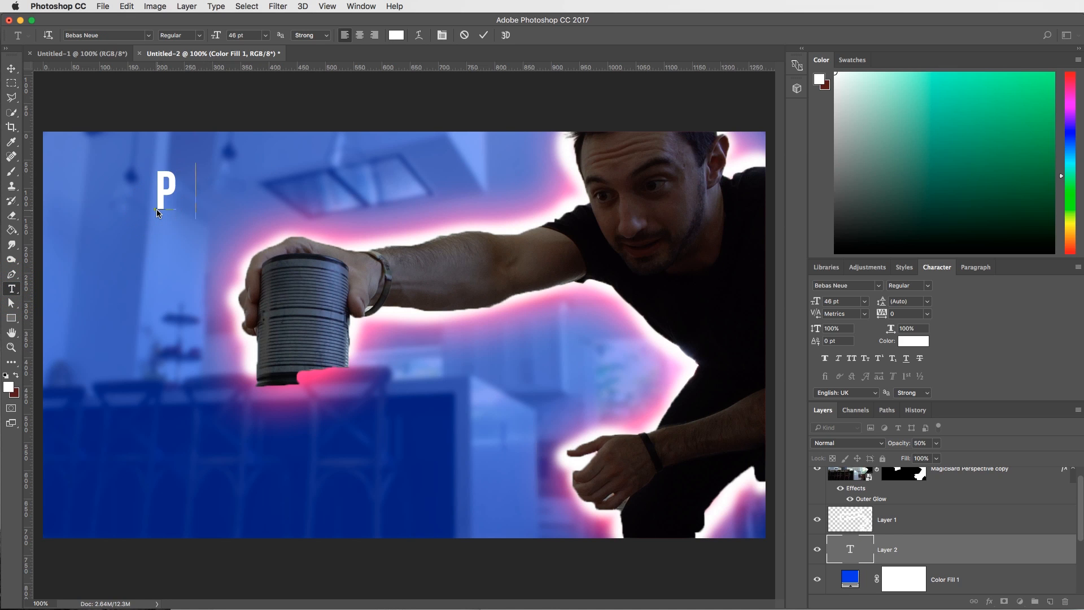
pyautogui.write('ERSPECTIVE')
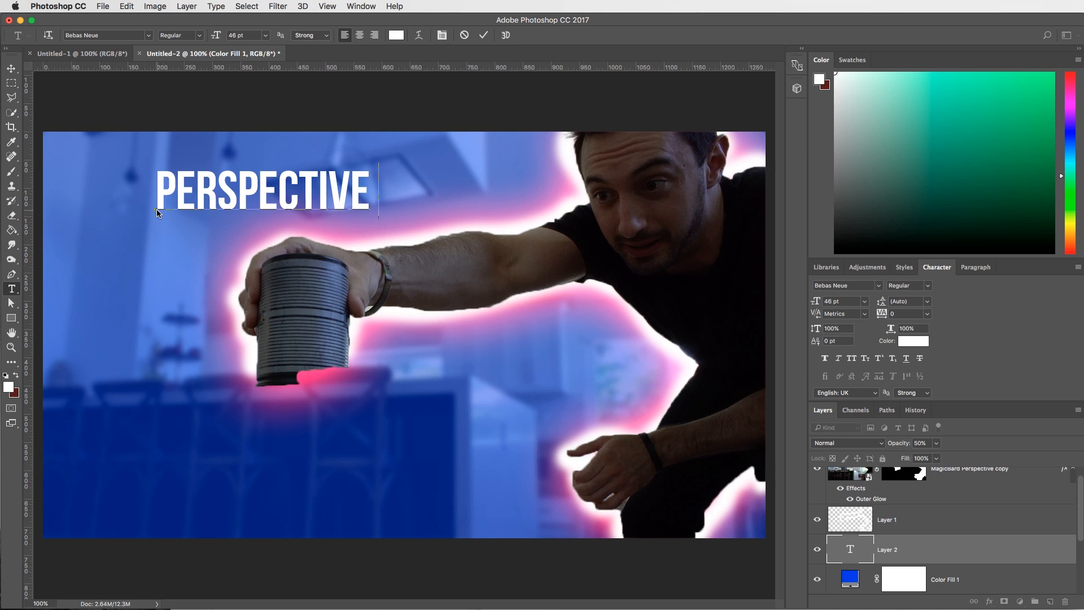
pyautogui.write('TUTORIAL')
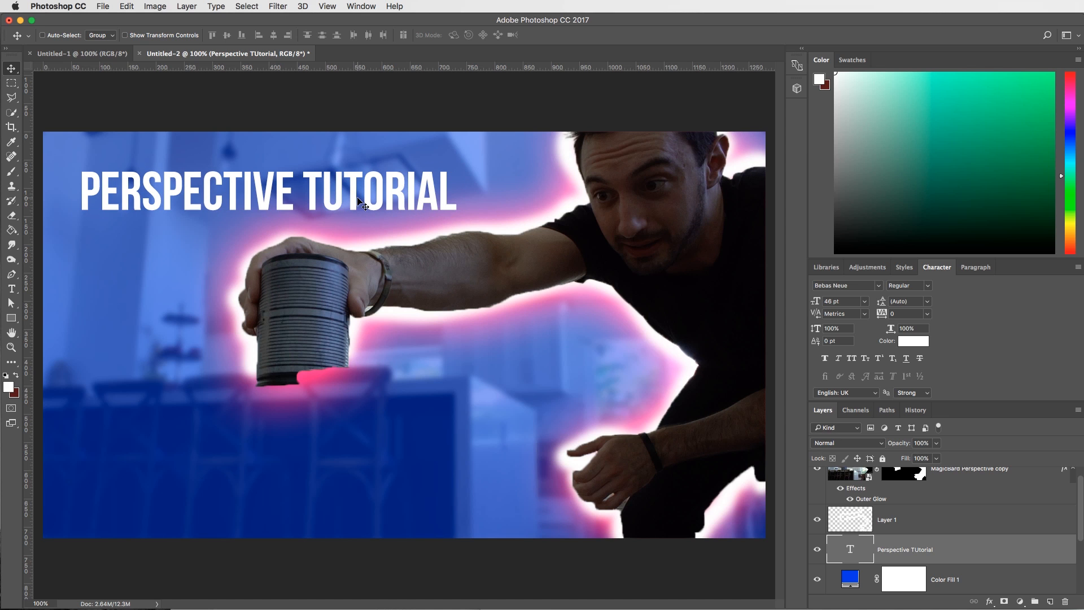
# - Enlarge the title to about 120% and tilt it upward about five degrees
pyautogui.press('Cmd+t')
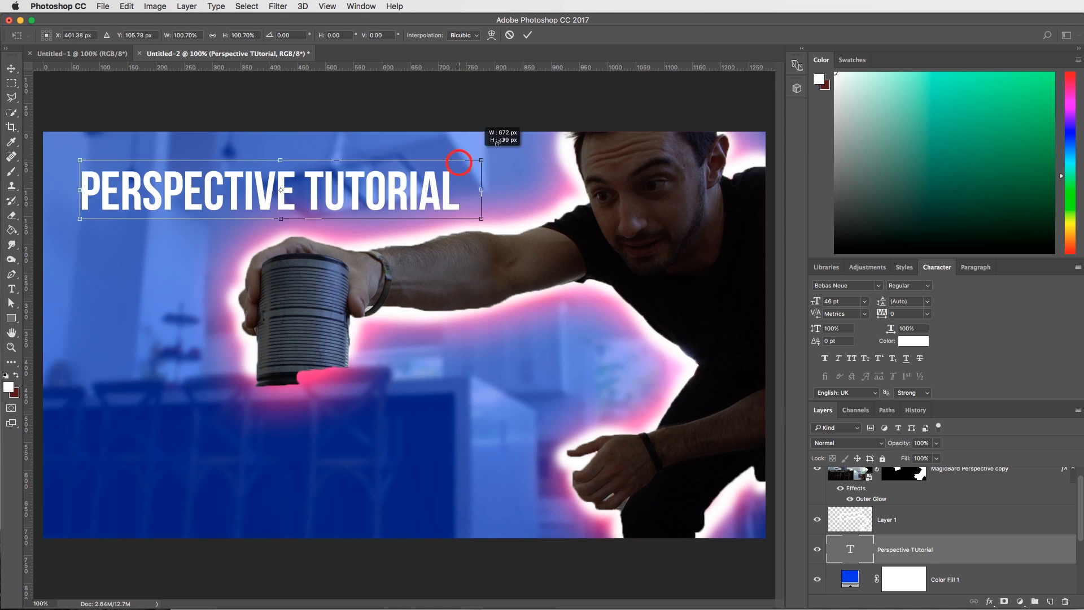
pyautogui.moveTo(481, 159); pyautogui.dragTo(458, 160)
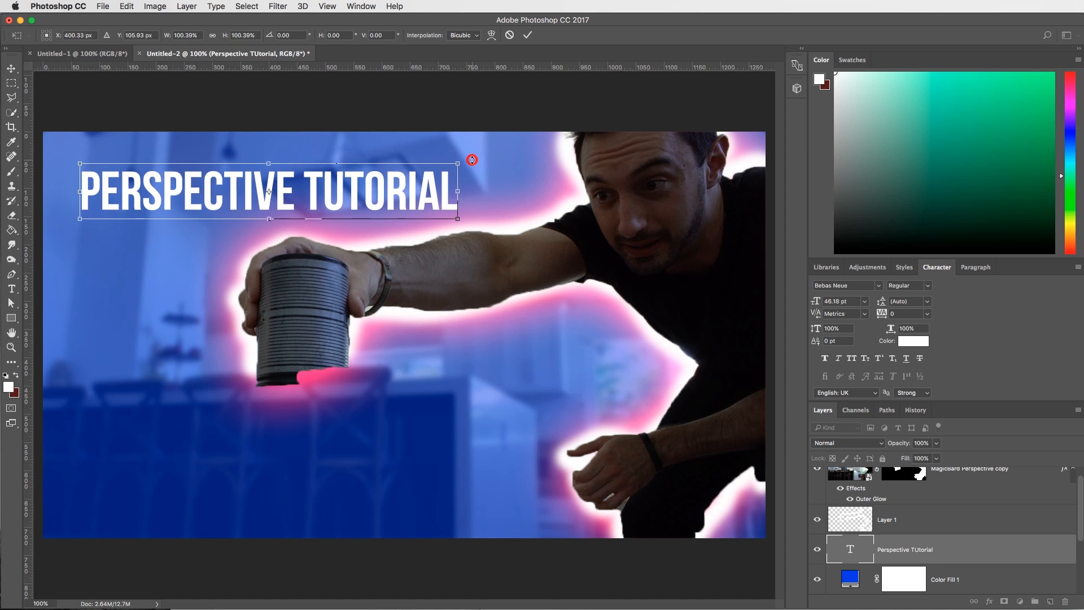
pyautogui.moveTo(471, 160); pyautogui.dragTo(457, 147)
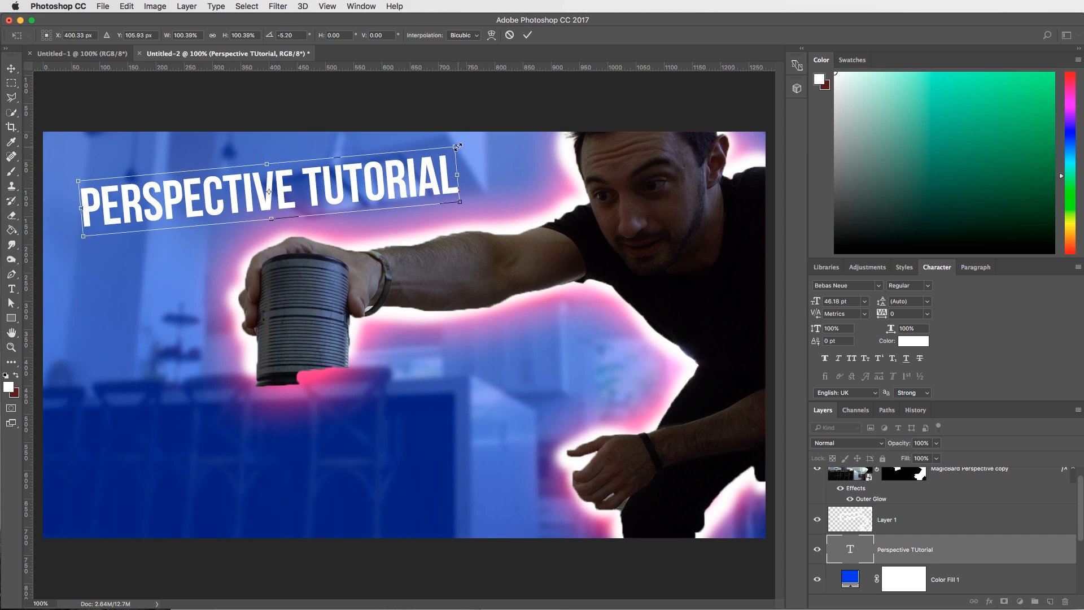
pyautogui.moveTo(458, 146); pyautogui.dragTo(527, 129)
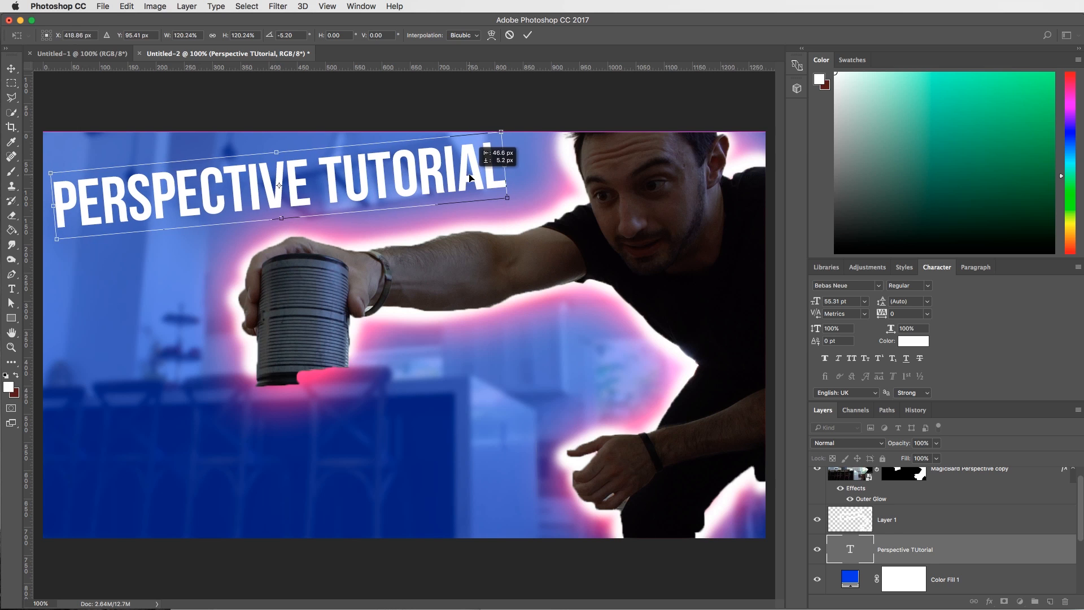
pyautogui.press('Return')
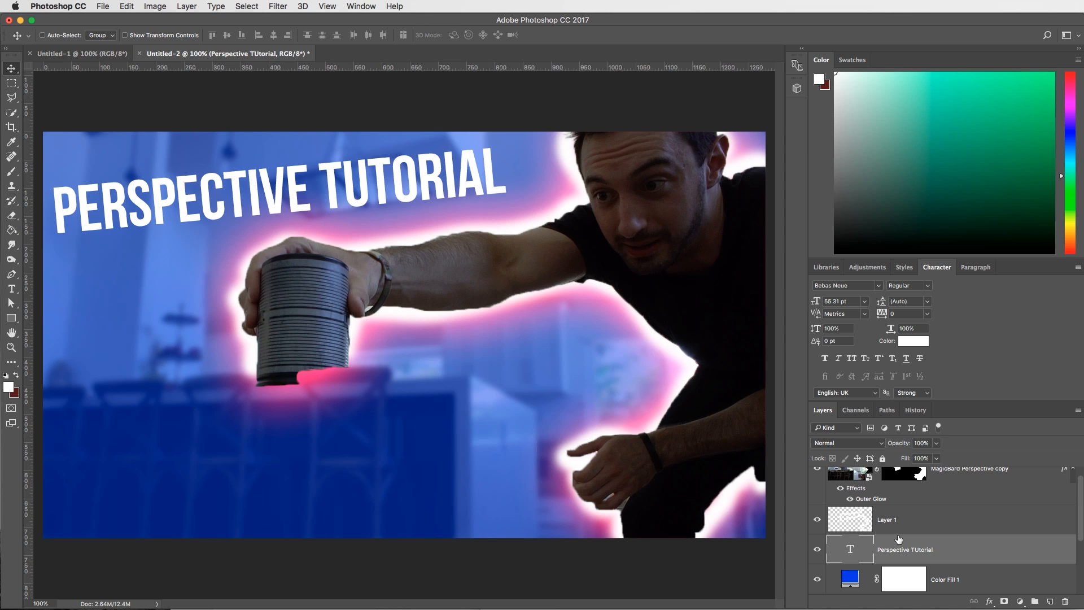
pyautogui.moveTo(983, 551)
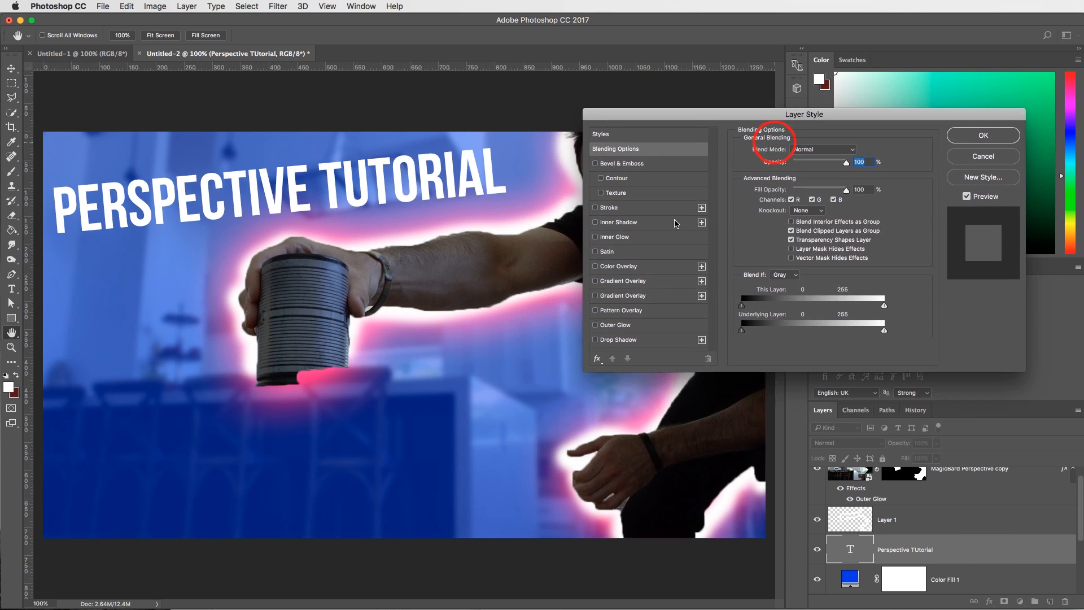
# - Give the title a black Drop Shadow and a Bevel & Emboss with 22% depth
pyautogui.click(595, 339)
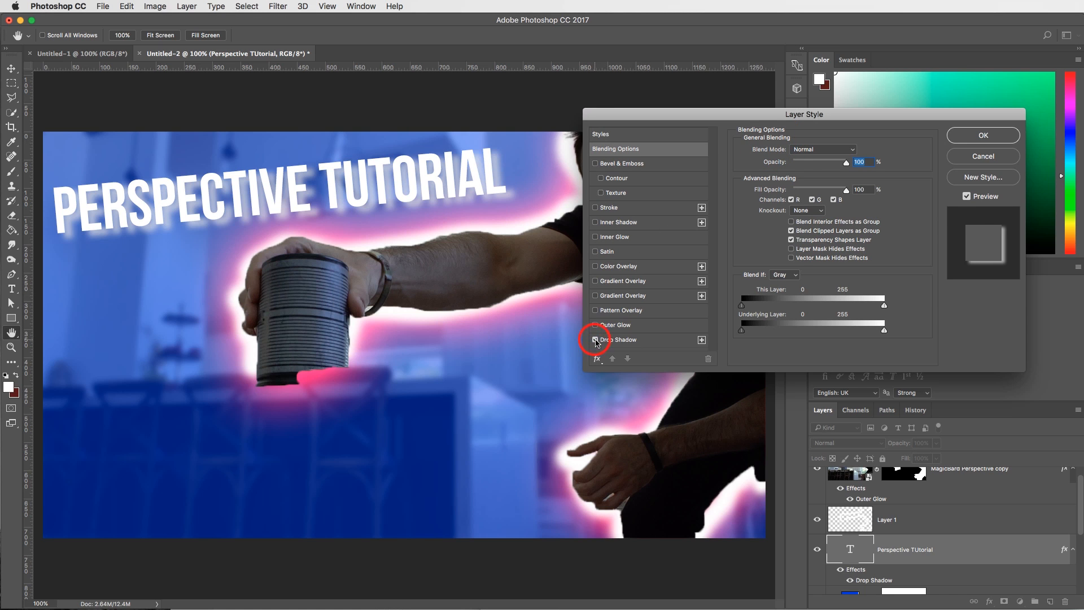
pyautogui.click(849, 150)
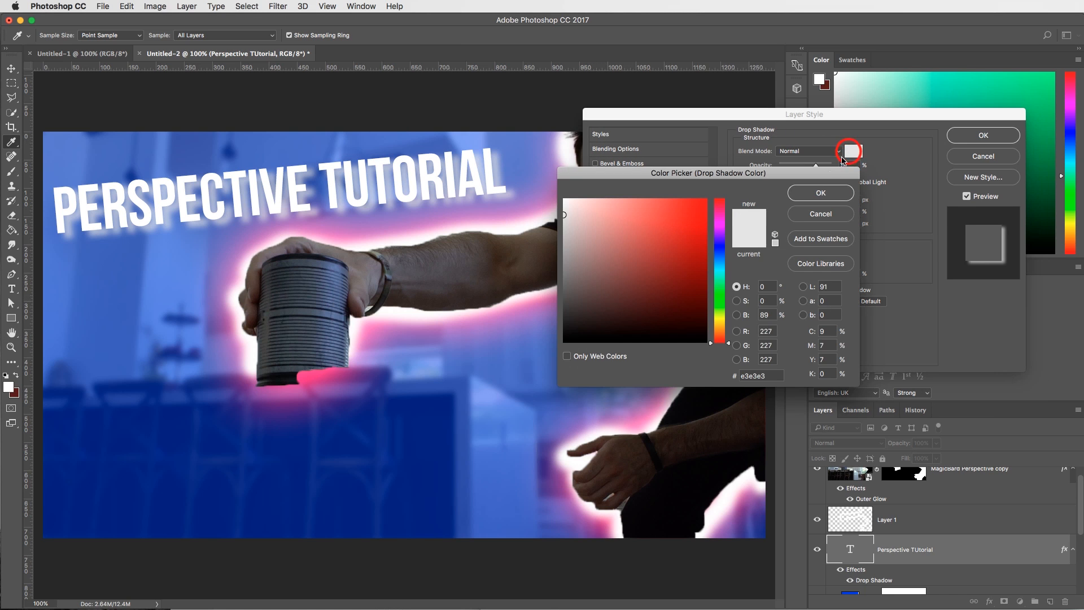
pyautogui.click(819, 192)
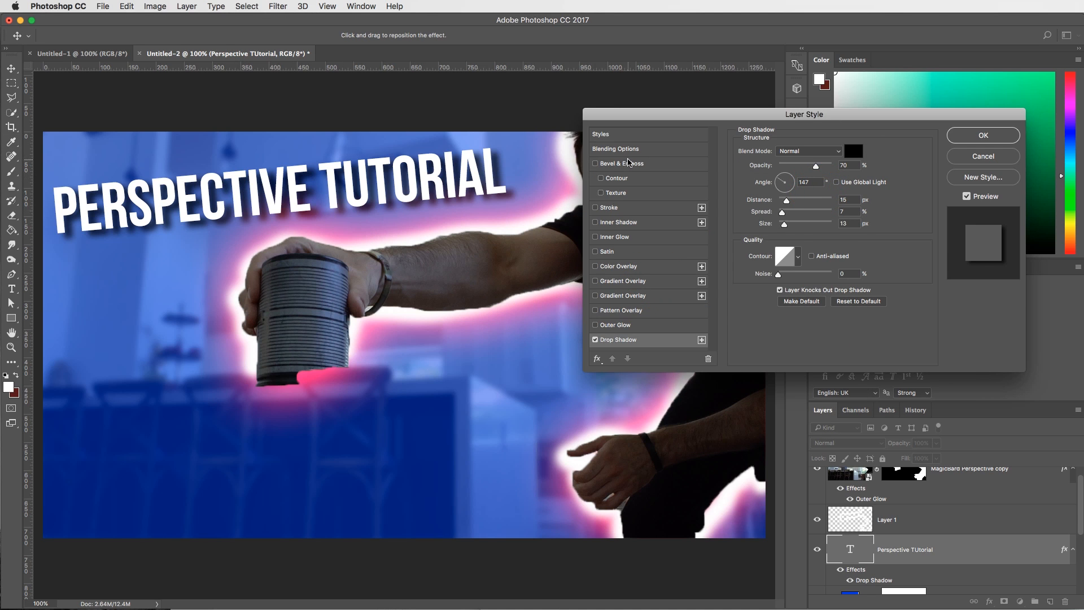
pyautogui.click(594, 163)
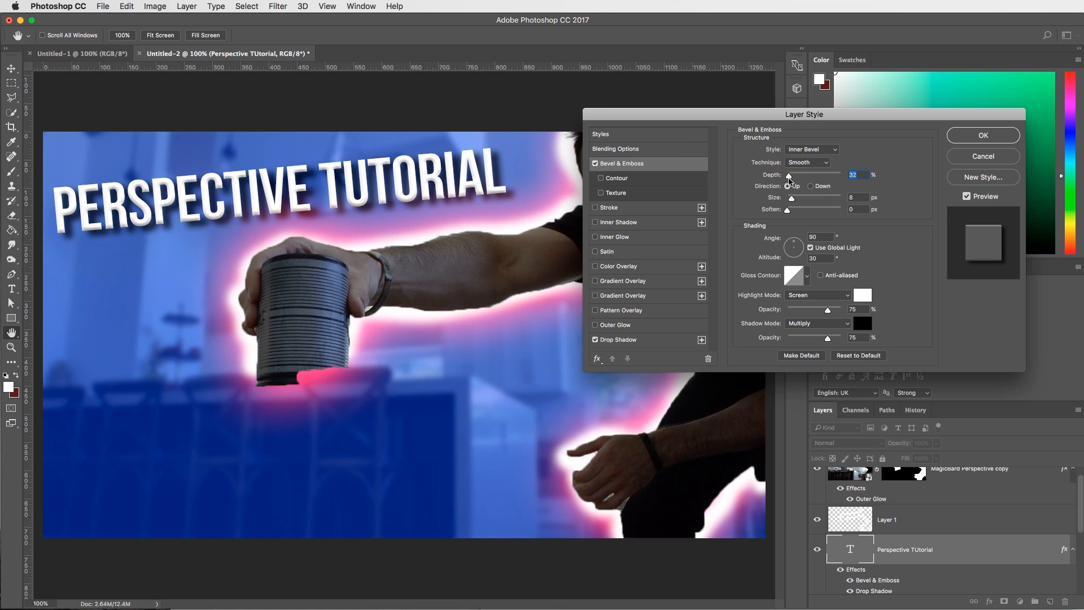
pyautogui.moveTo(816, 175); pyautogui.dragTo(786, 174)
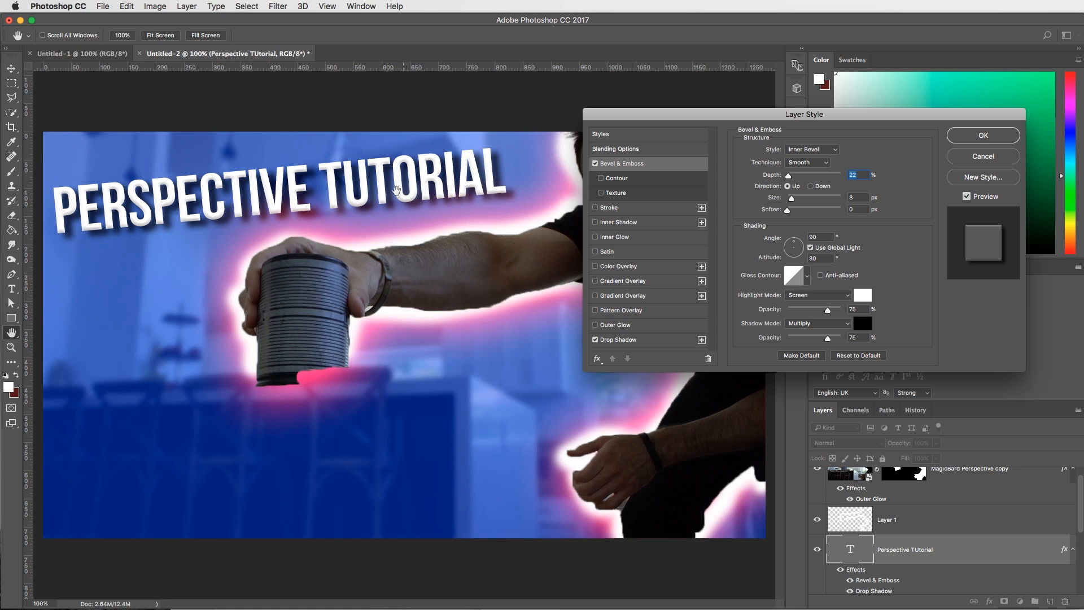
pyautogui.click(982, 135)
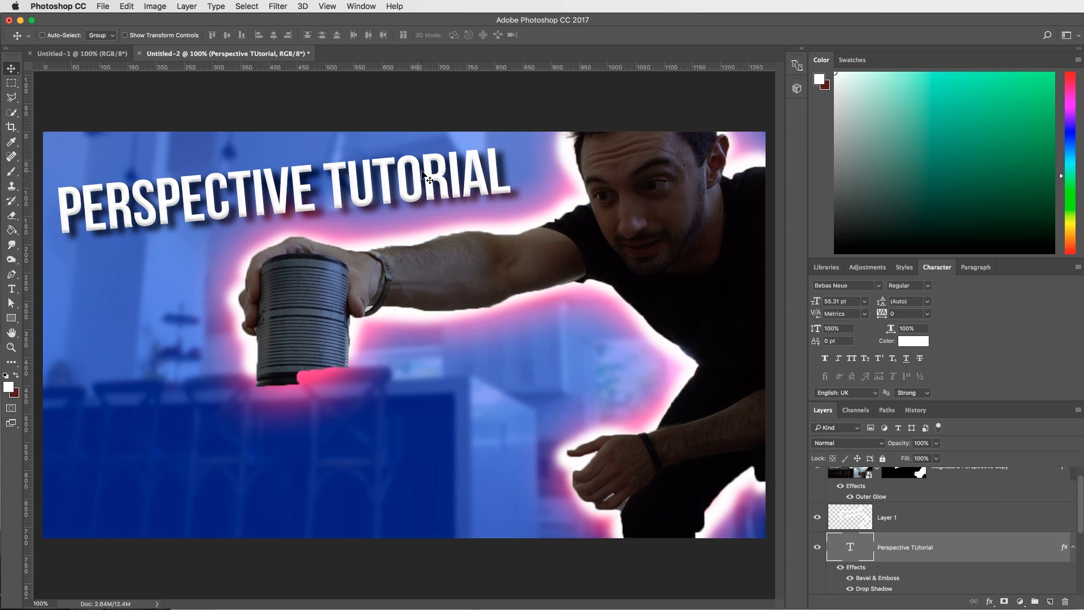
pyautogui.moveTo(812, 422)
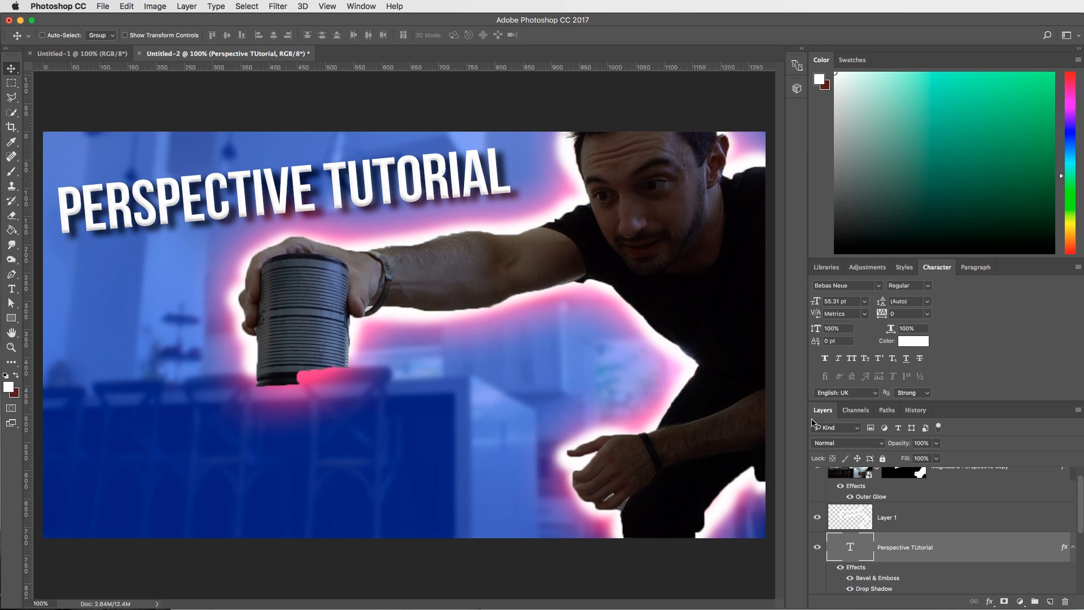
pyautogui.scroll(-3)
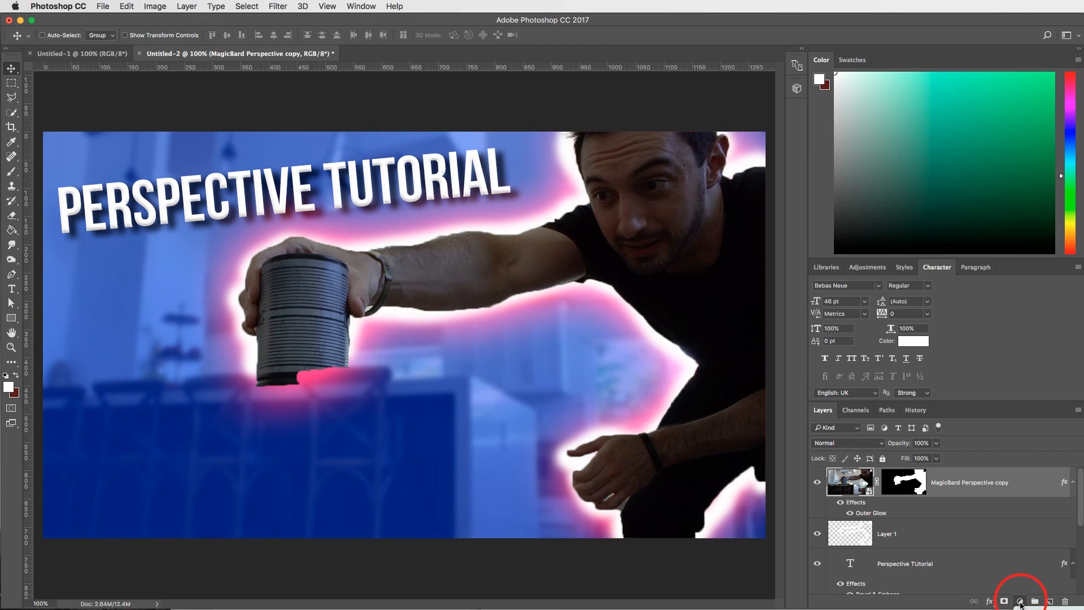
# - Add a Curves 1 adjustment layer and clip it to the MagicBard Perspective copy layer
pyautogui.click(1019, 600)
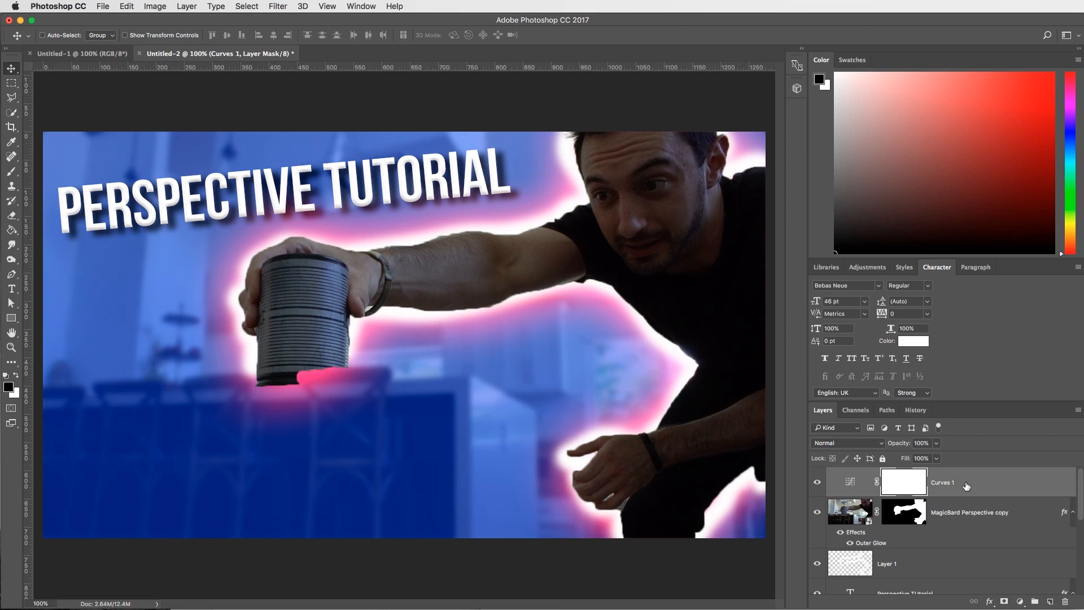
pyautogui.rightClick(941, 481)
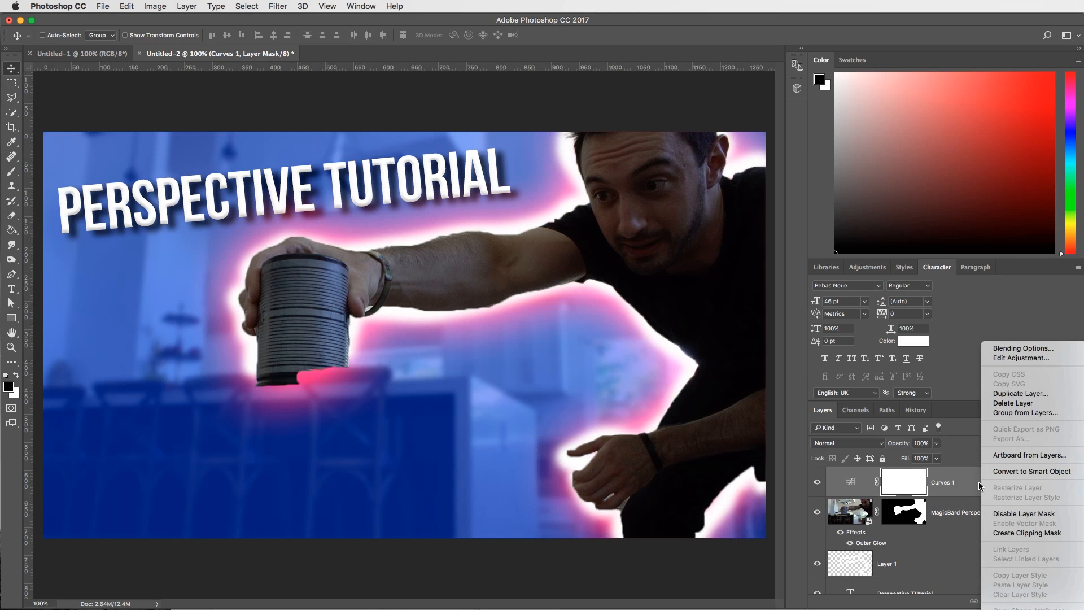
pyautogui.moveTo(1027, 533)
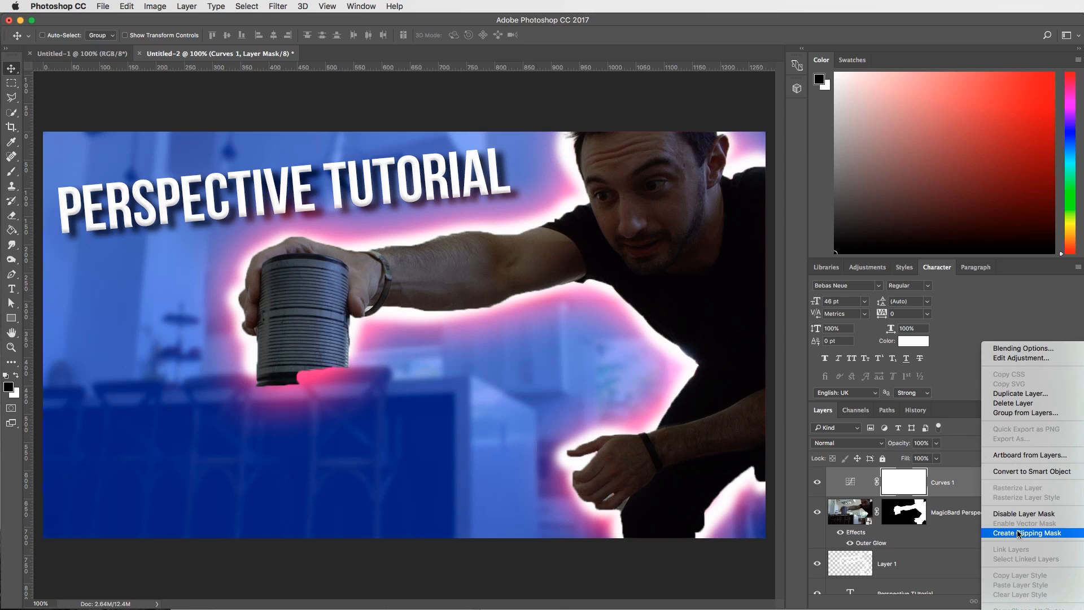
pyautogui.click(1028, 532)
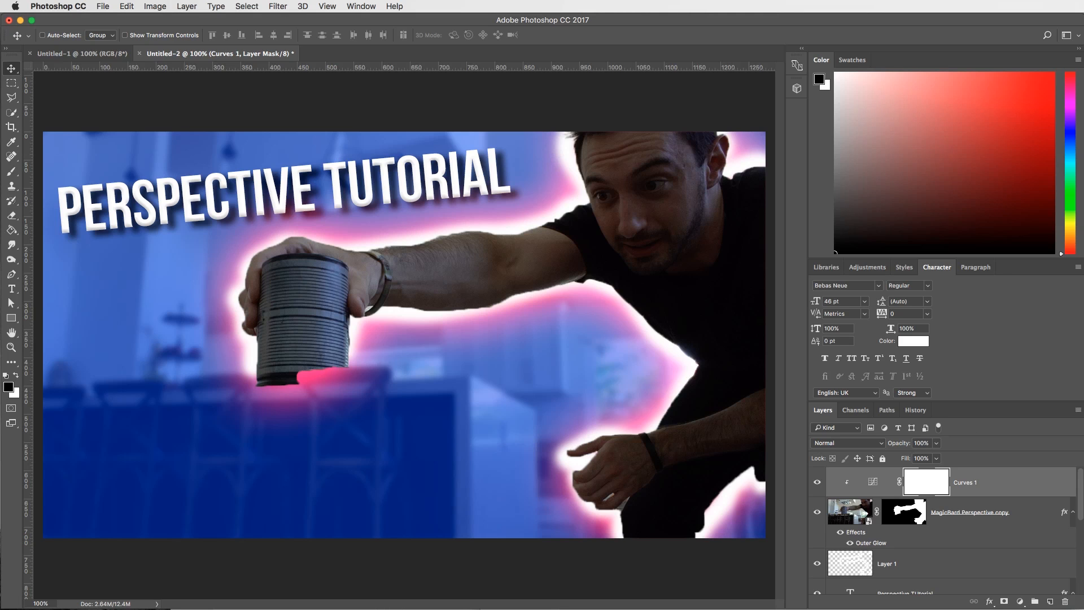
# - Raise the upper and lower points of the Curves 1 curve to brighten the man and can
pyautogui.click(927, 481)
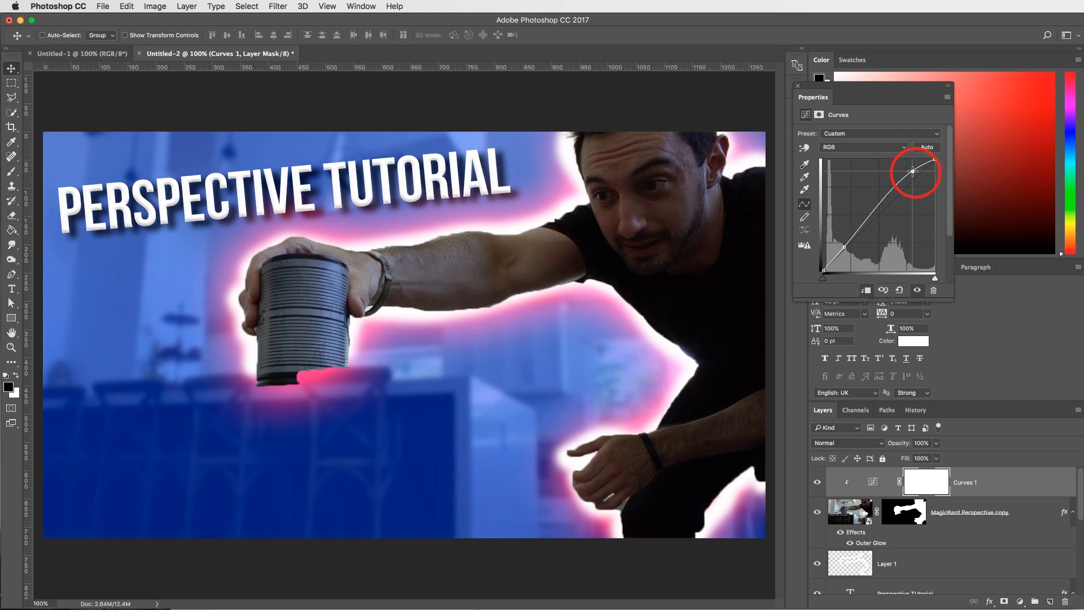
pyautogui.moveTo(911, 172); pyautogui.dragTo(843, 247)
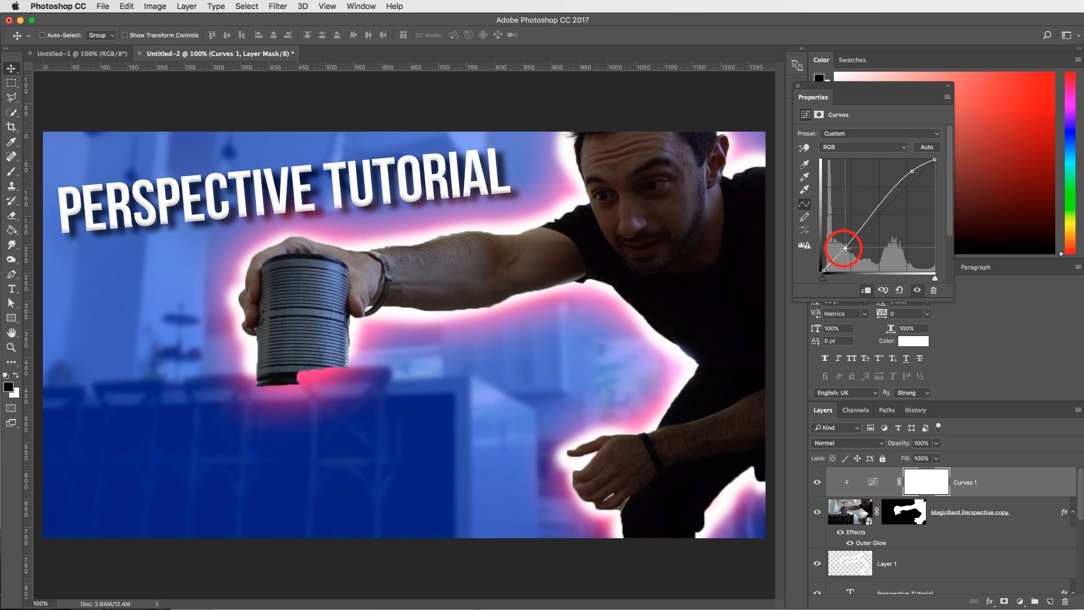
pyautogui.moveTo(843, 249); pyautogui.dragTo(908, 169)
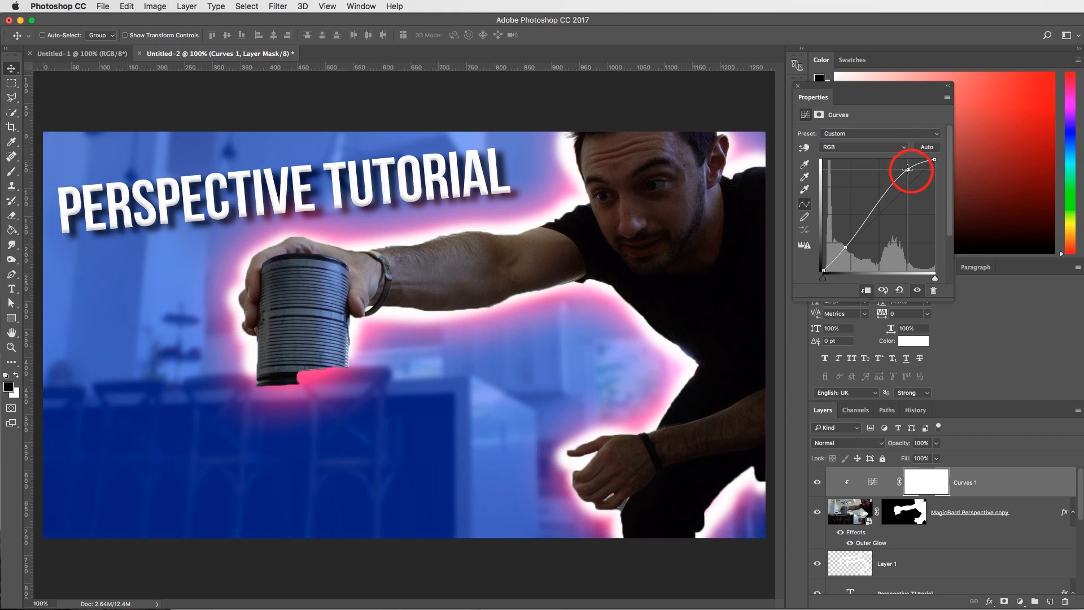
pyautogui.moveTo(909, 169); pyautogui.dragTo(926, 160)
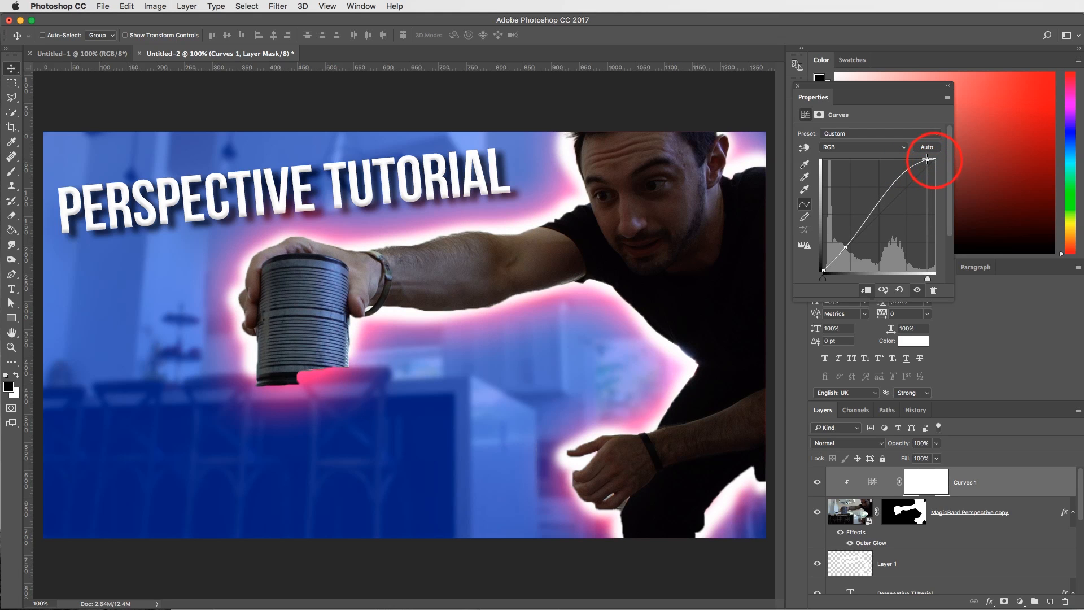
pyautogui.moveTo(926, 159); pyautogui.dragTo(901, 163)
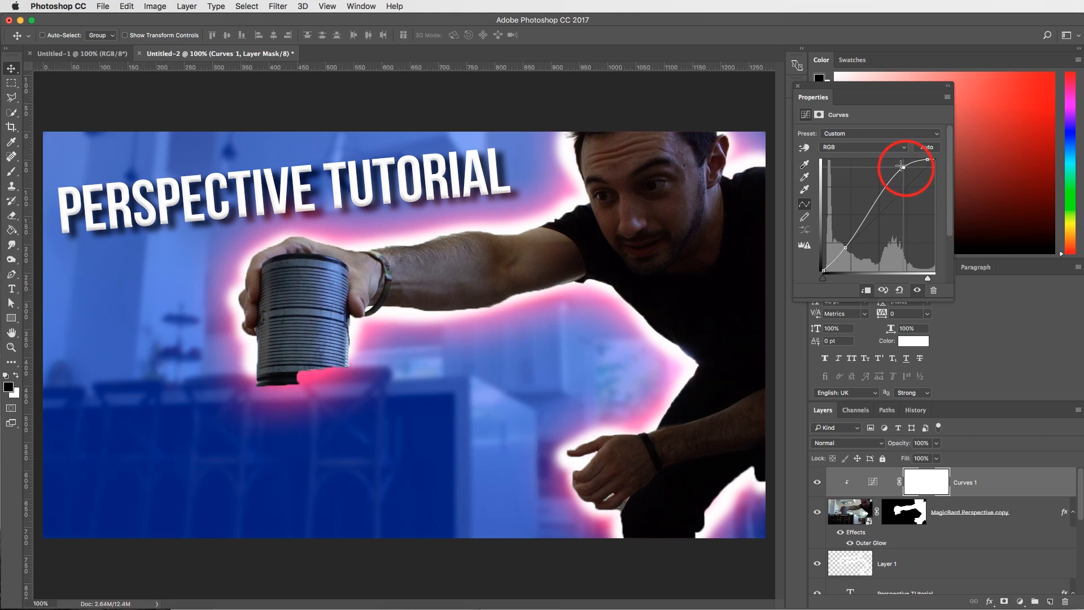
pyautogui.moveTo(901, 162); pyautogui.dragTo(899, 160)
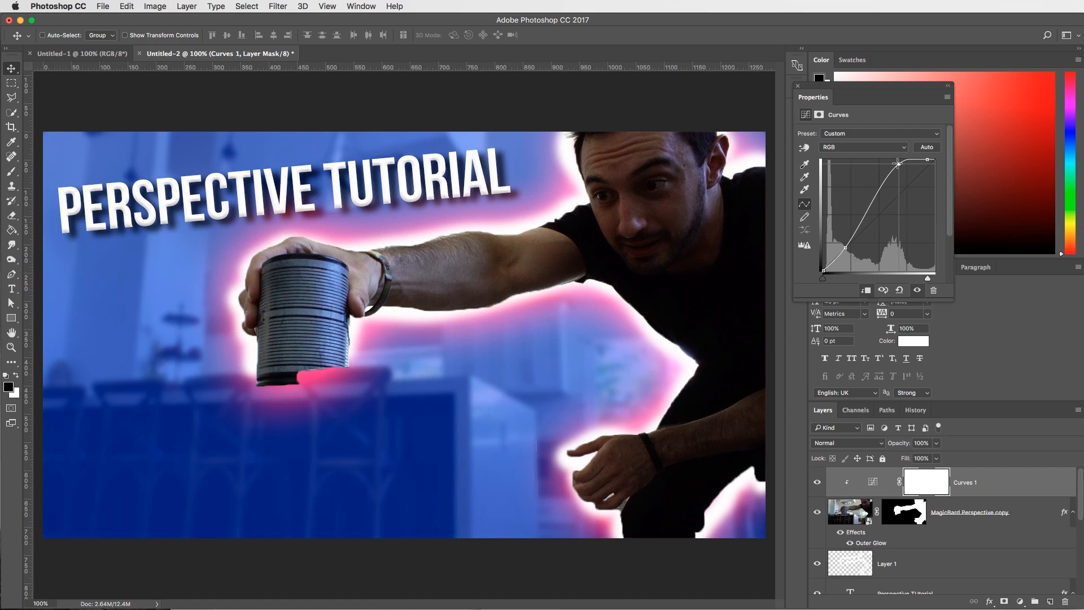
pyautogui.moveTo(898, 164); pyautogui.dragTo(898, 160)
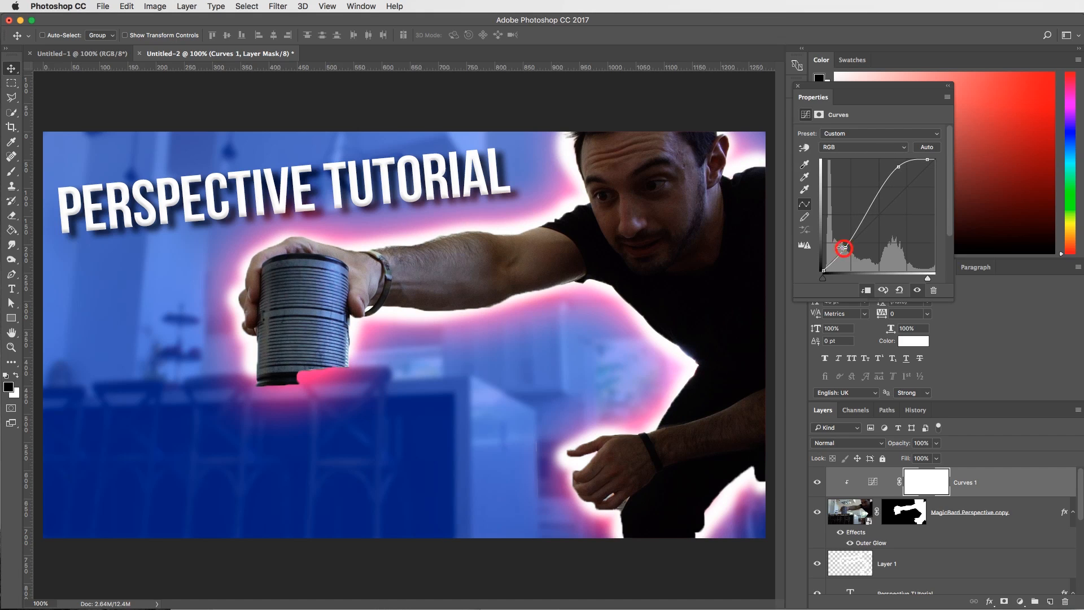
pyautogui.moveTo(842, 248); pyautogui.dragTo(833, 239)
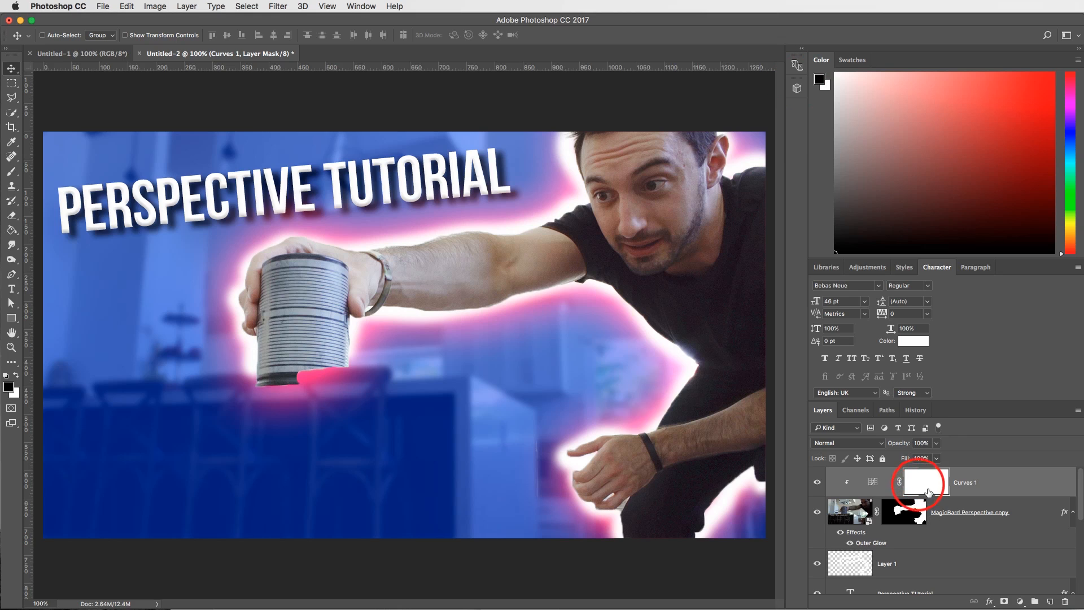
# - Replace the Curves 1 mask with a black mask that hides the brightening
pyautogui.rightClick(923, 481)
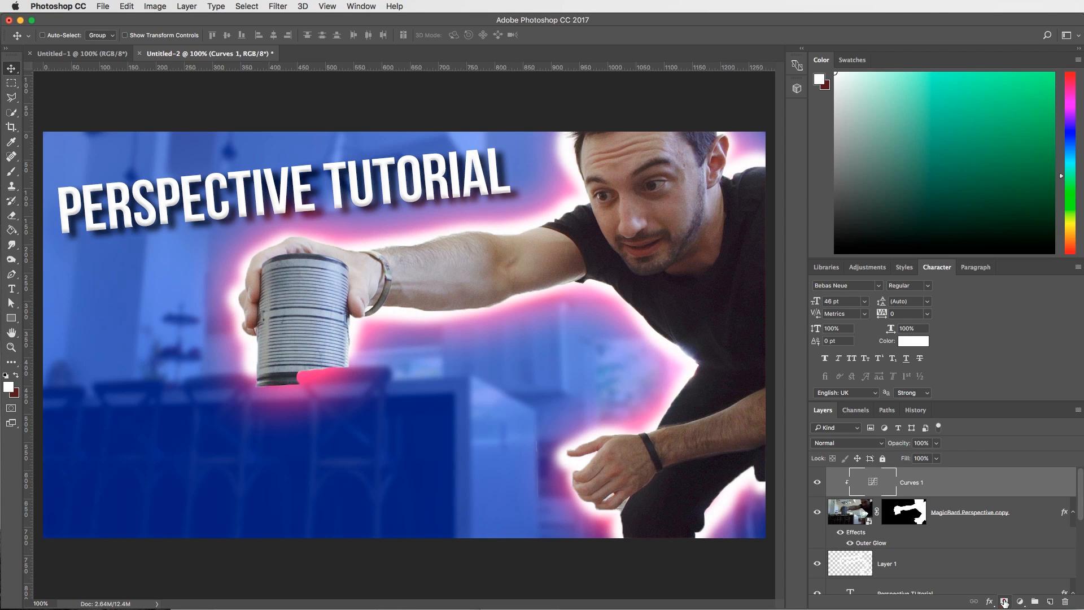
pyautogui.click(927, 481)
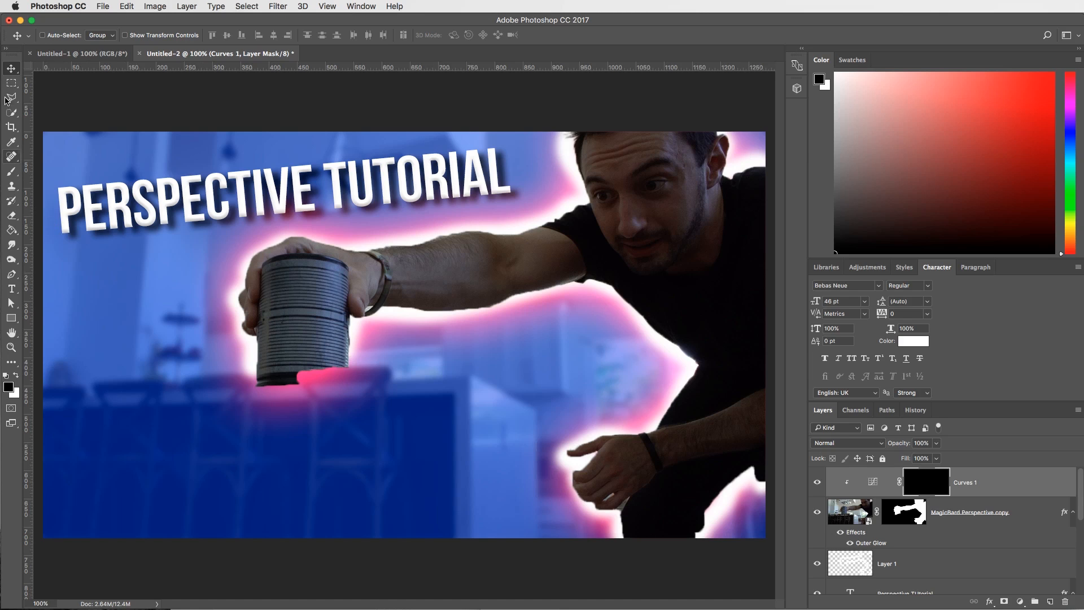
pyautogui.moveTo(59, 315)
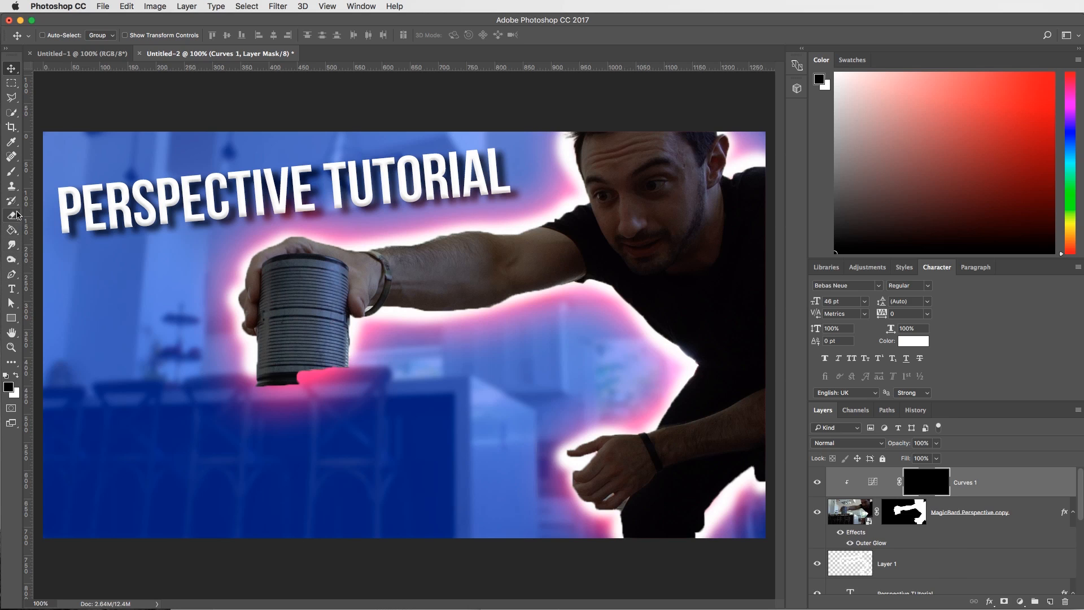
# - Select the Brush tool to paint on the Curves 1 mask
pyautogui.click(12, 200)
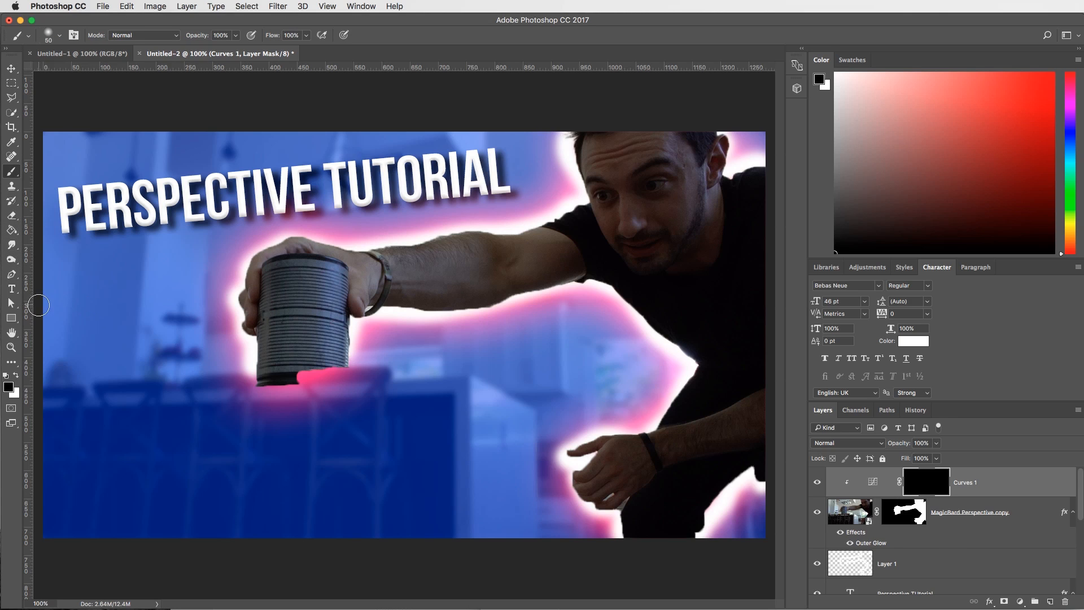
pyautogui.moveTo(644, 197)
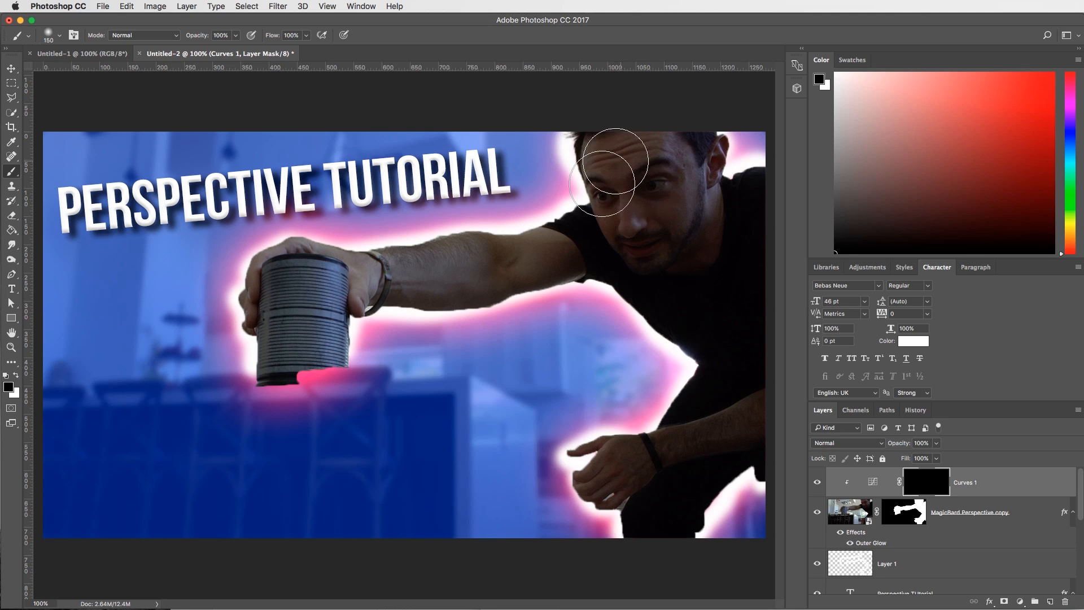
pyautogui.moveTo(17, 387)
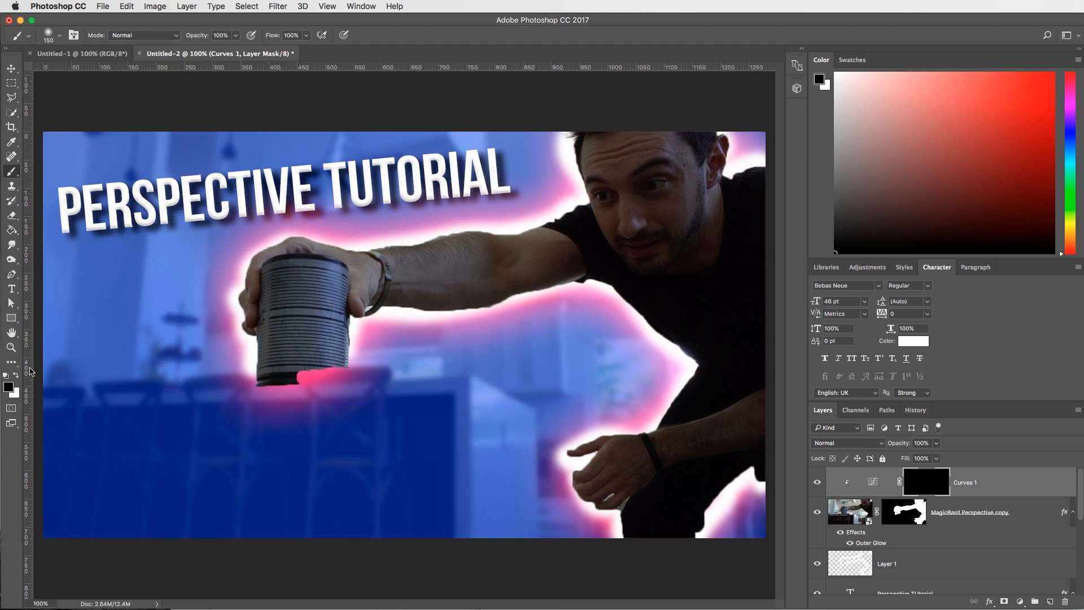
pyautogui.moveTo(649, 188)
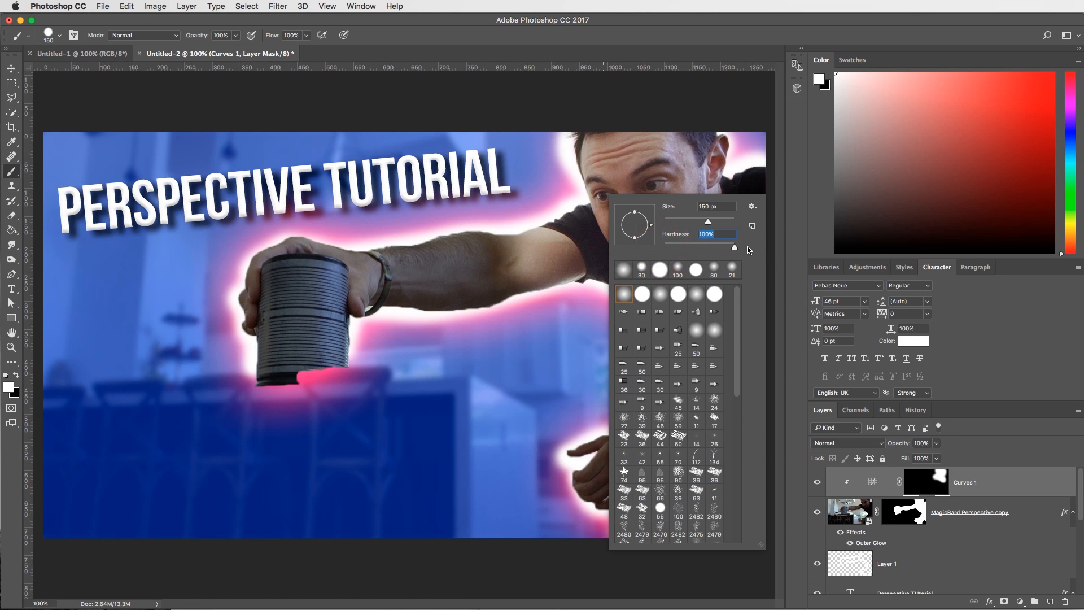
pyautogui.moveTo(718, 287)
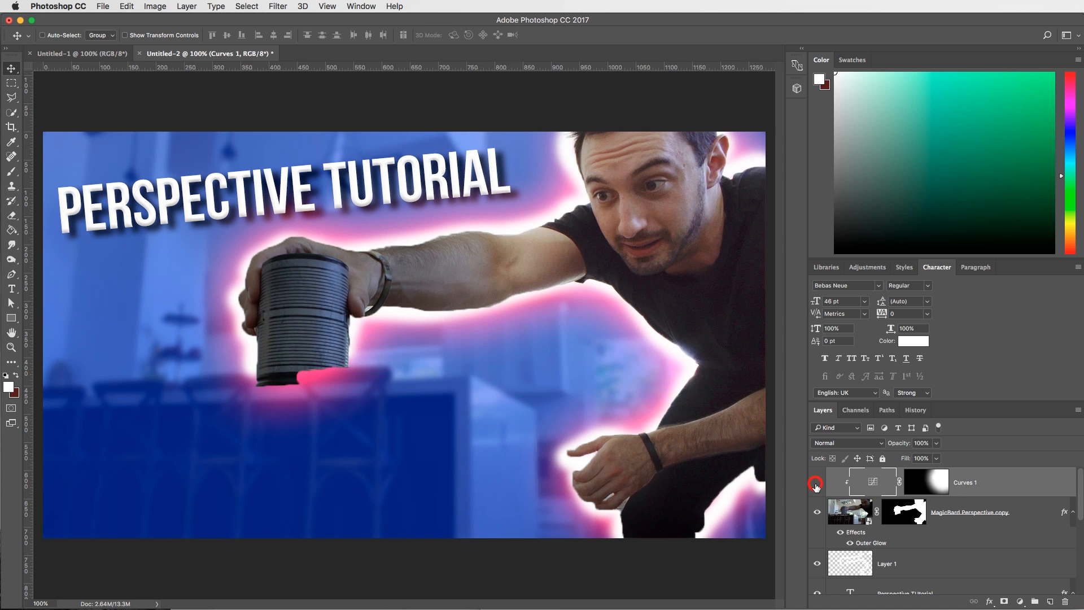
# - Toggle Curves 1 visibility to compare the face brightening before and after
pyautogui.click(816, 481)
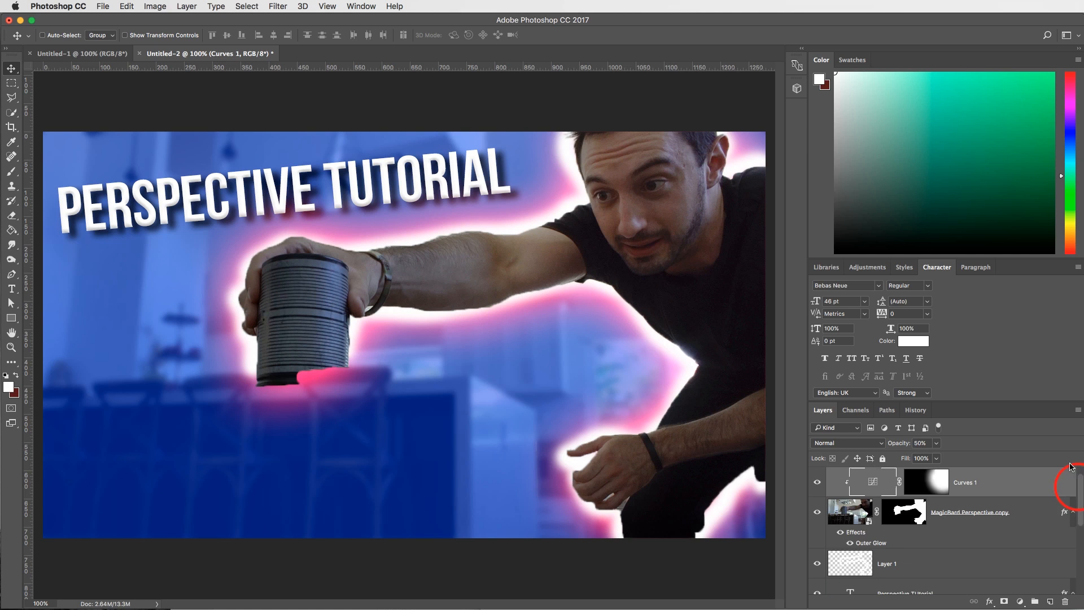
pyautogui.moveTo(232, 189)
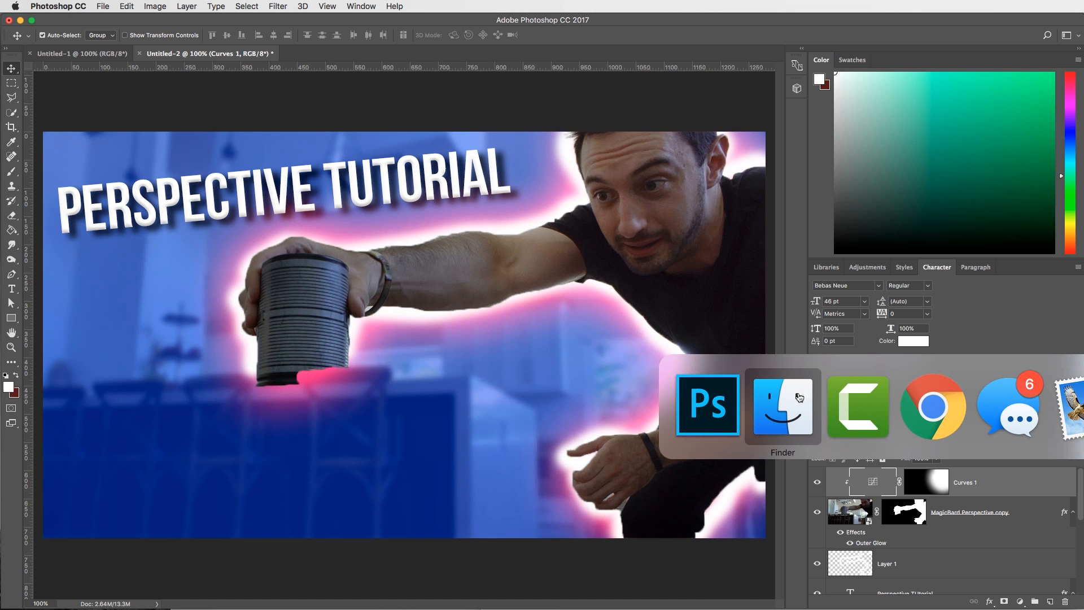
# - Switch over to Finder to look for the earlier reference thumbnails
pyautogui.click(782, 406)
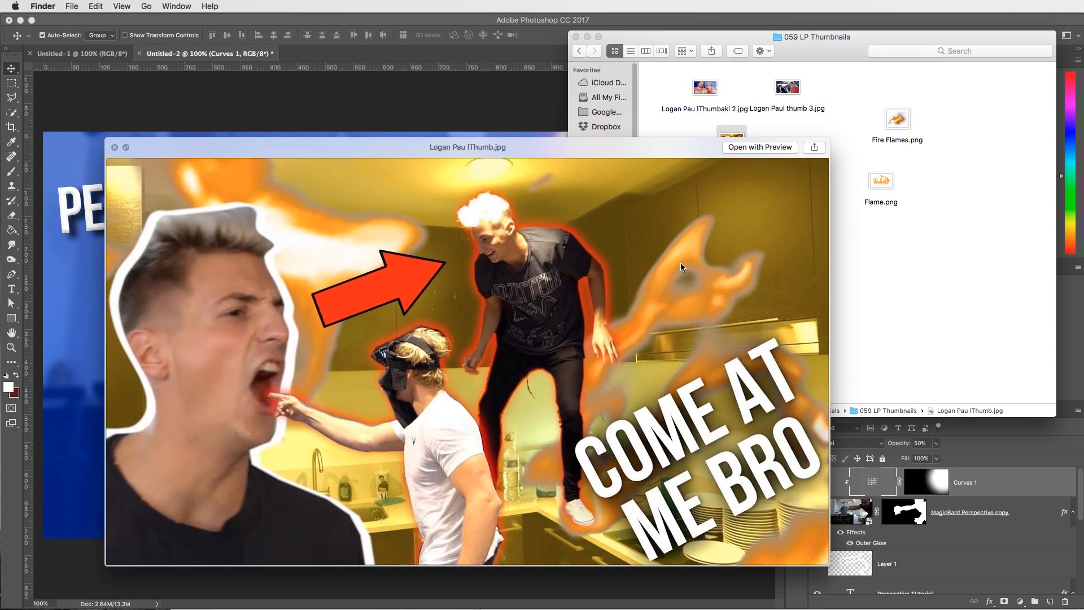
pyautogui.moveTo(551, 322)
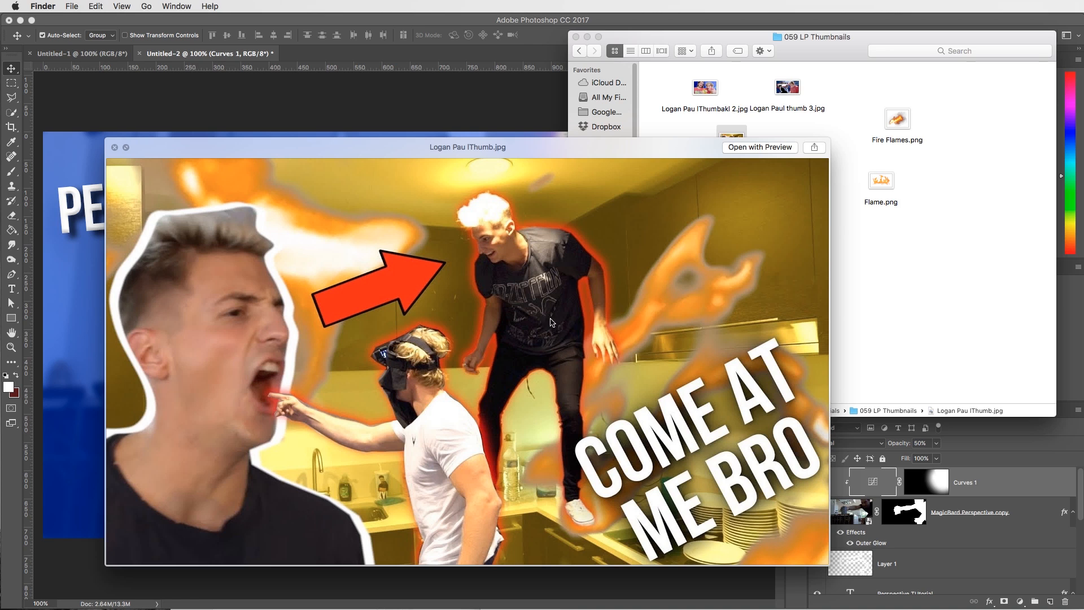
pyautogui.moveTo(359, 252)
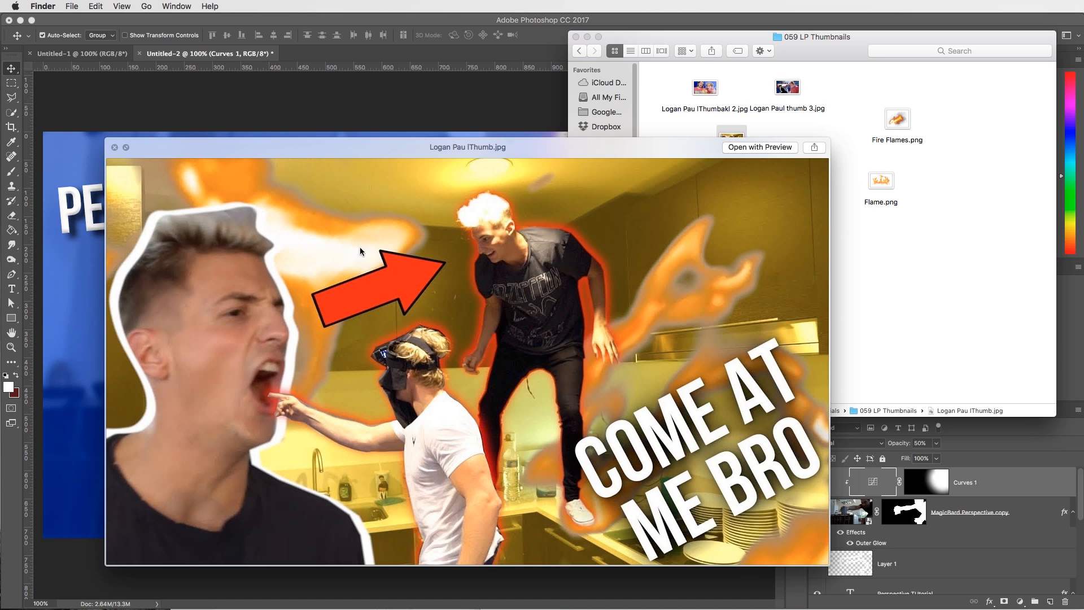
pyautogui.moveTo(305, 235)
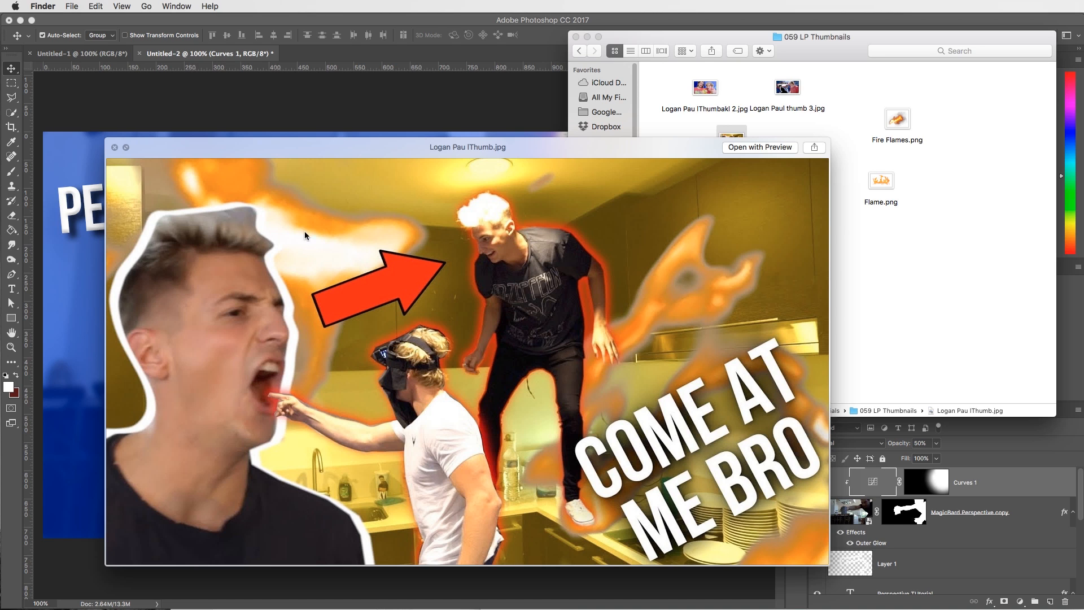
# - Place Fire Flames.png and shrink it into small flames on top of the can
pyautogui.click(114, 147)
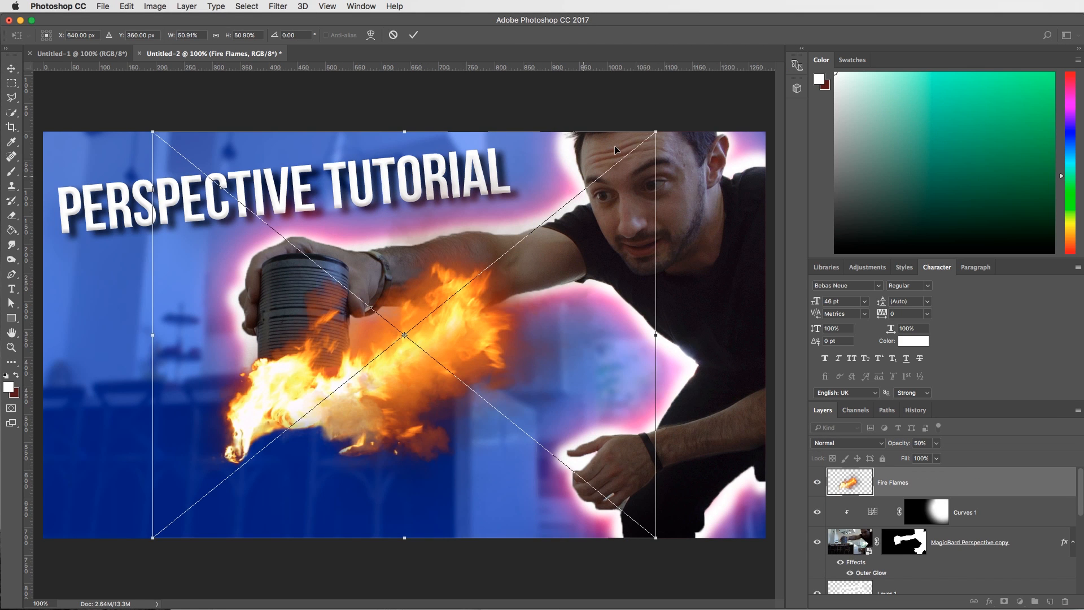
pyautogui.moveTo(655, 133); pyautogui.dragTo(435, 308)
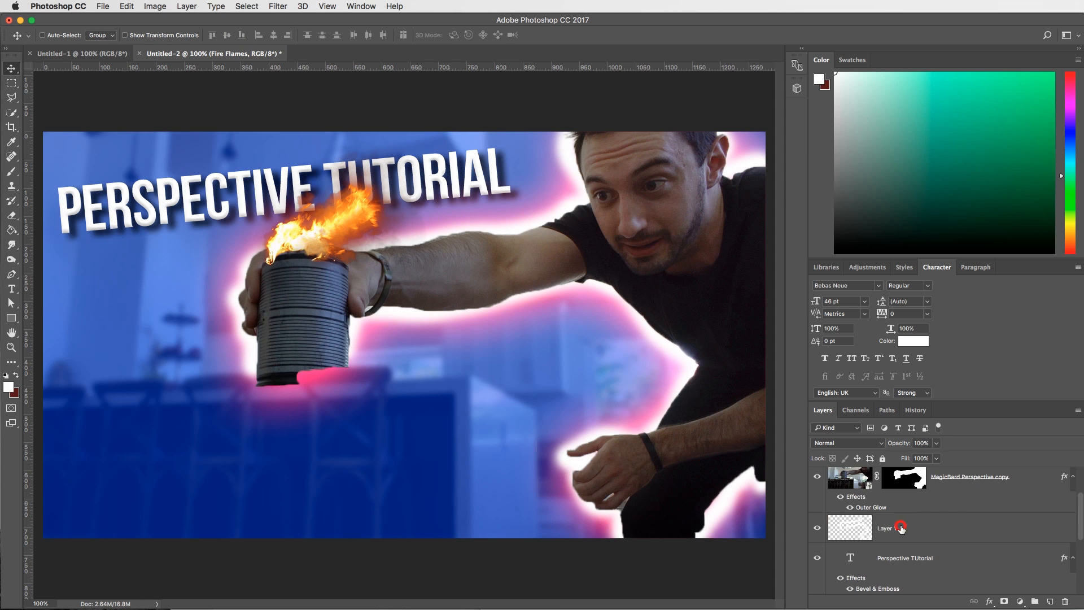
# - Set the Fire Flames layer to Screen blend mode, then open the File menu for export
pyautogui.click(903, 520)
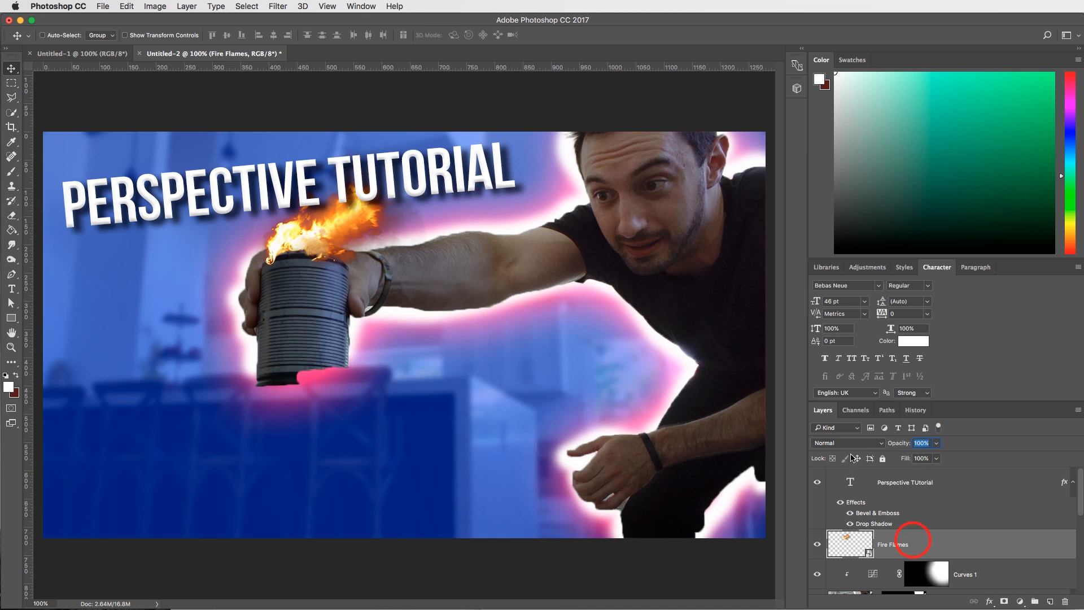
pyautogui.click(844, 443)
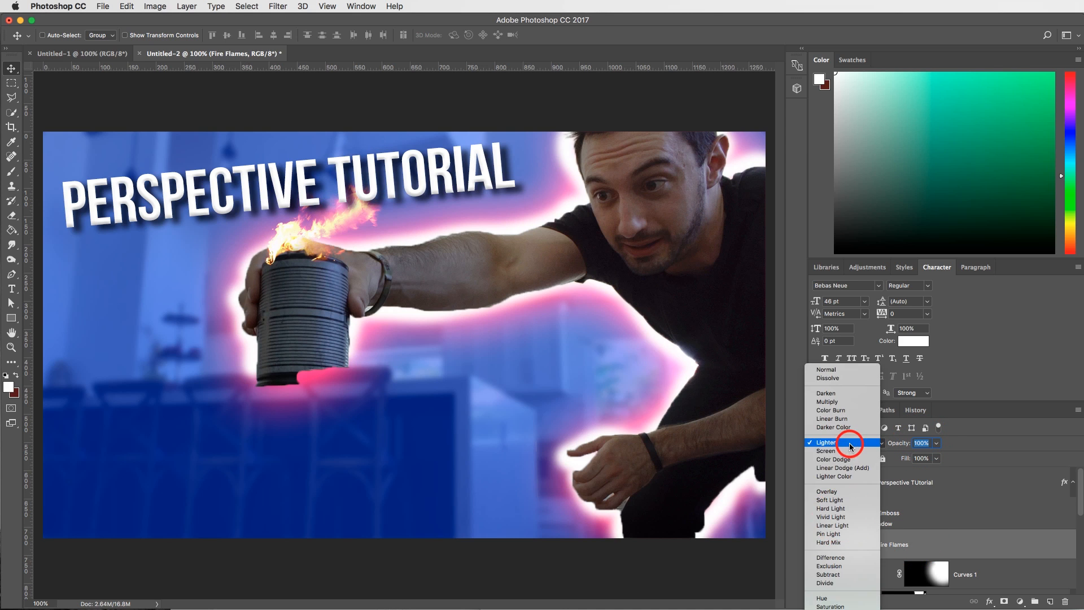
pyautogui.click(826, 451)
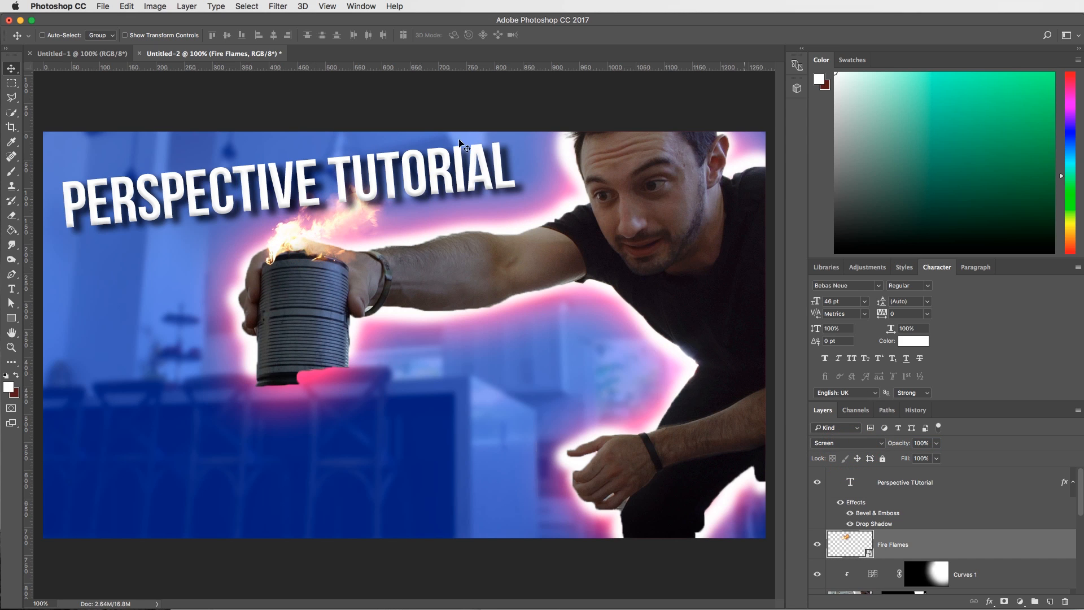
pyautogui.moveTo(779, 267)
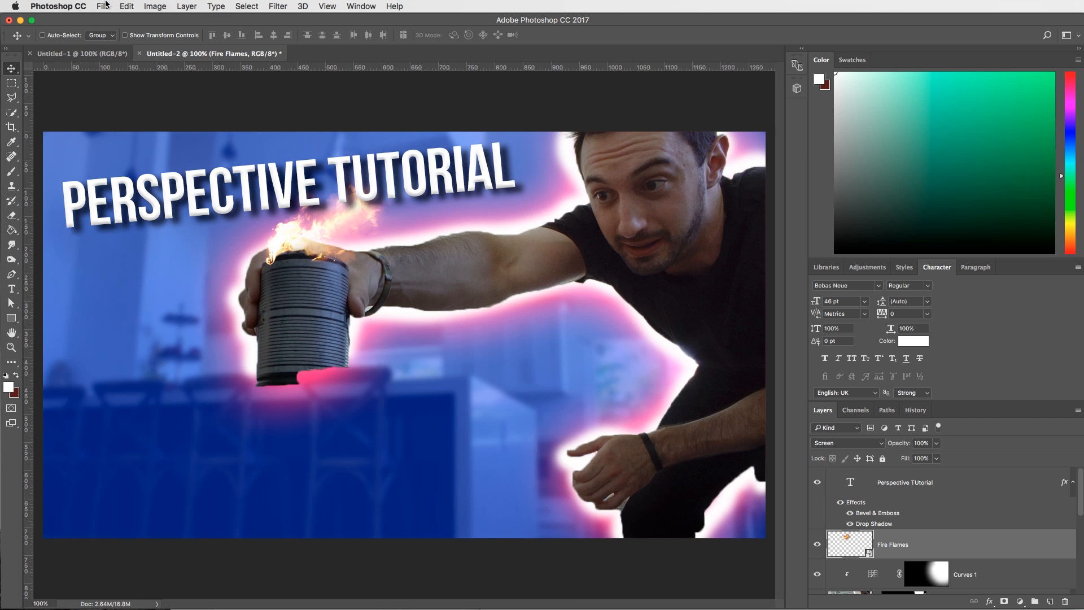
pyautogui.click(103, 6)
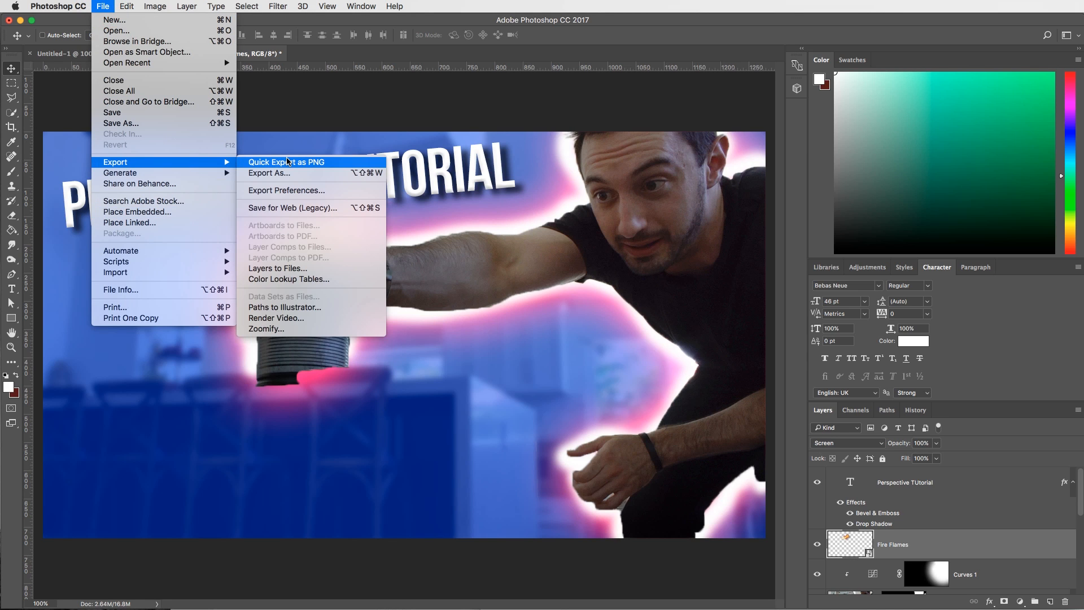